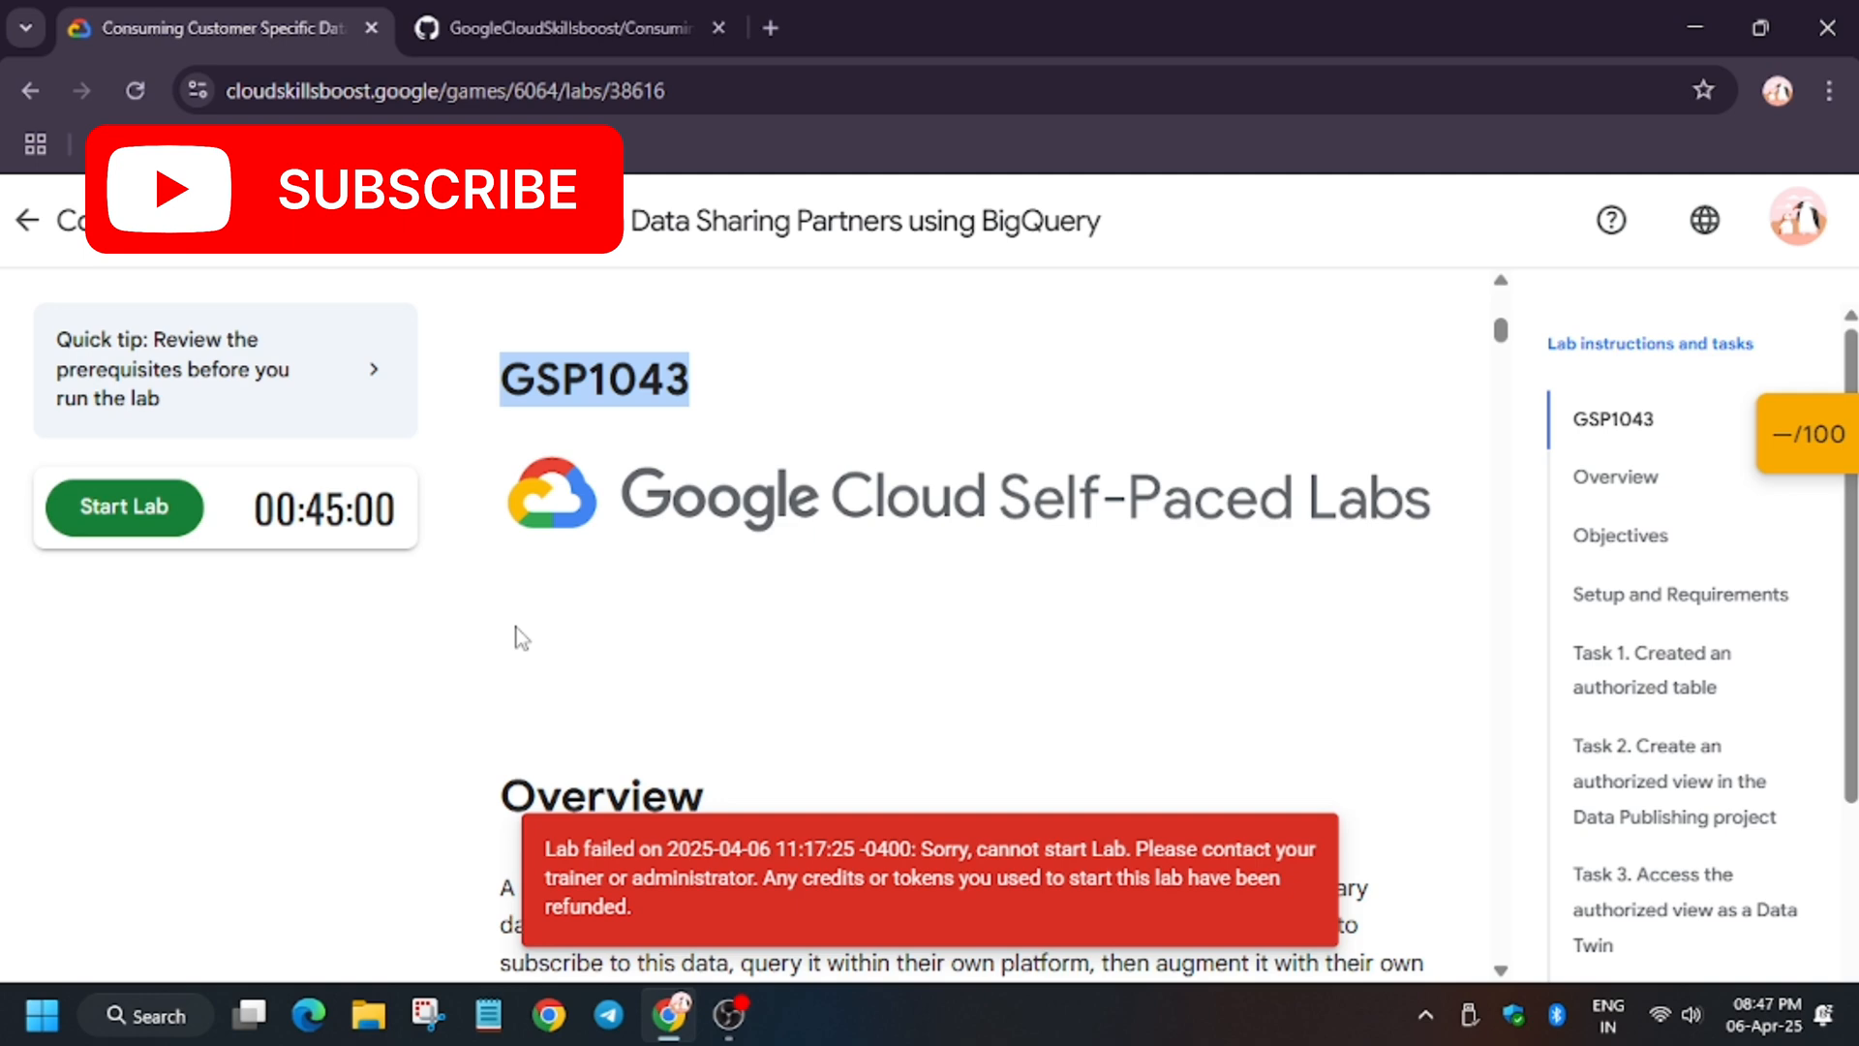
mouse_move(54, 402)
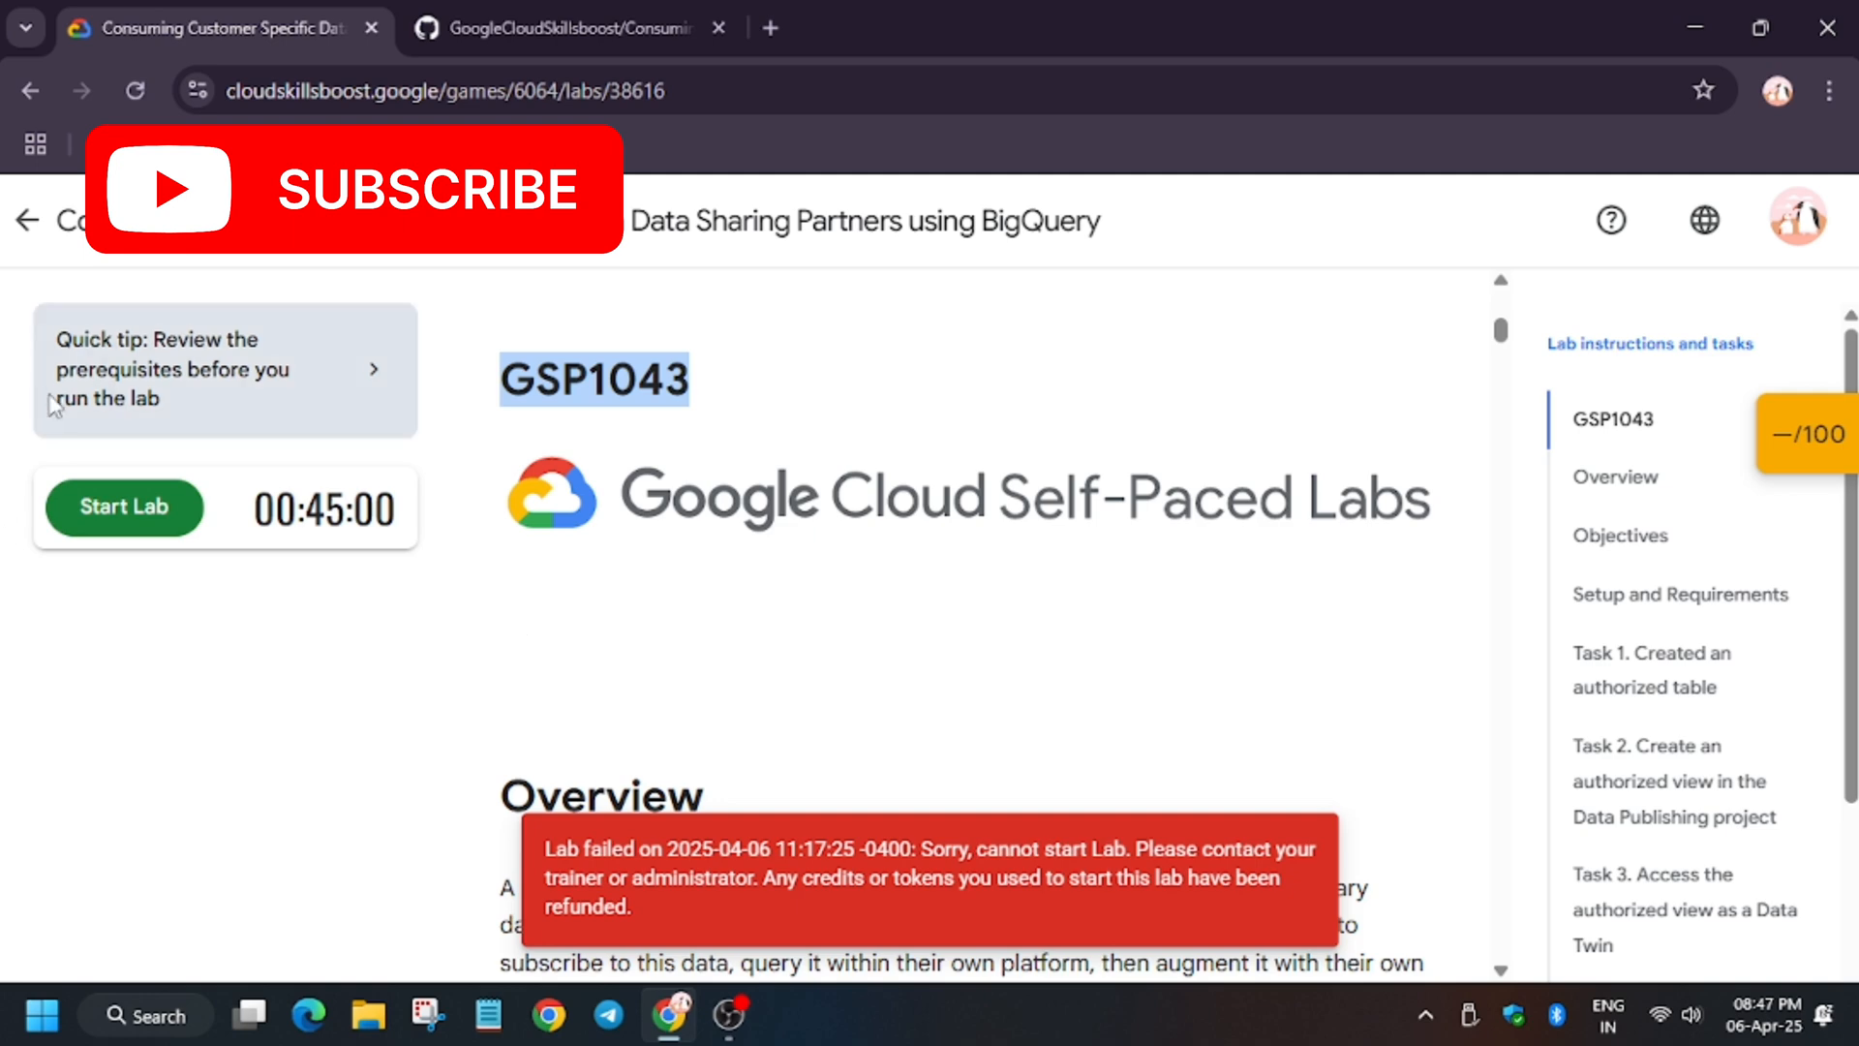
Start the lab so its timer and project credentials appear.
left_click(123, 508)
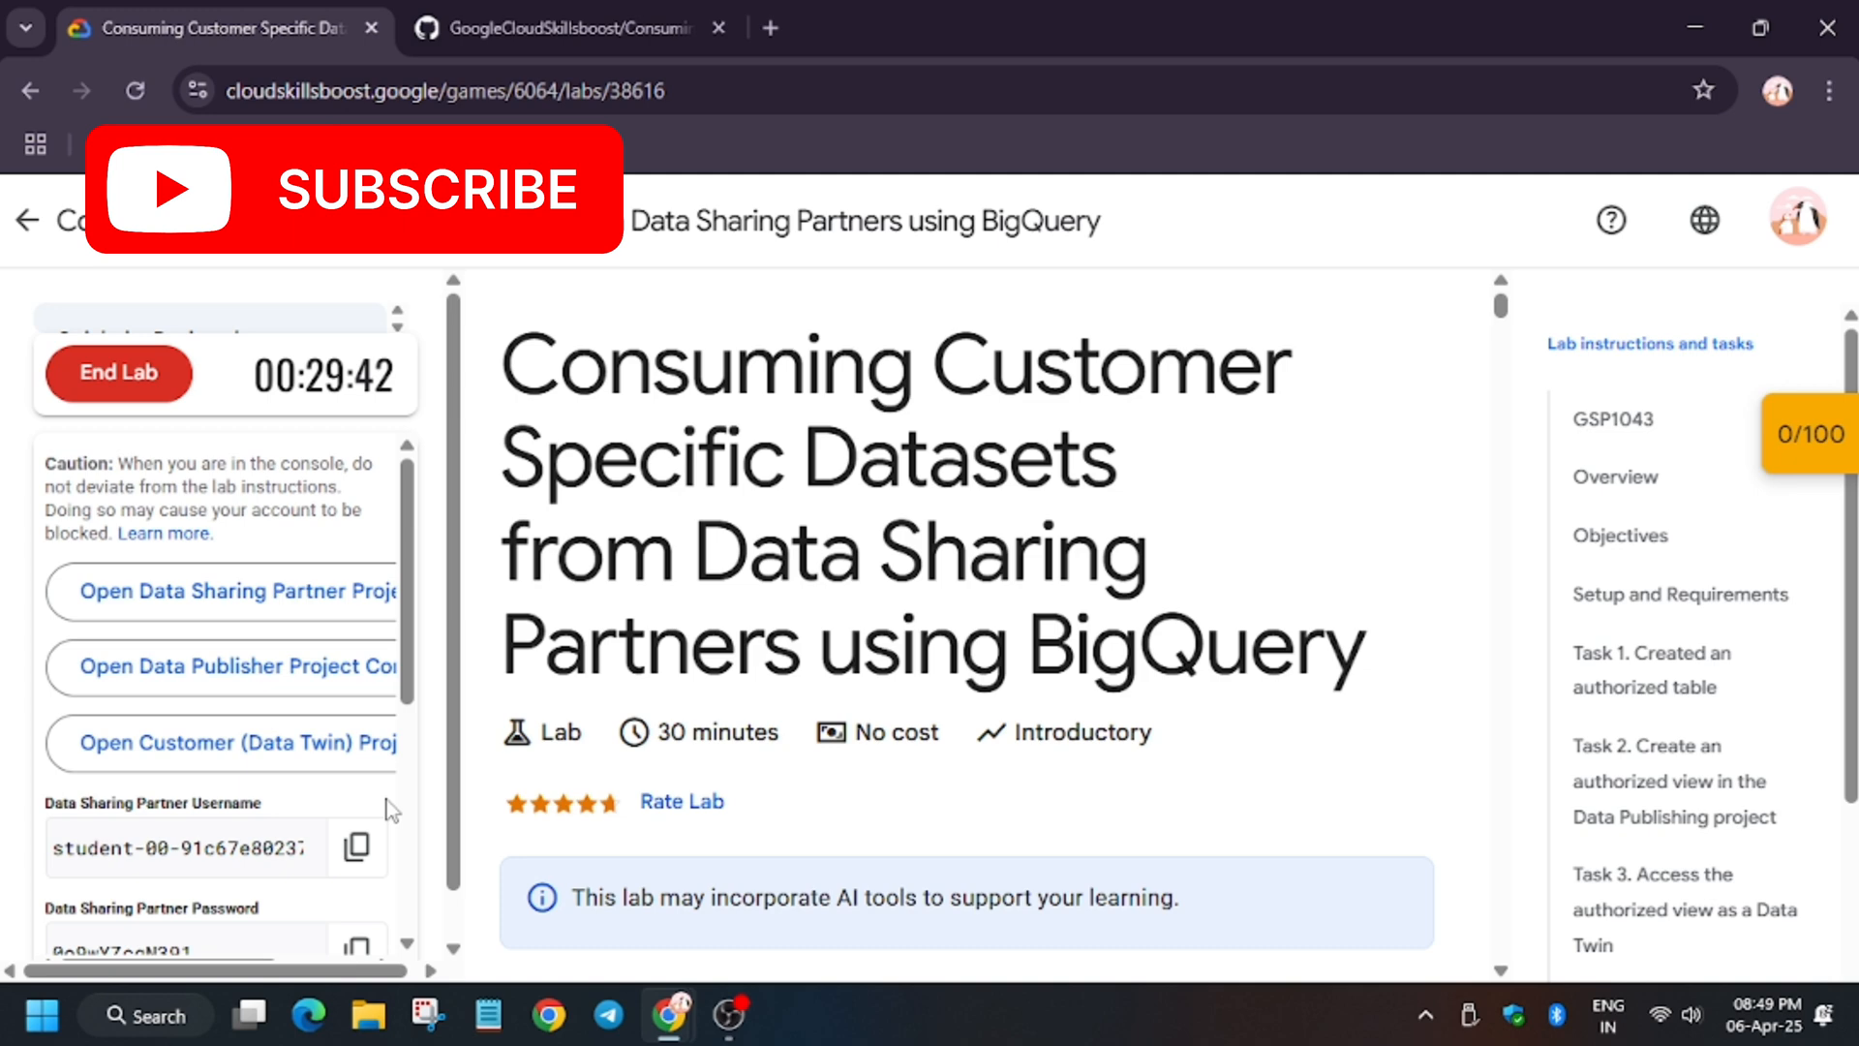
Open the Data Sharing Partner console, sign in with its credentials and accept the terms.
left_click(356, 699)
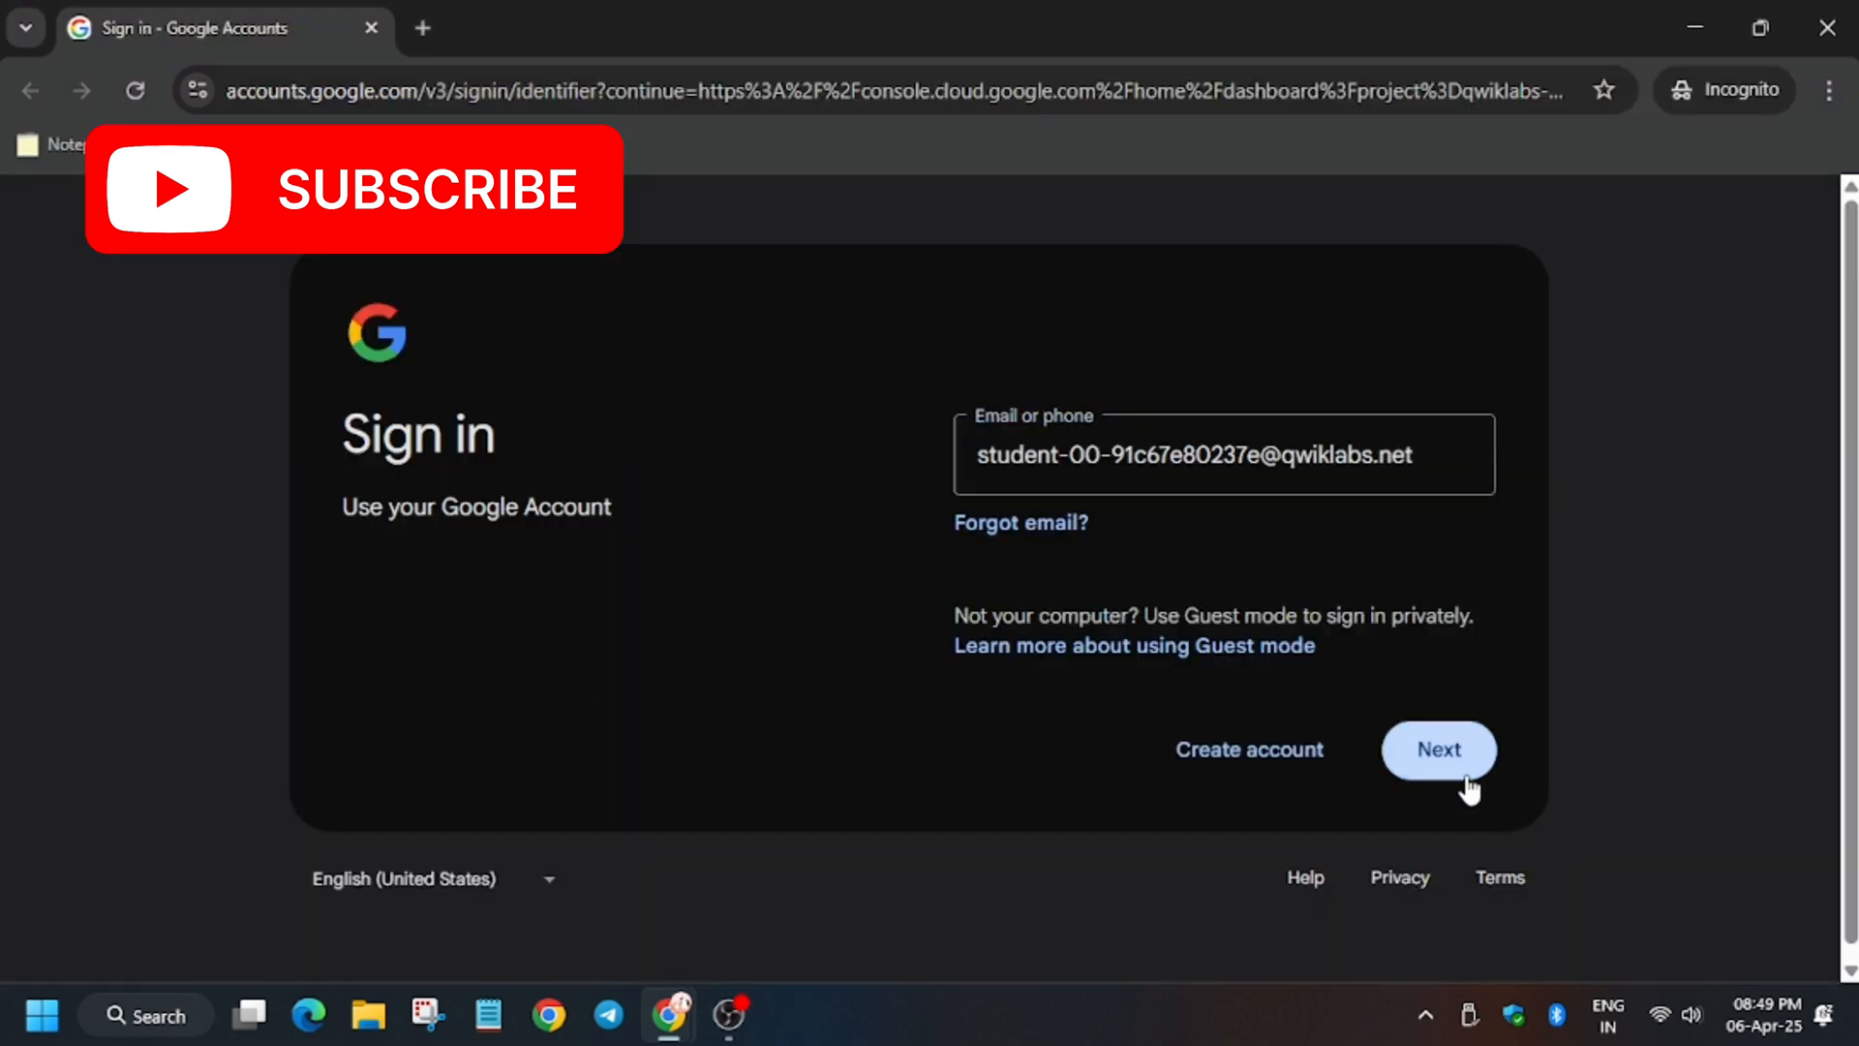
left_click(1438, 749)
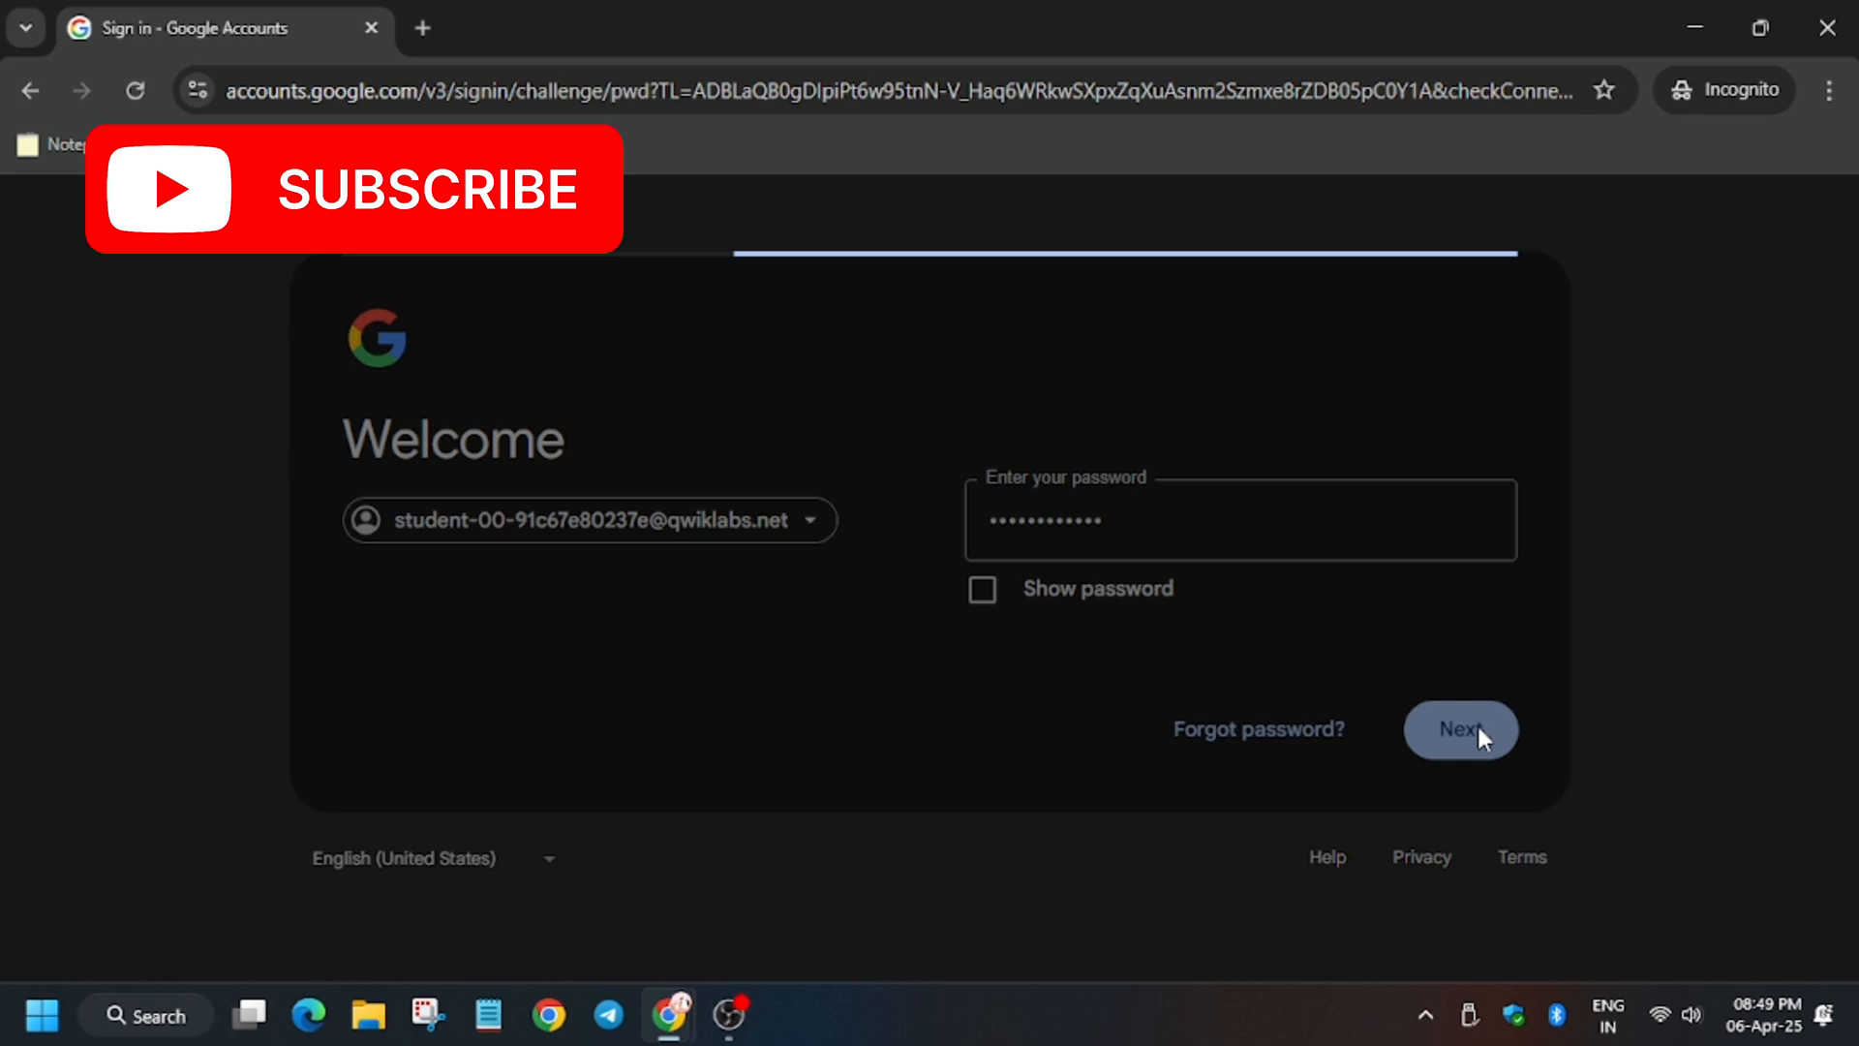
left_click(1459, 729)
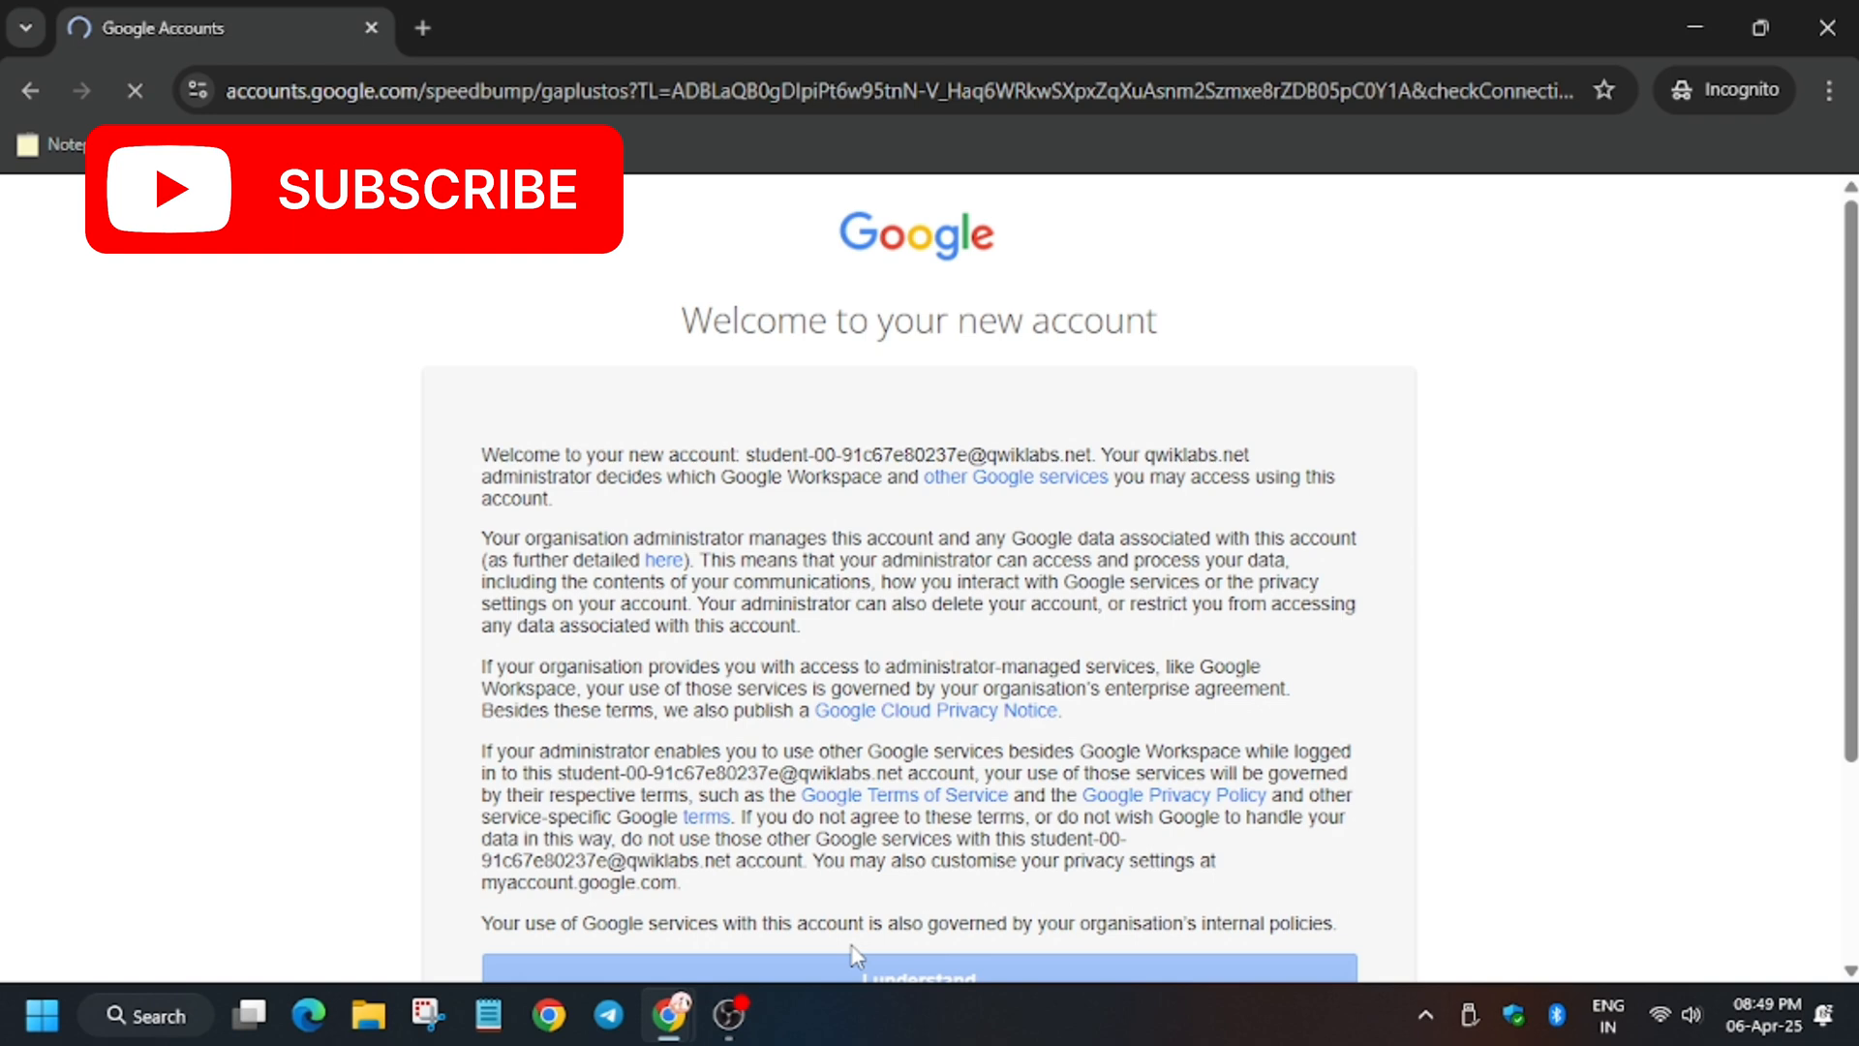
left_click(917, 976)
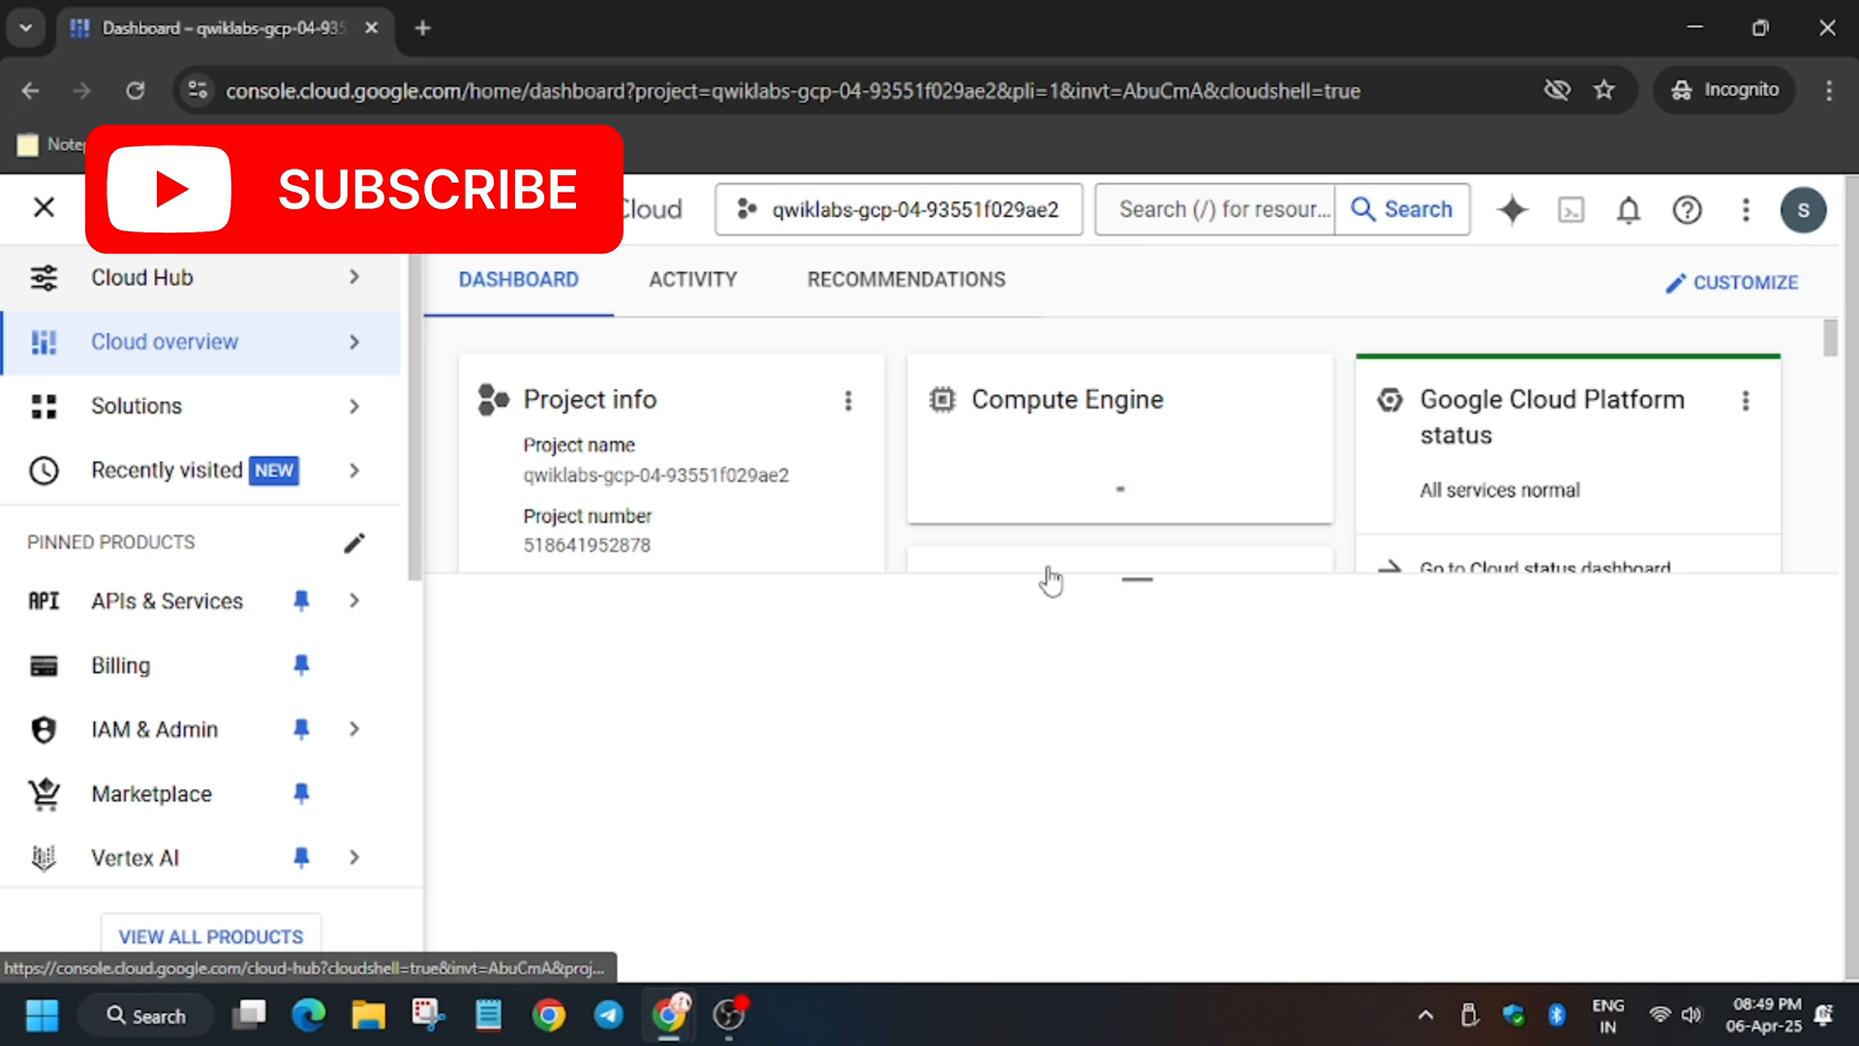
Activate and authorize Cloud Shell in the partner project to run the setup script.
left_click(44, 206)
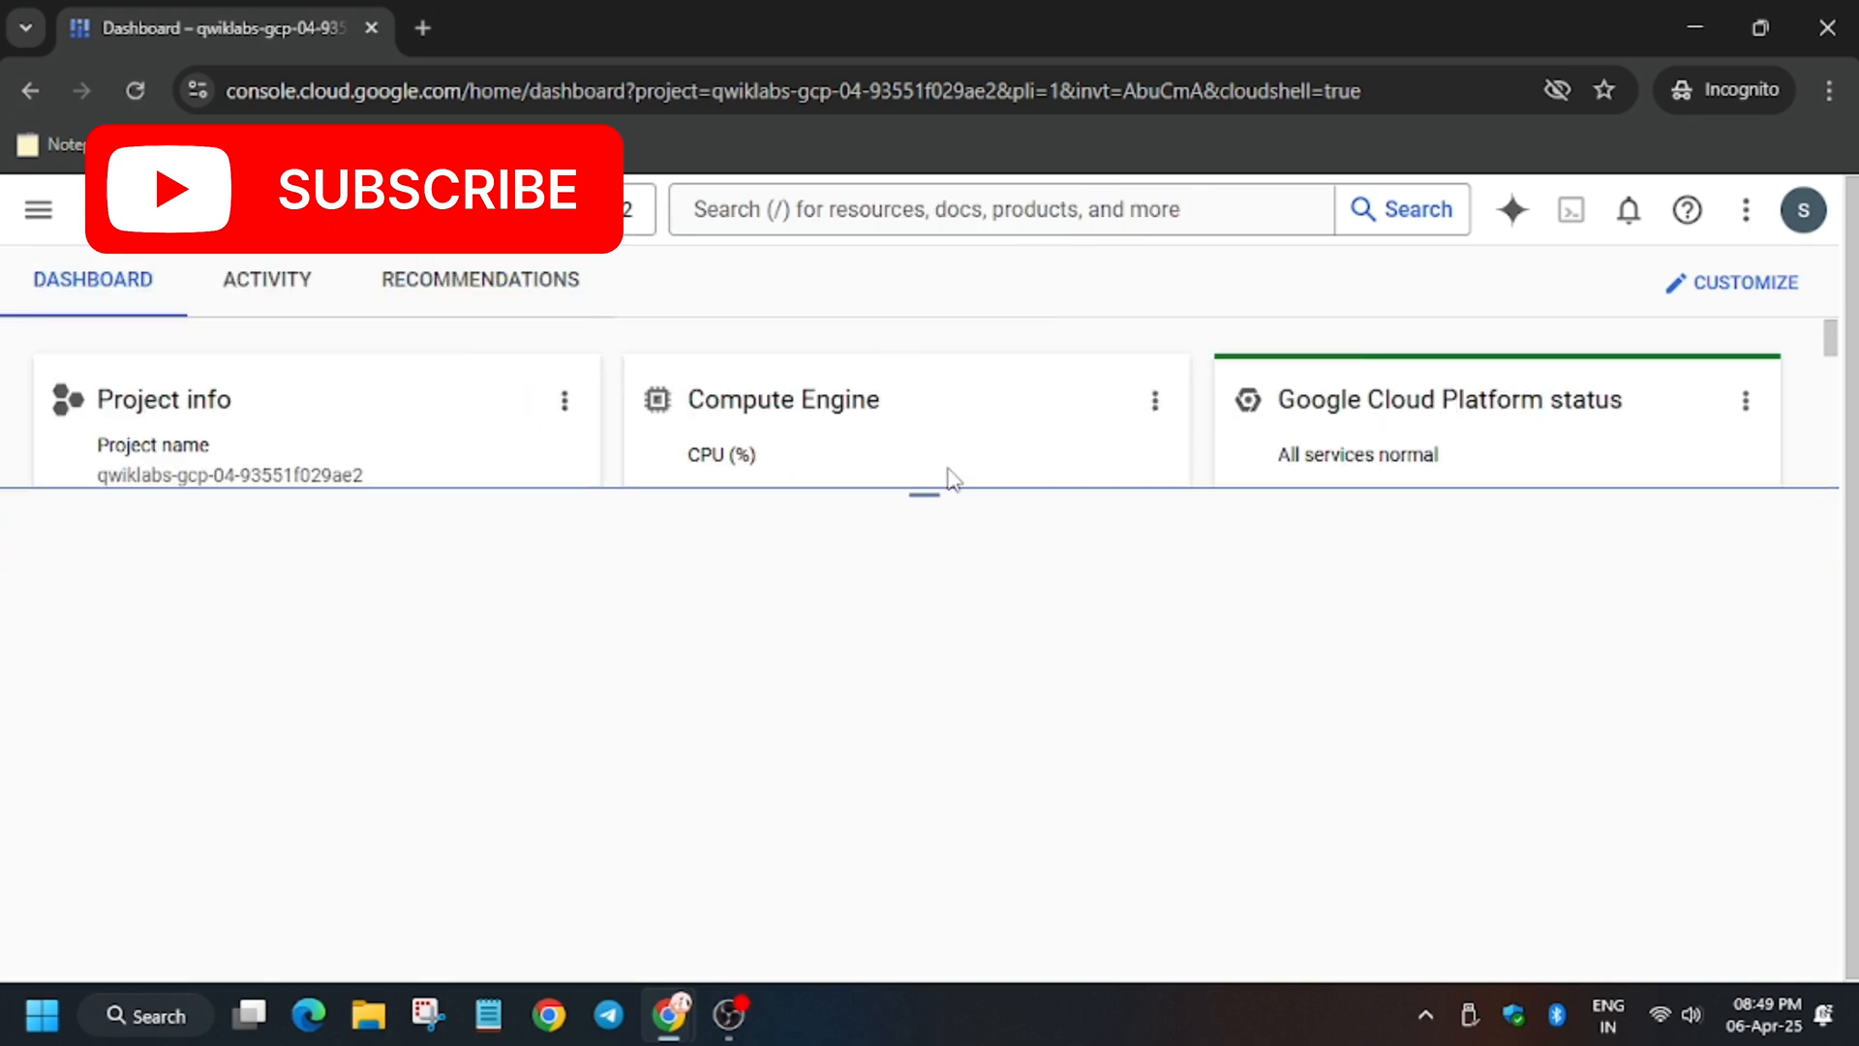
left_click(1571, 210)
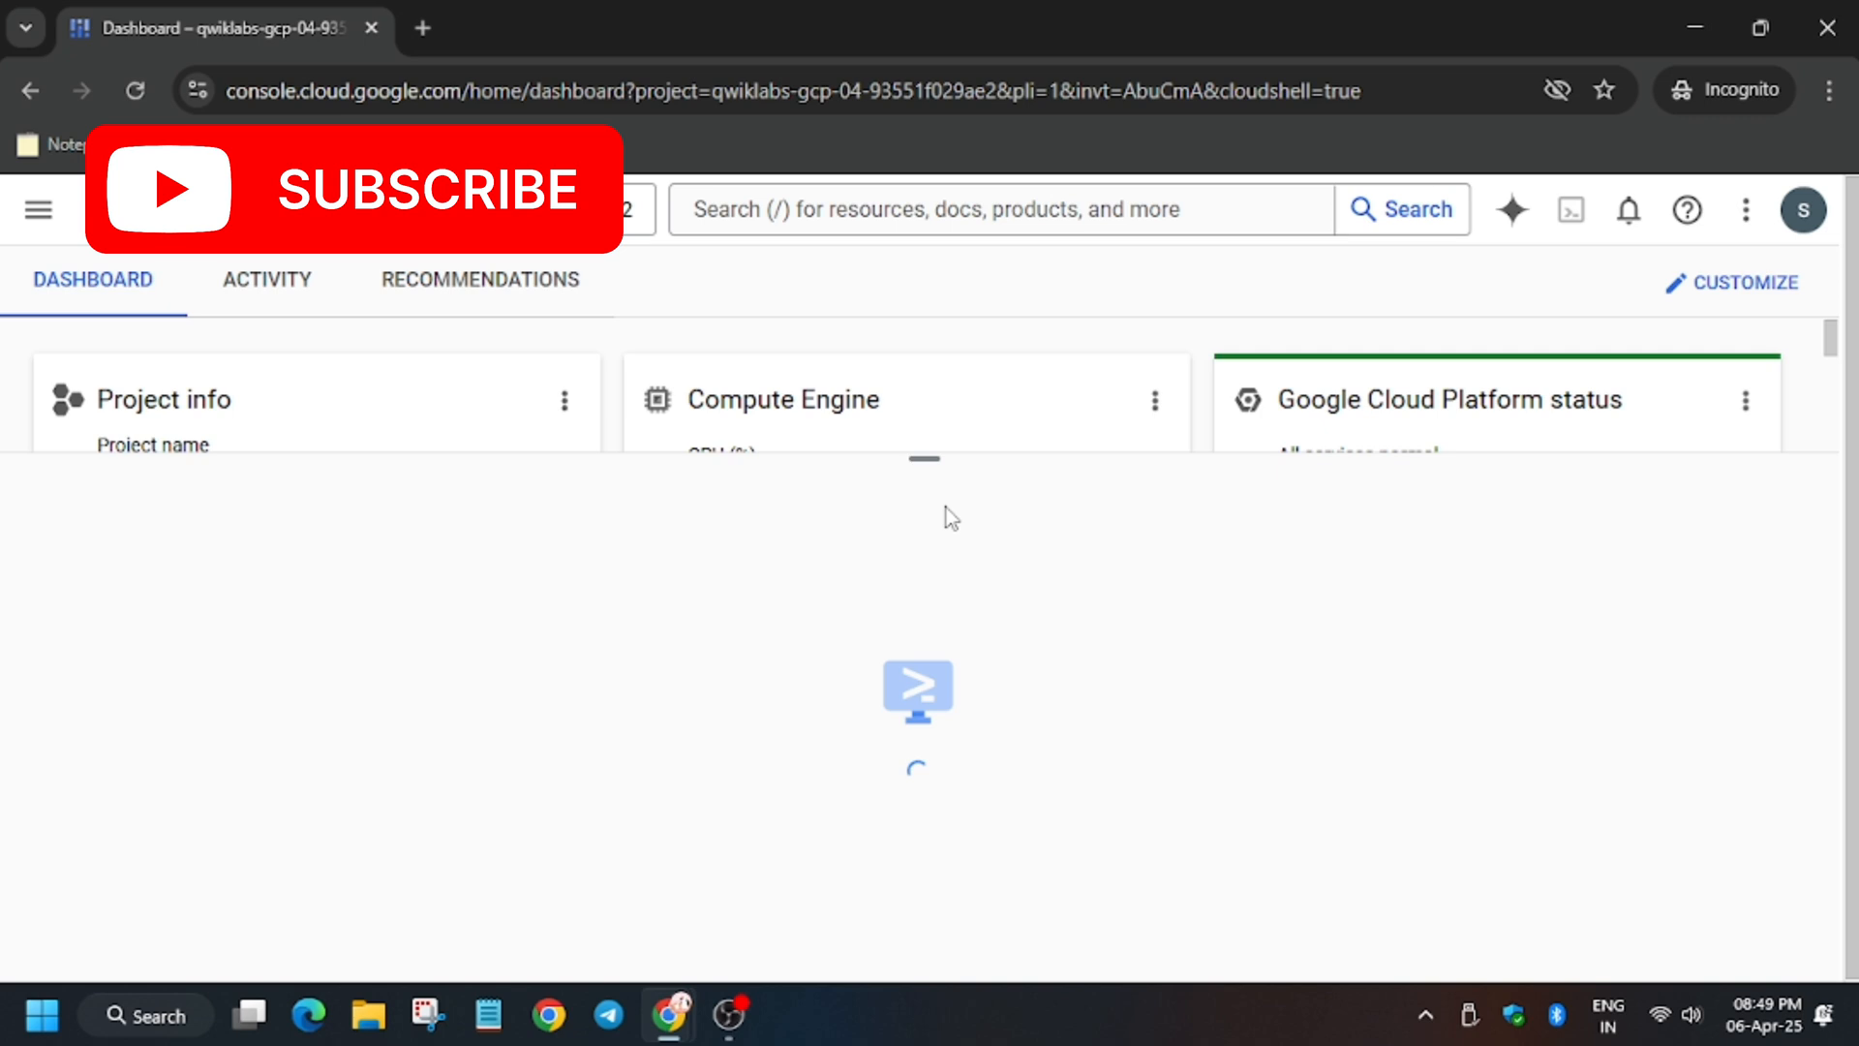
left_click(1570, 209)
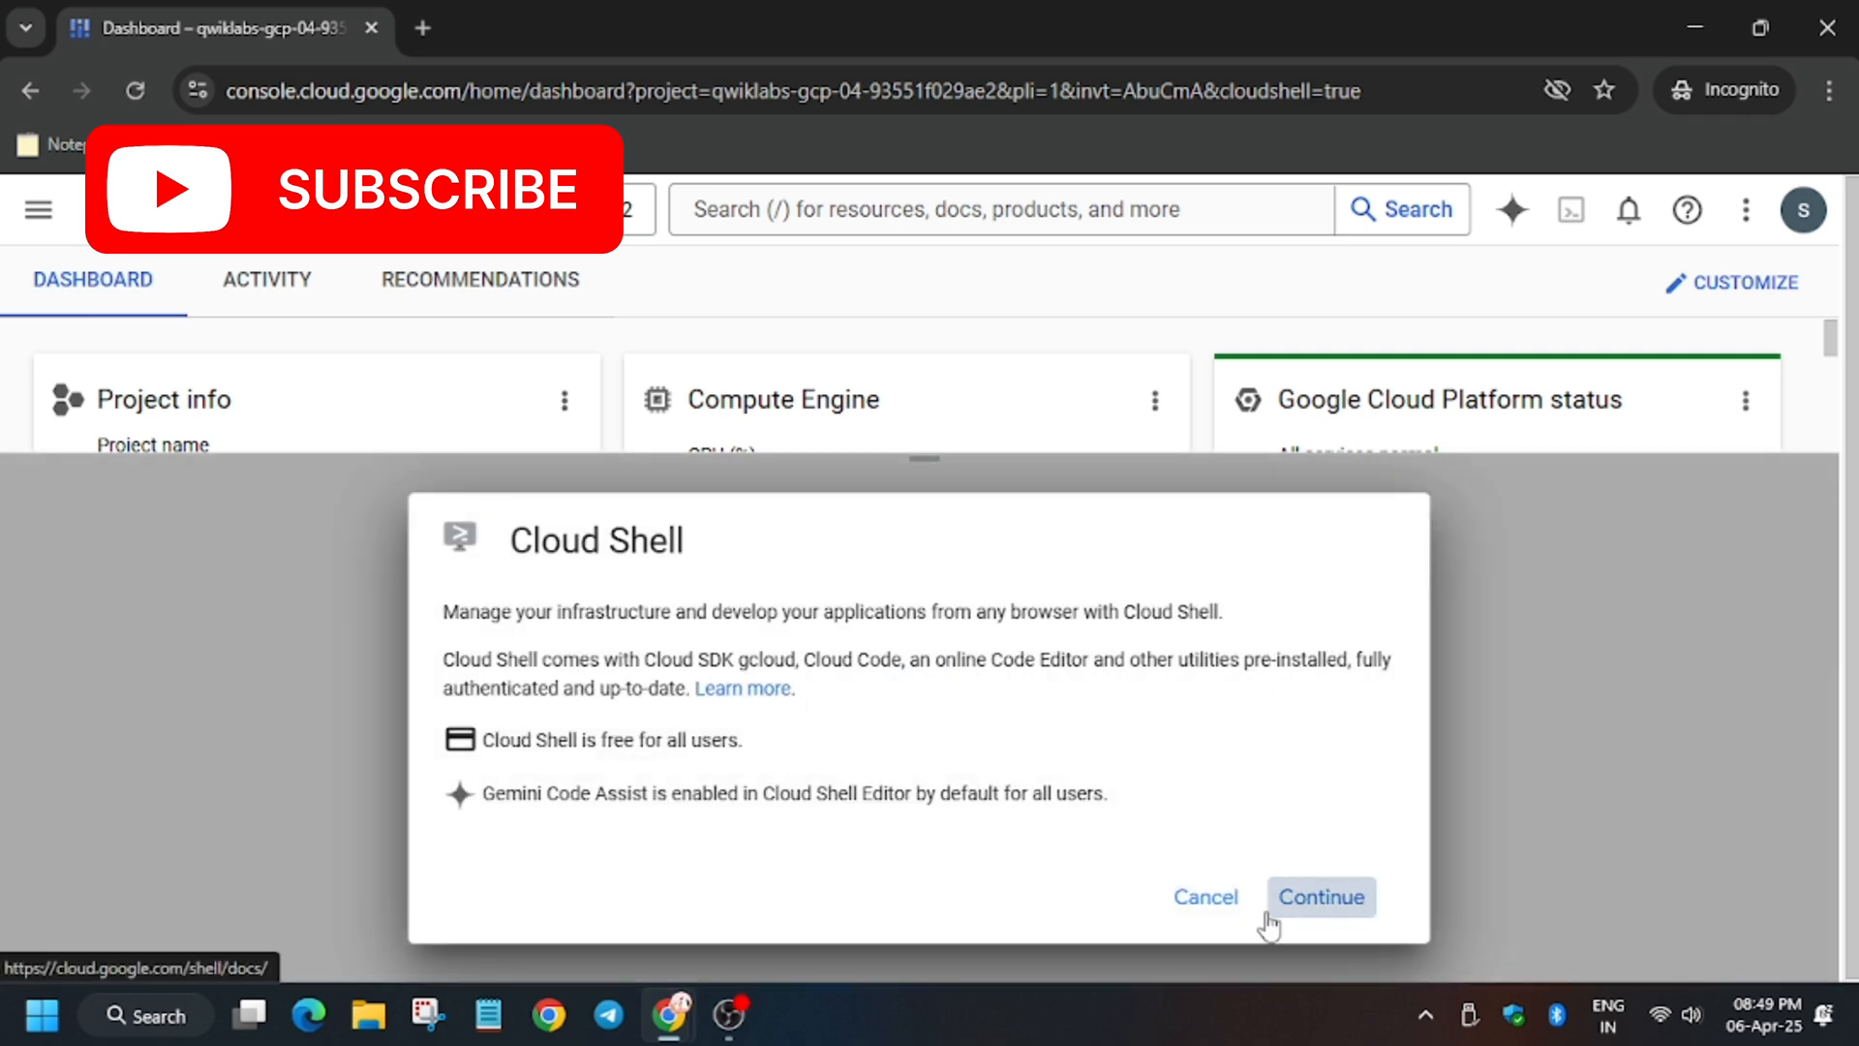
left_click(1319, 896)
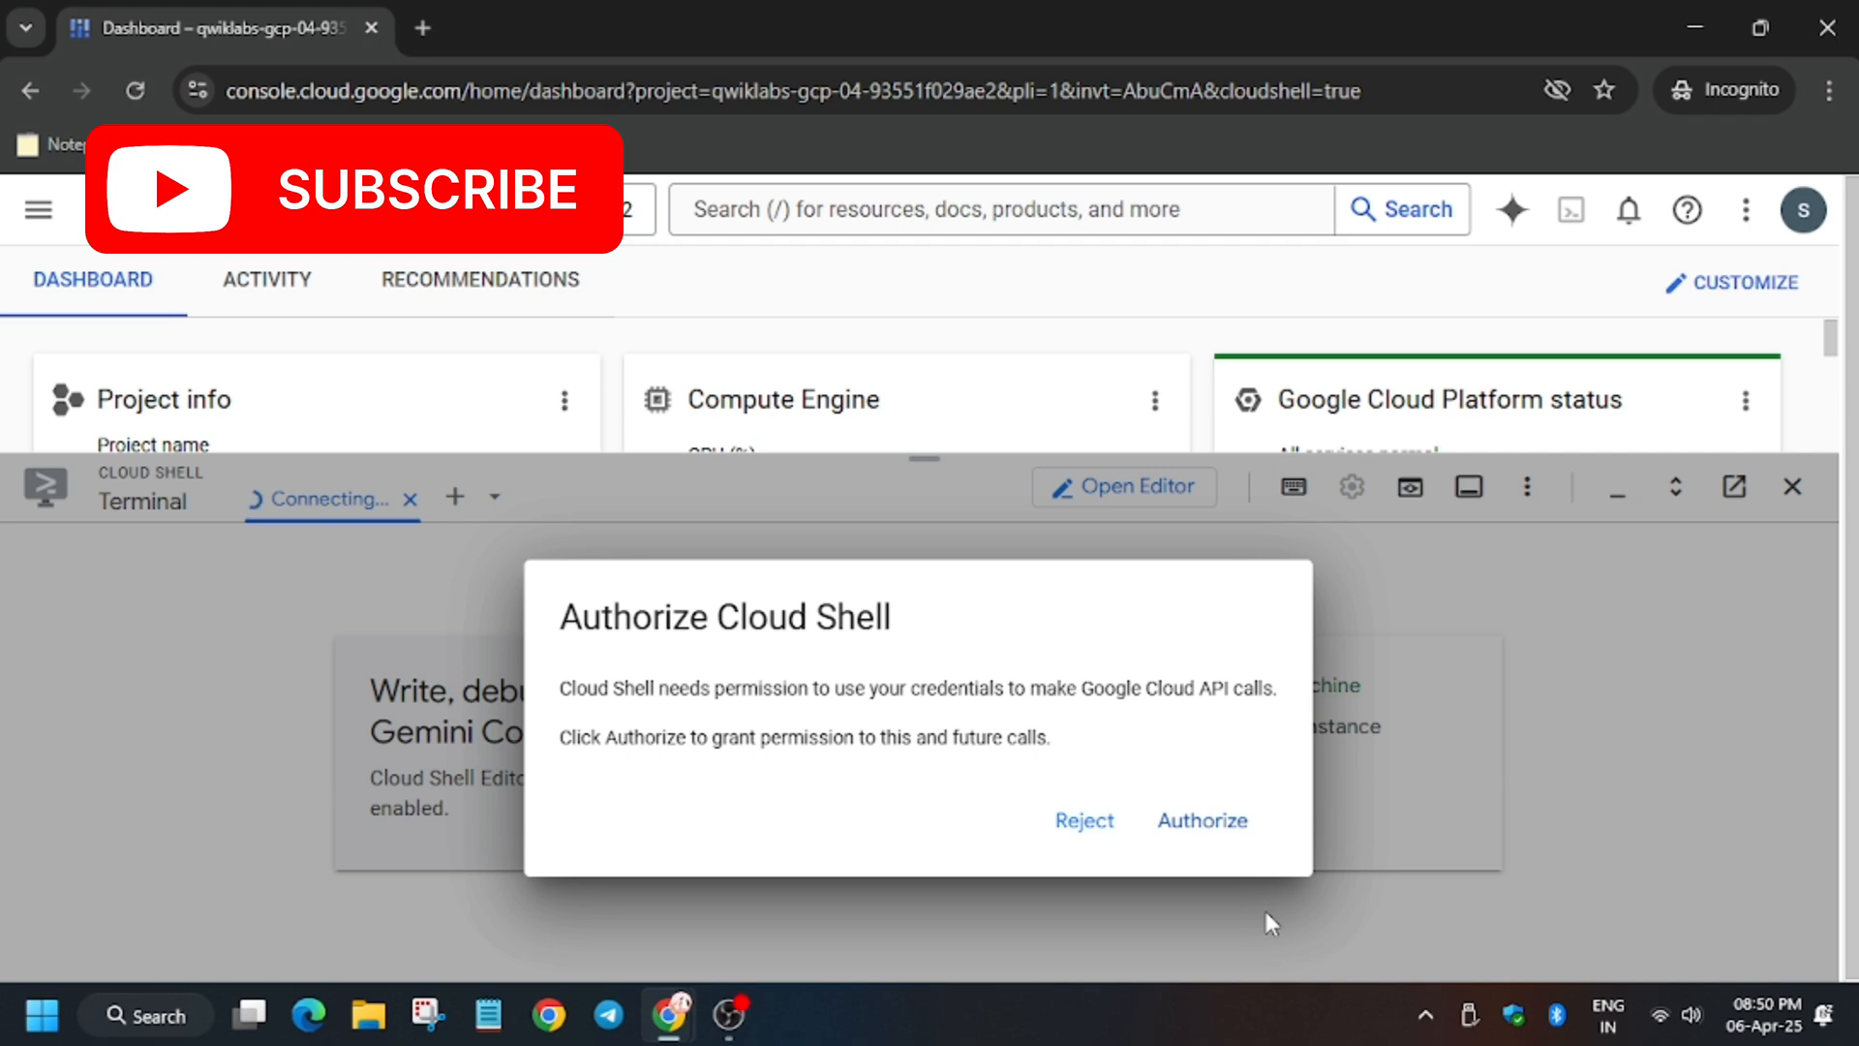
left_click(1201, 819)
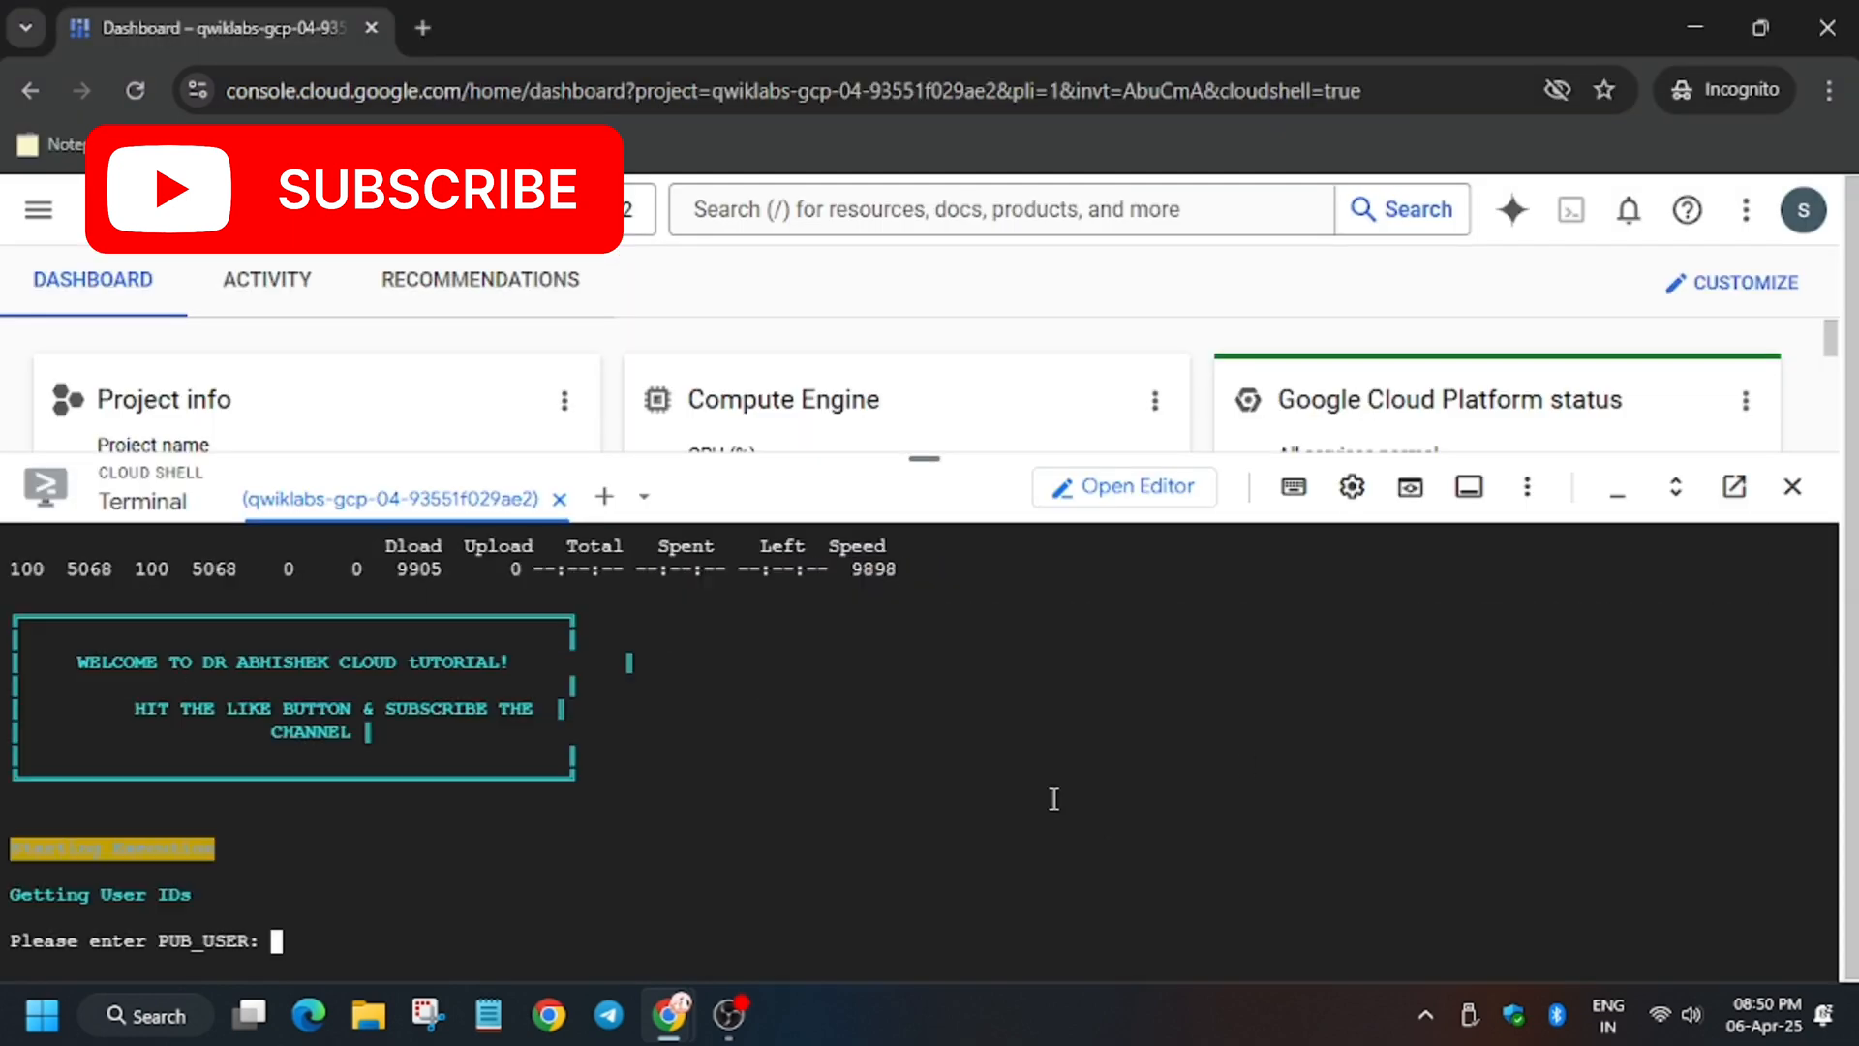
mouse_move(849, 824)
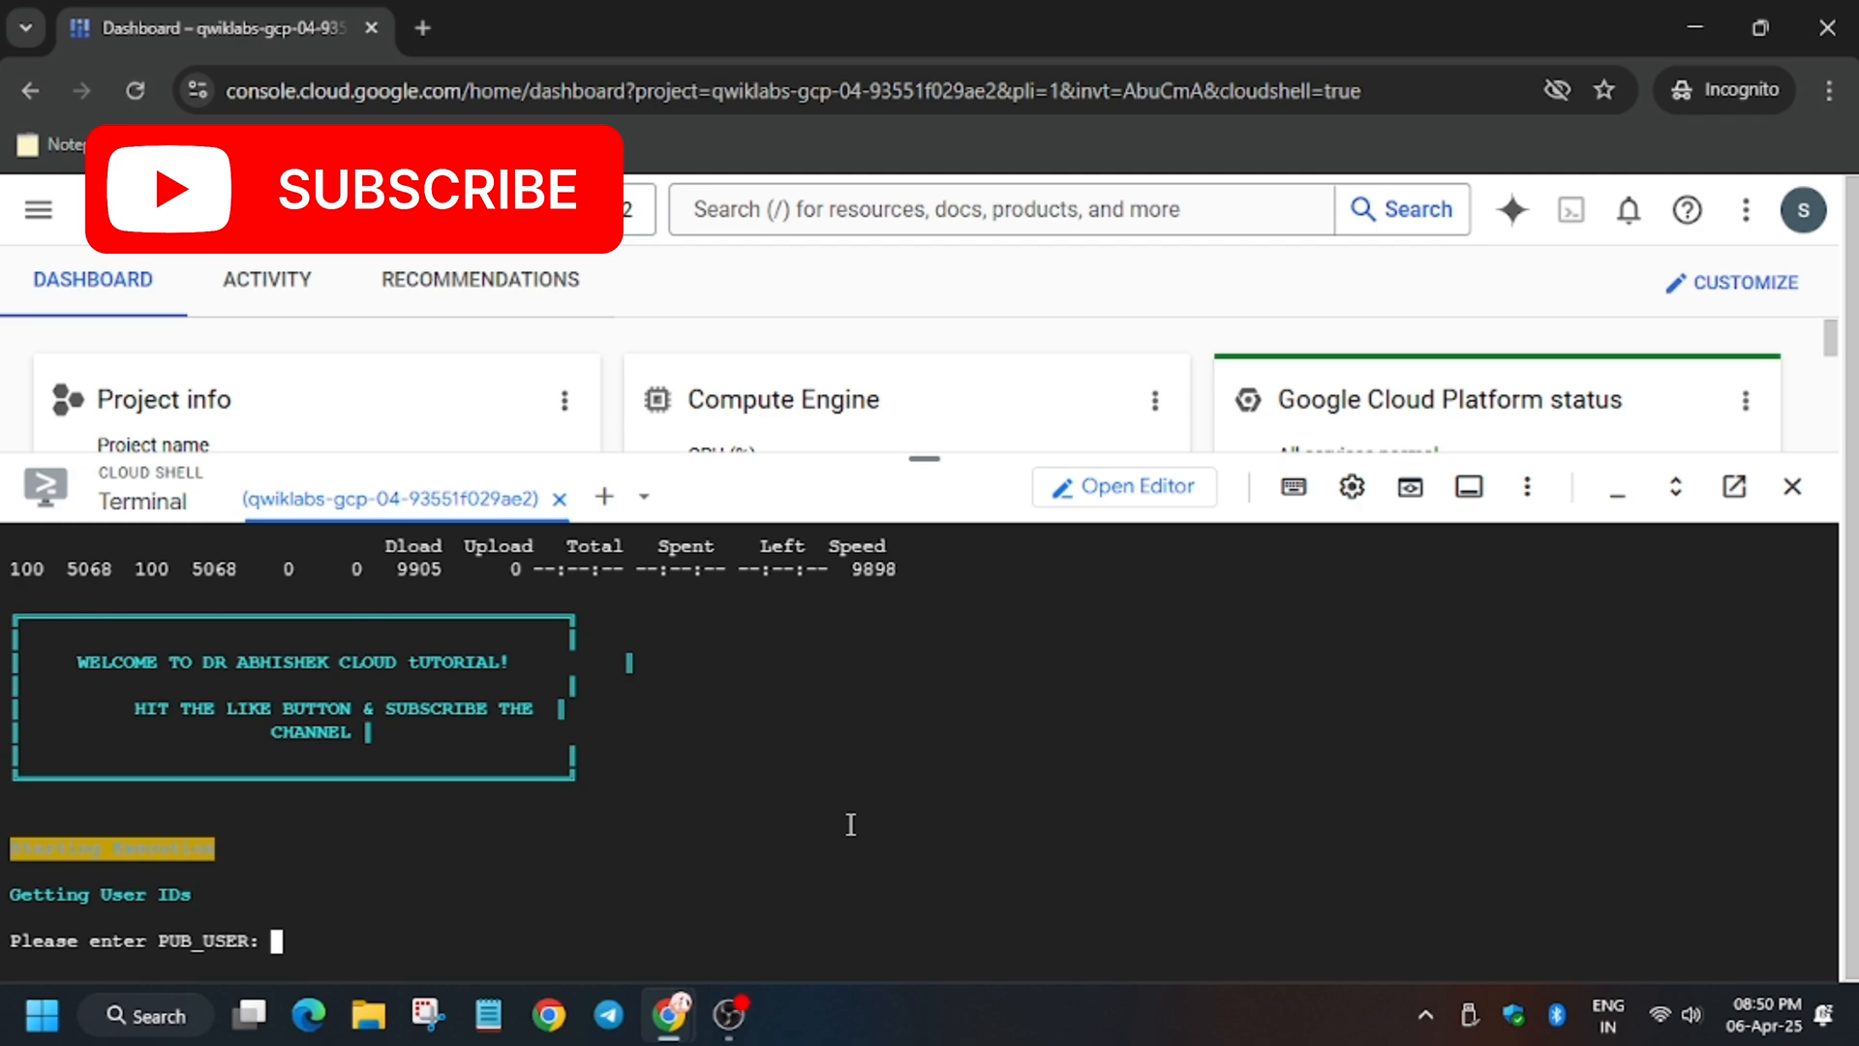
left_click(569, 27)
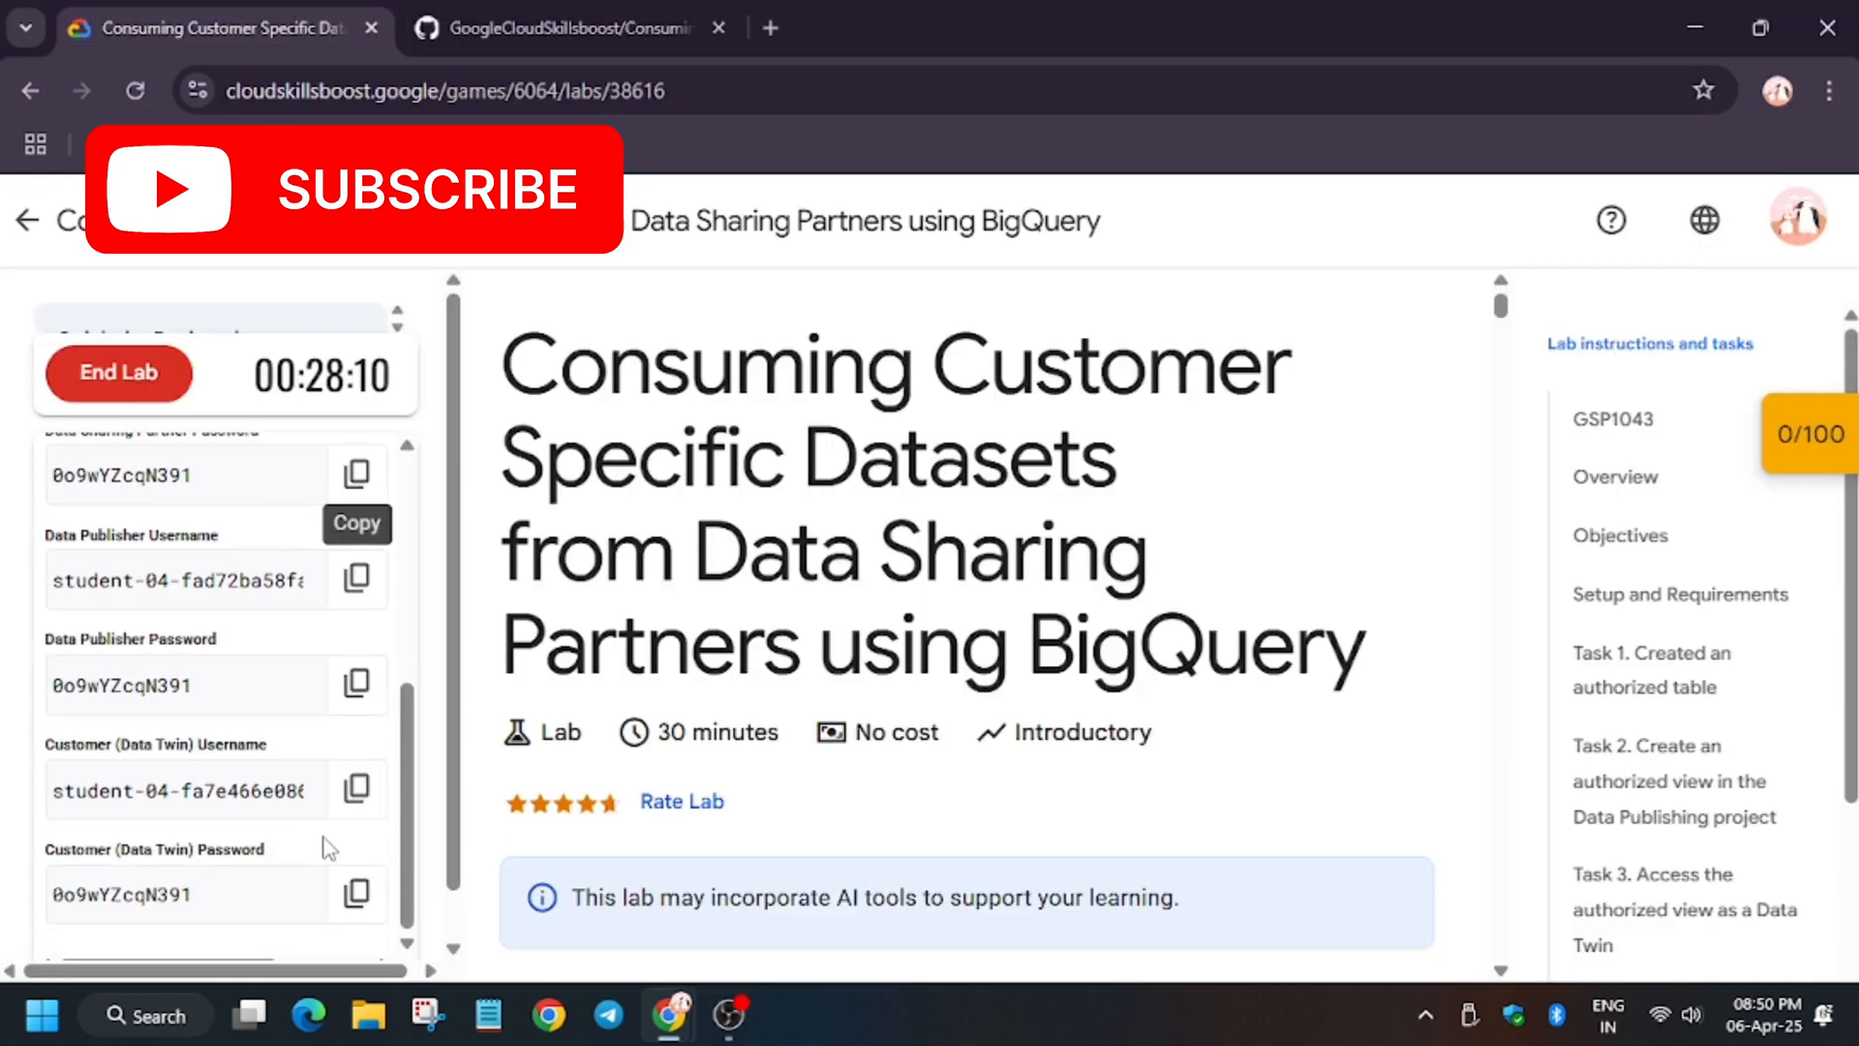
mouse_move(355, 581)
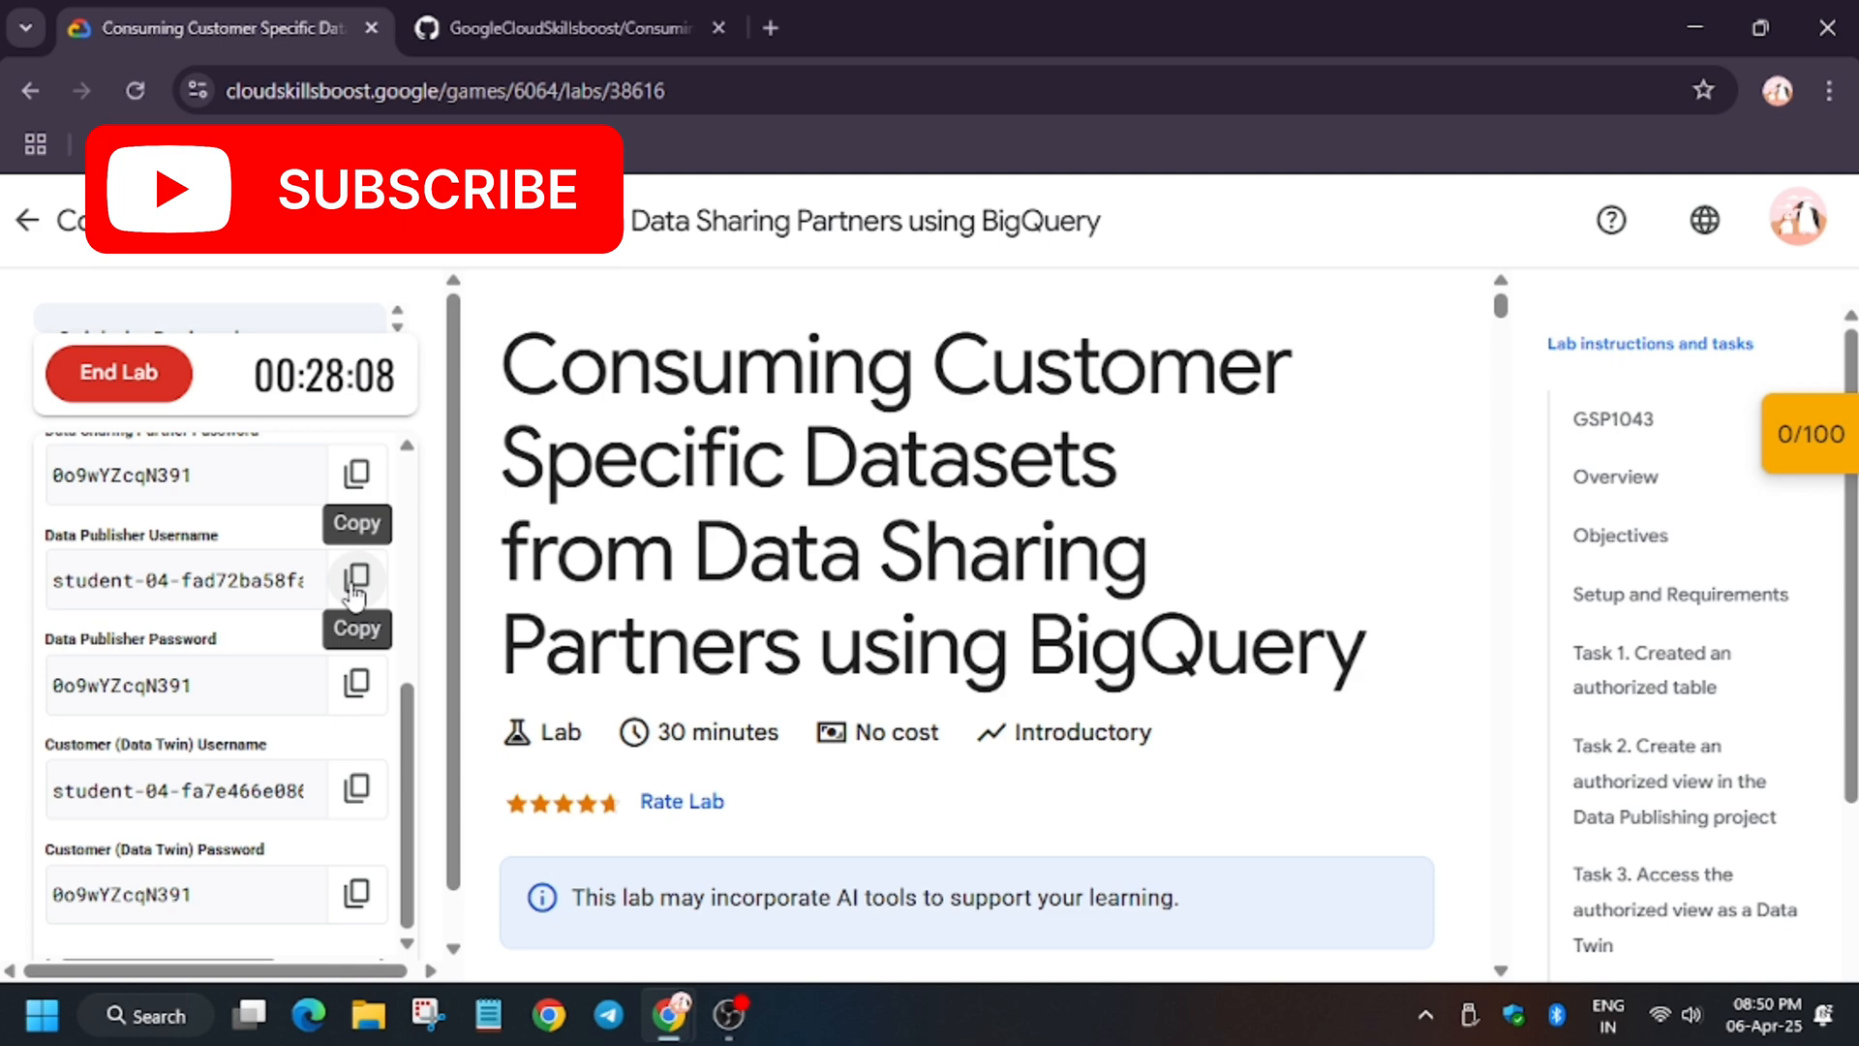
left_click(355, 580)
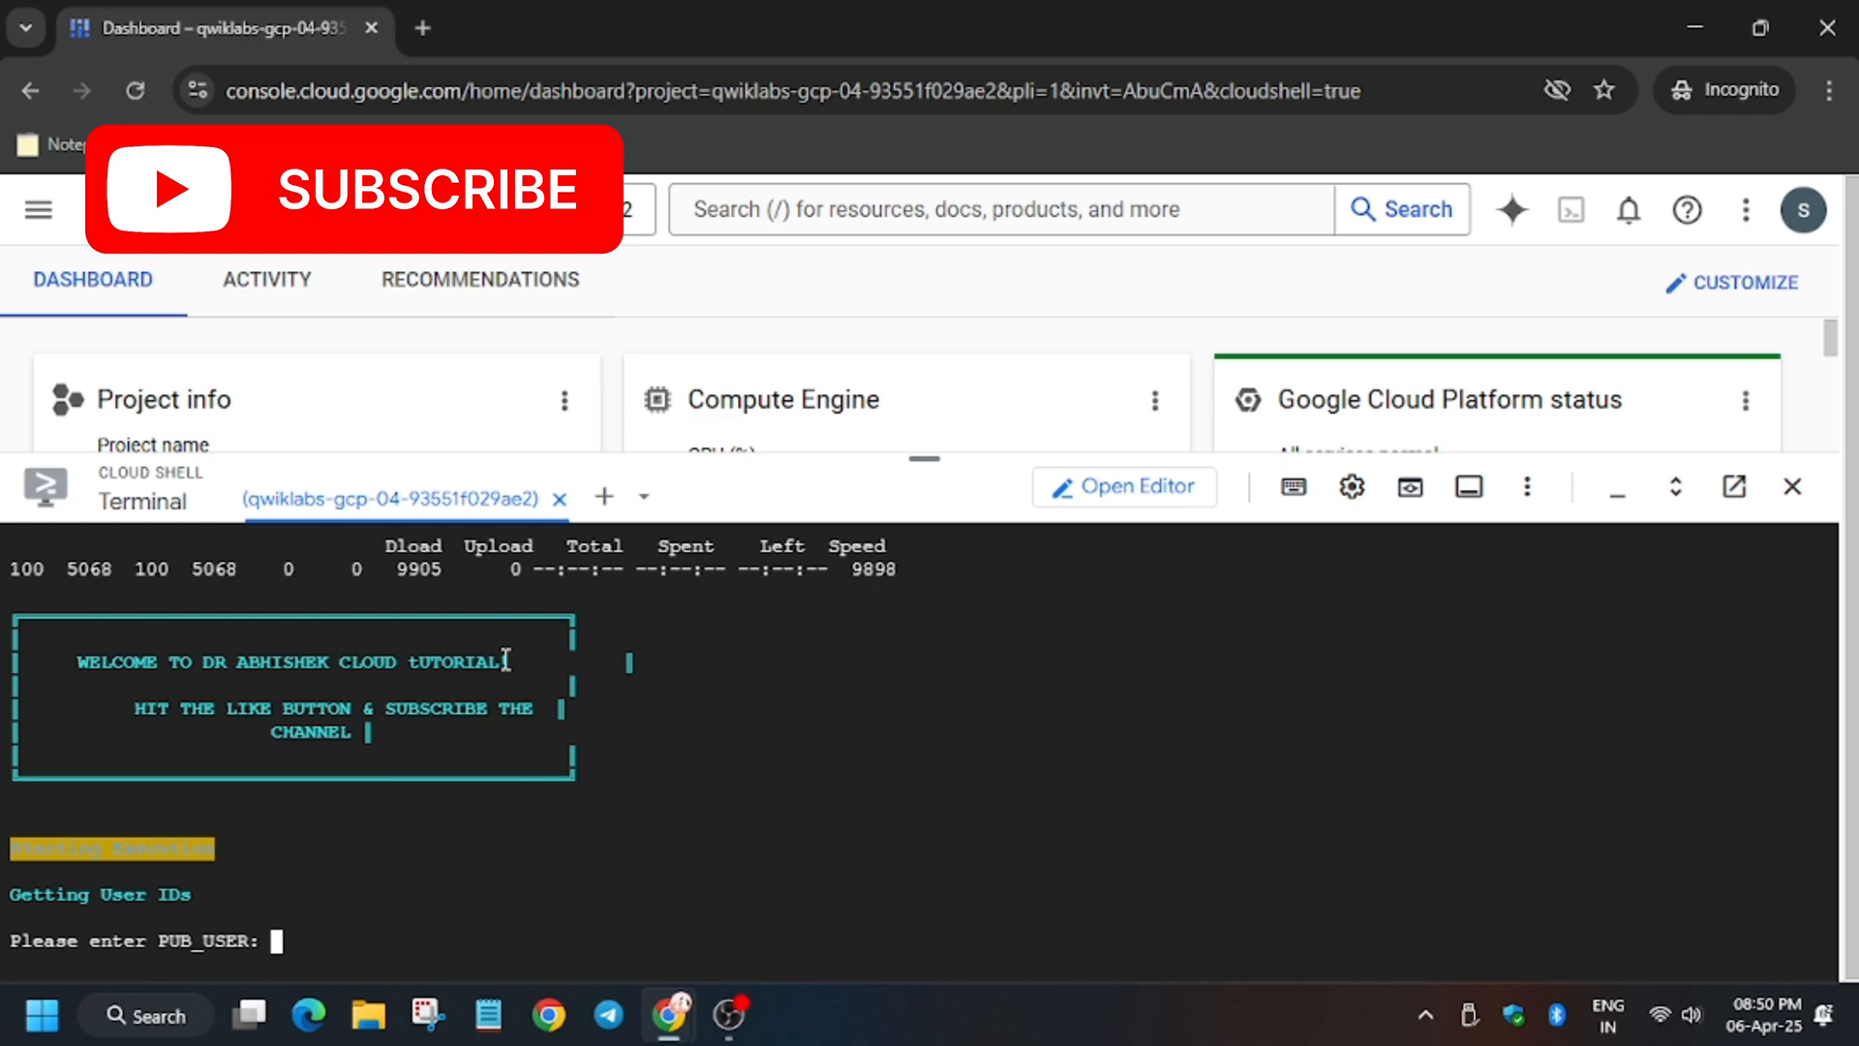
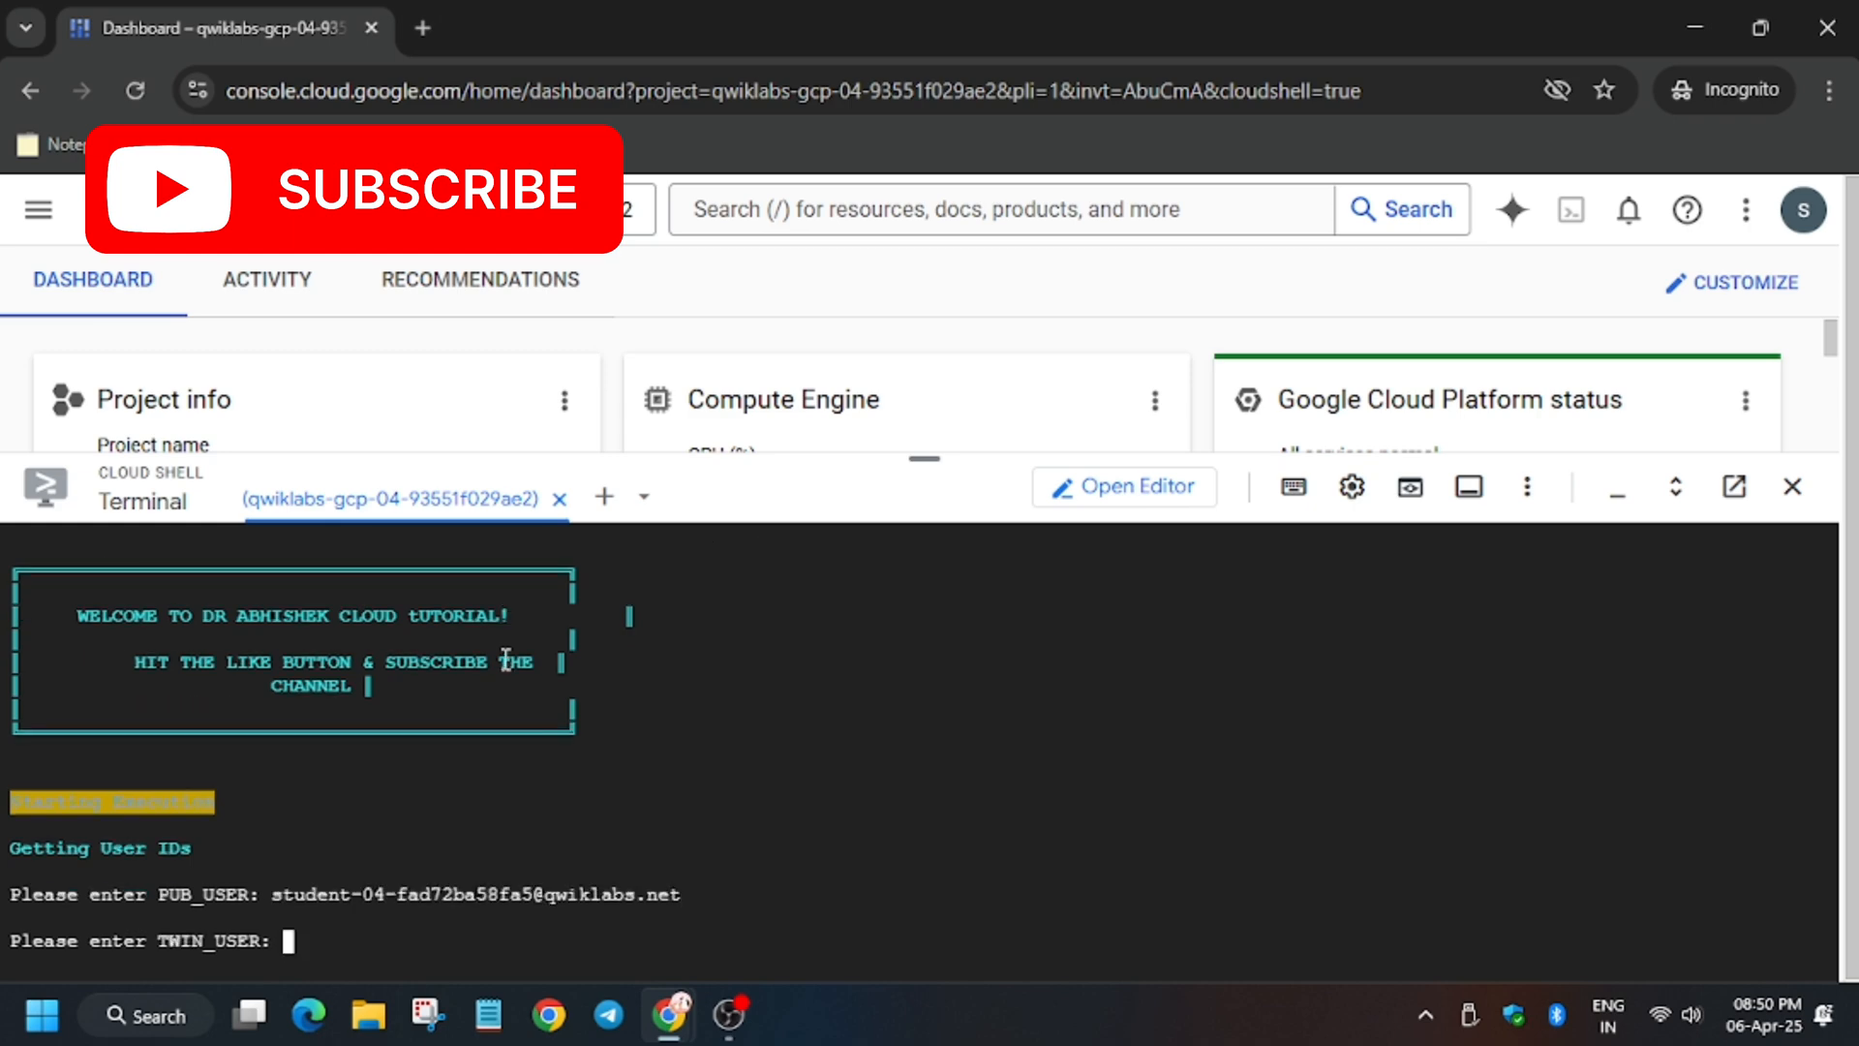
Return to Cloud Shell to supply the Data Twin username and let the script complete.
left_click(554, 27)
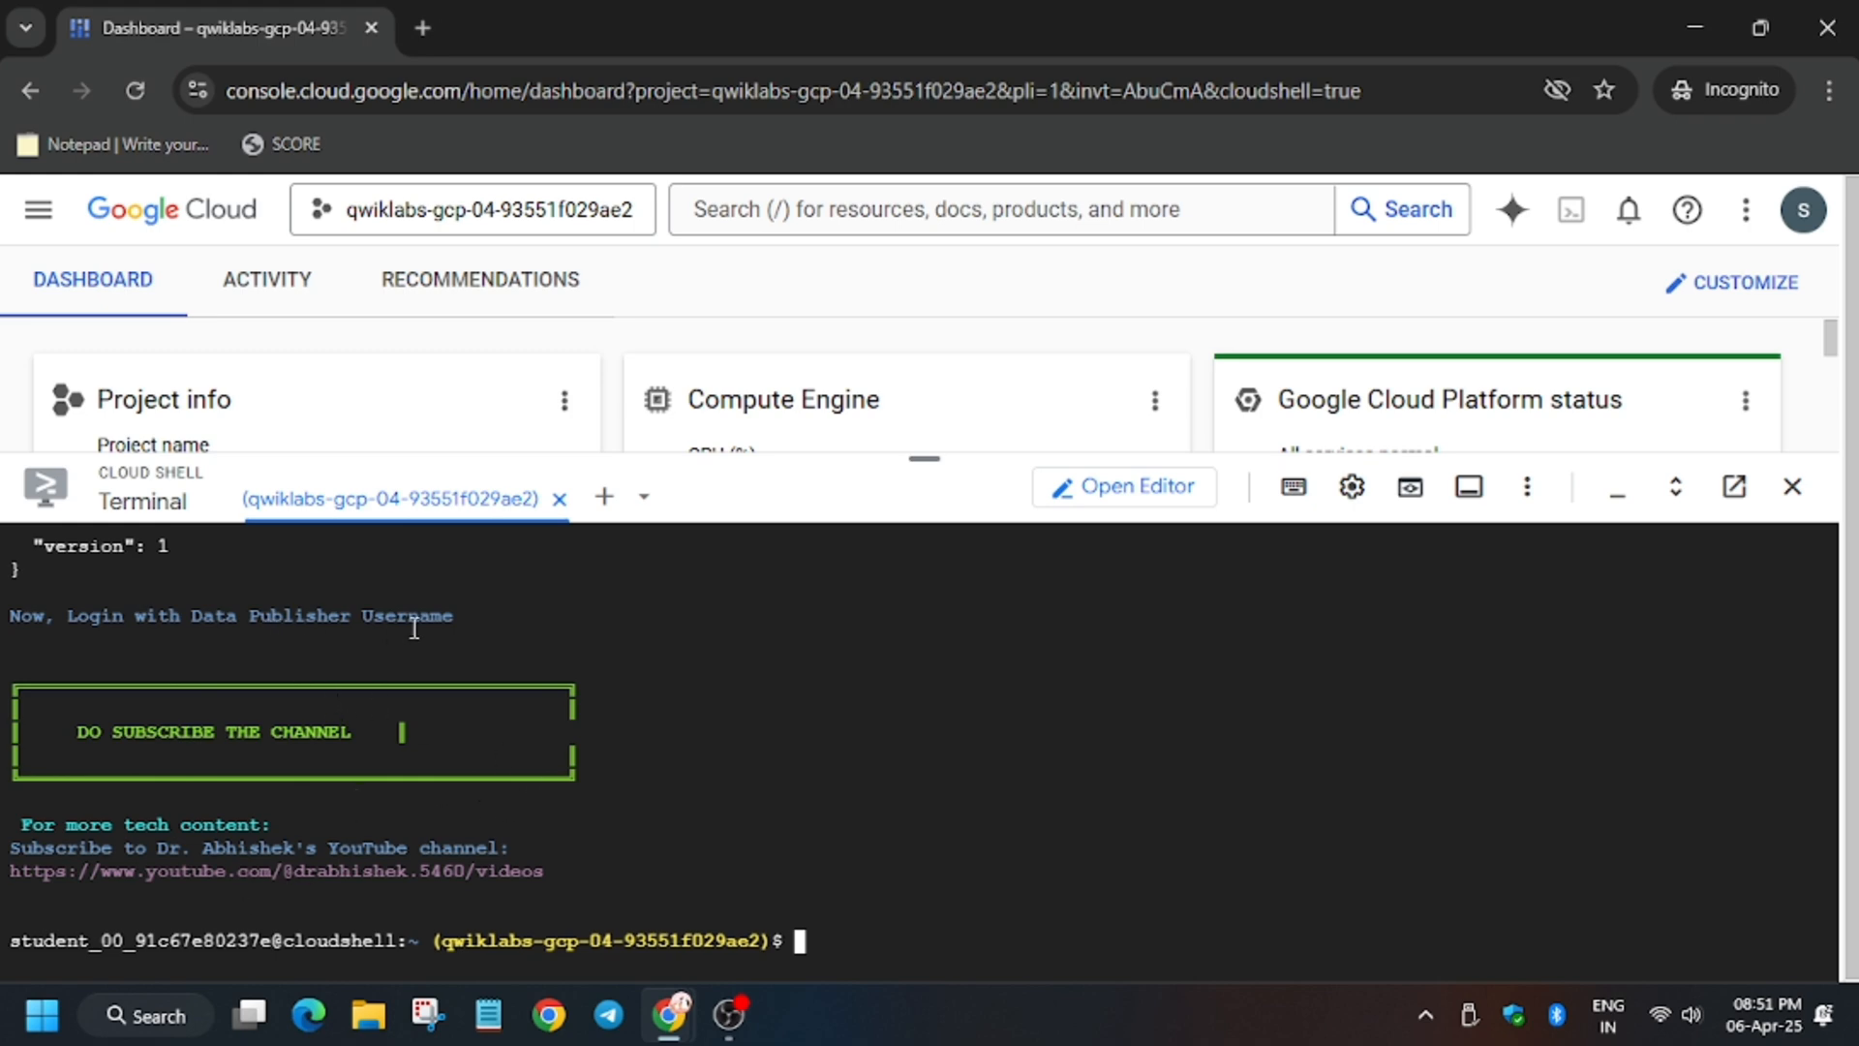
mouse_move(1442, 349)
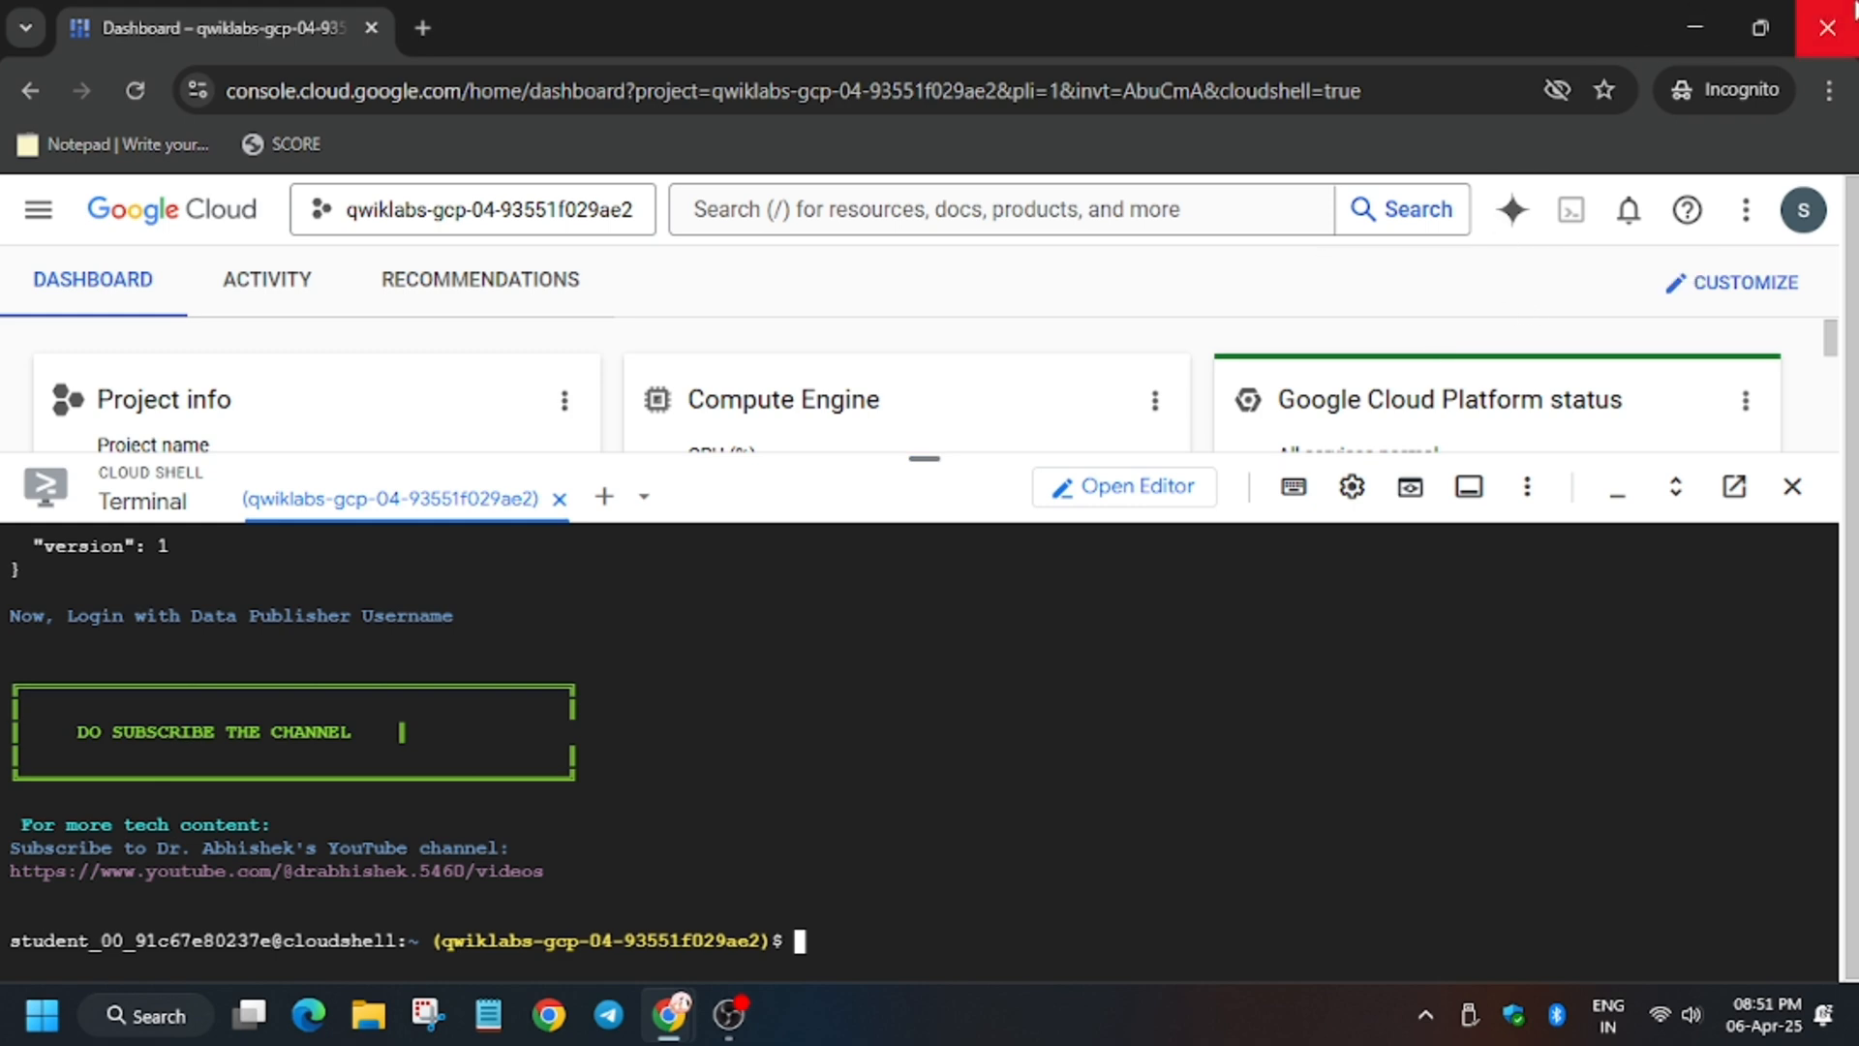
Close the partner console window and scroll the credentials panel to the publisher link.
left_click(213, 28)
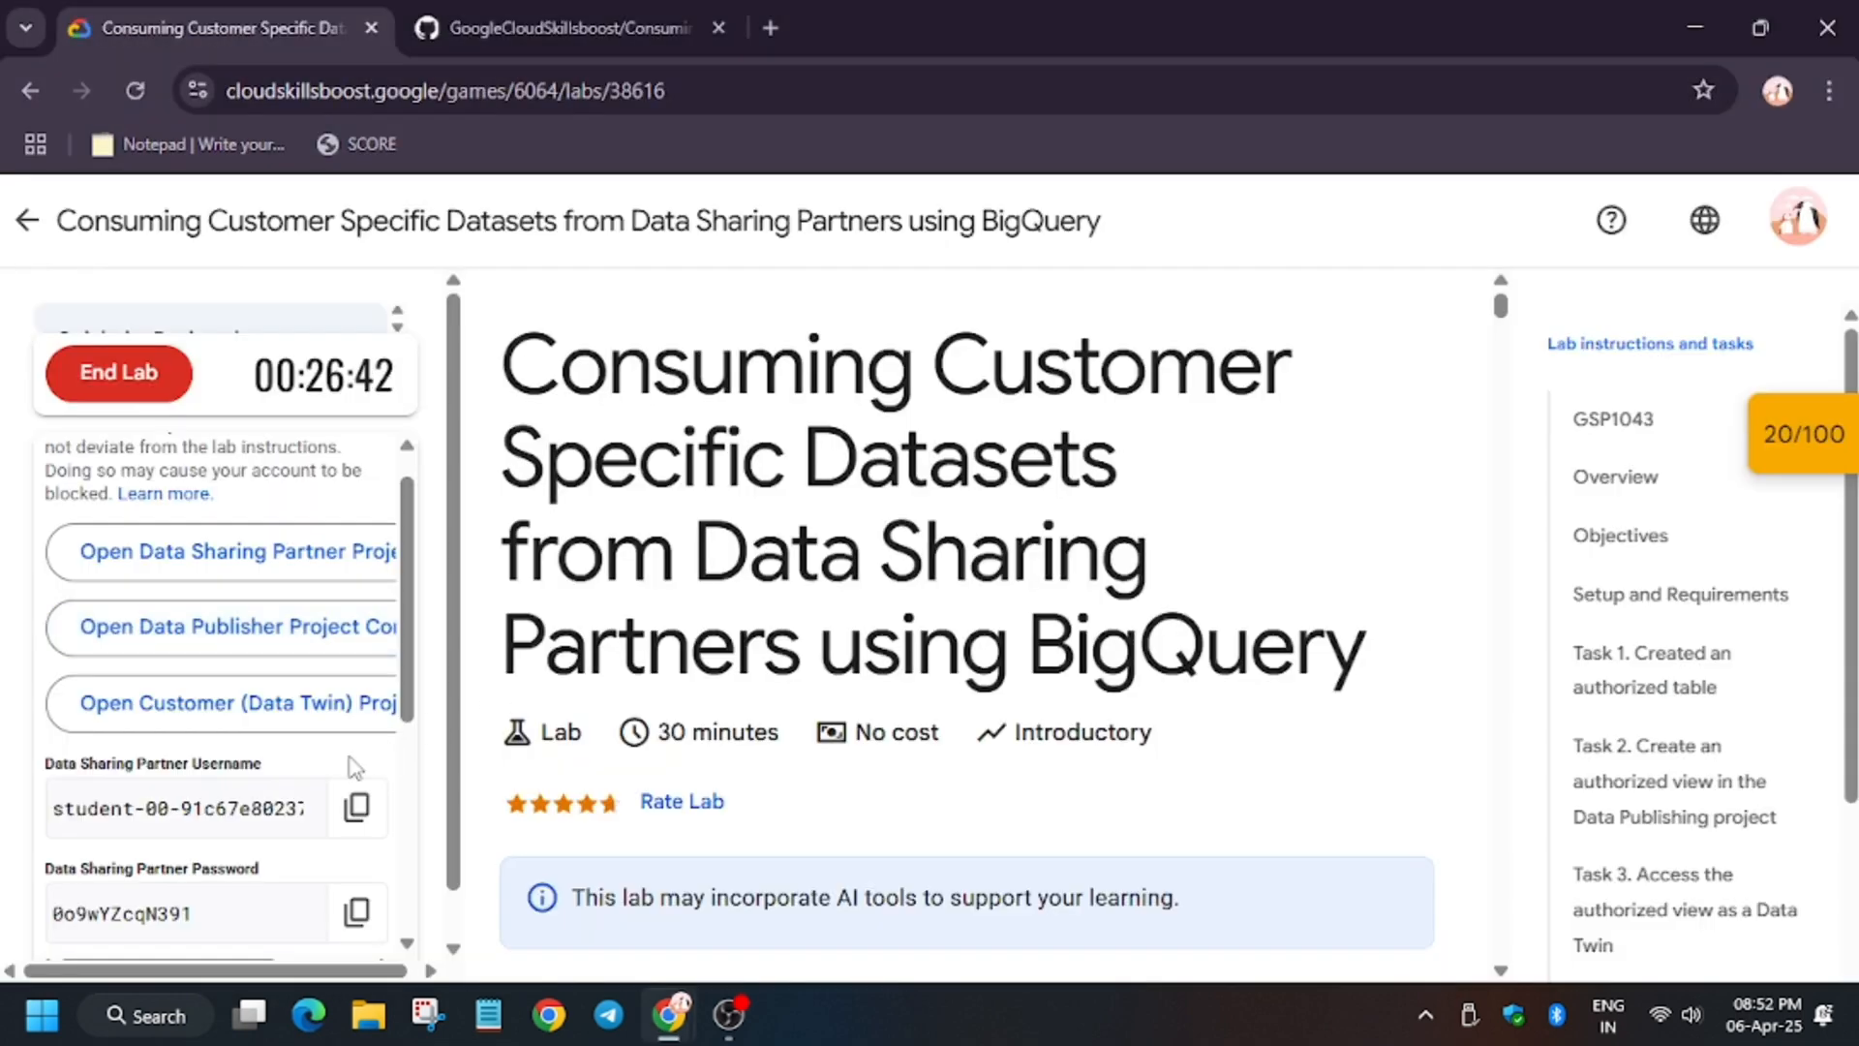
scroll("down", 3)
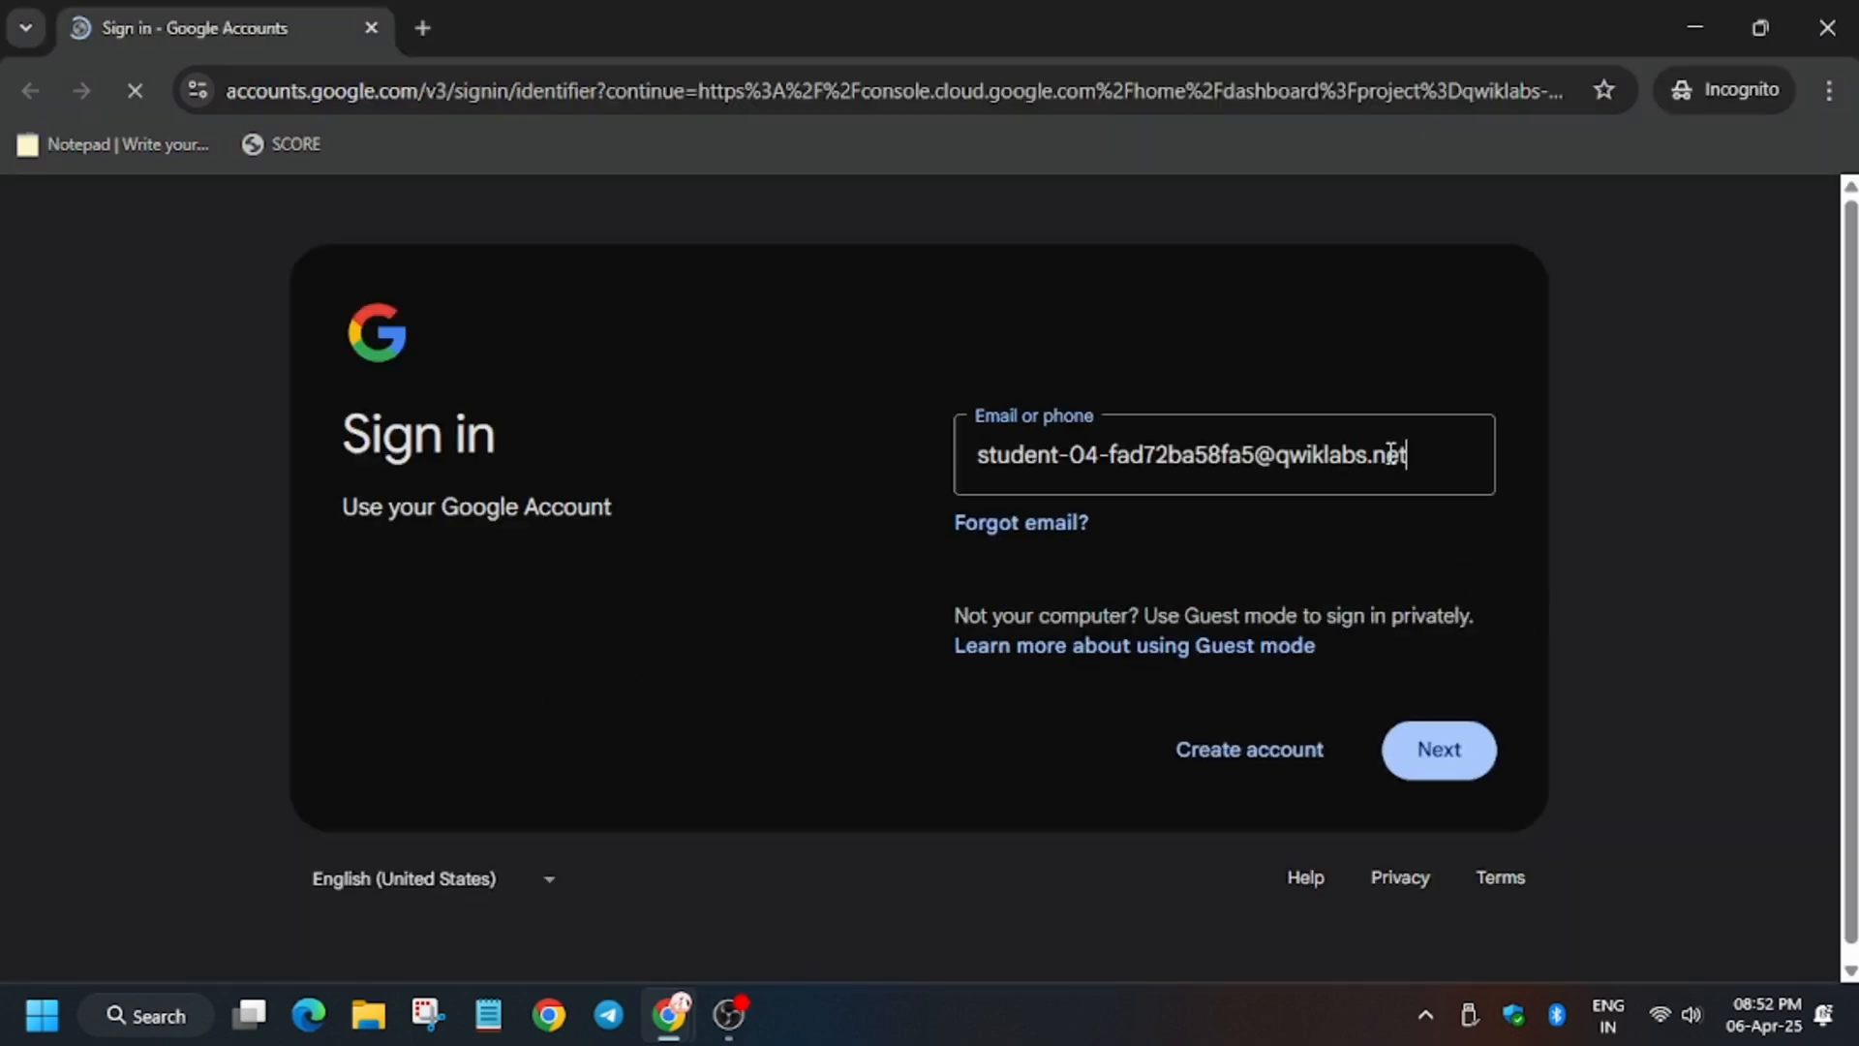
Sign in with the Data Publisher email and password, then accept the new-account terms.
left_click(1437, 749)
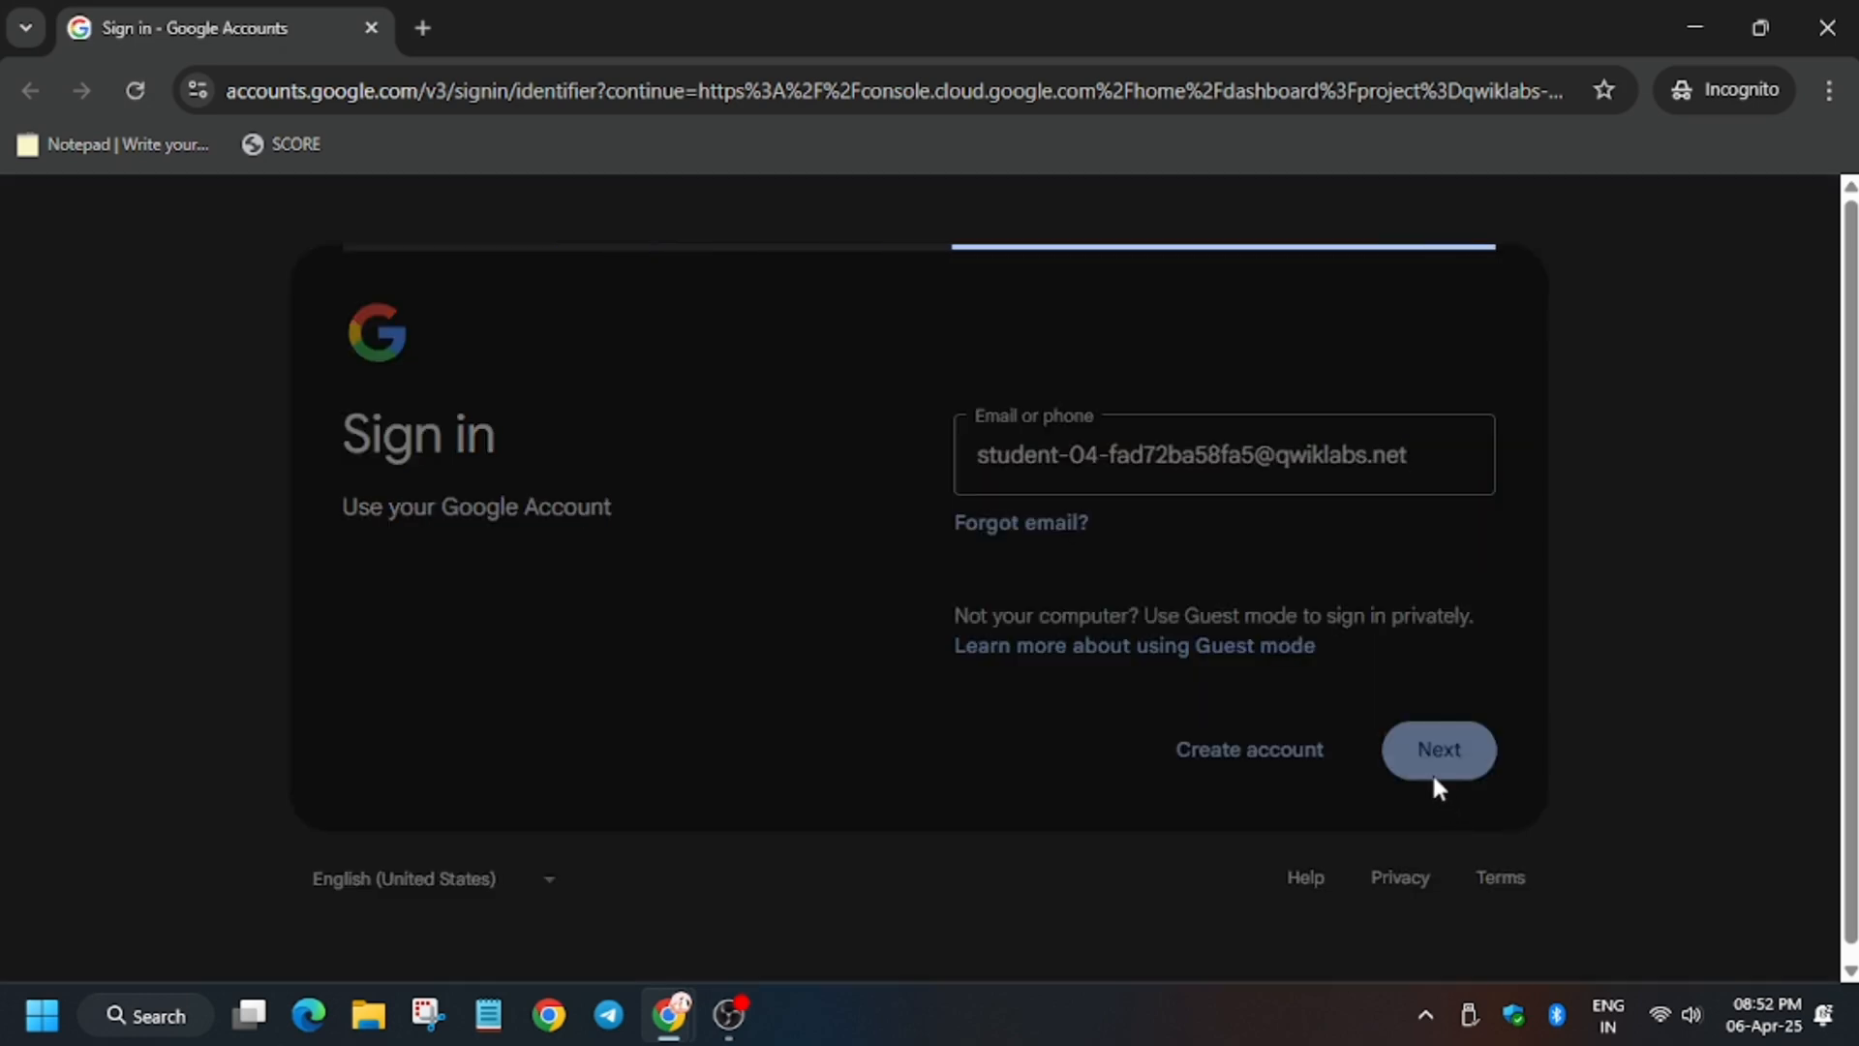
left_click(356, 830)
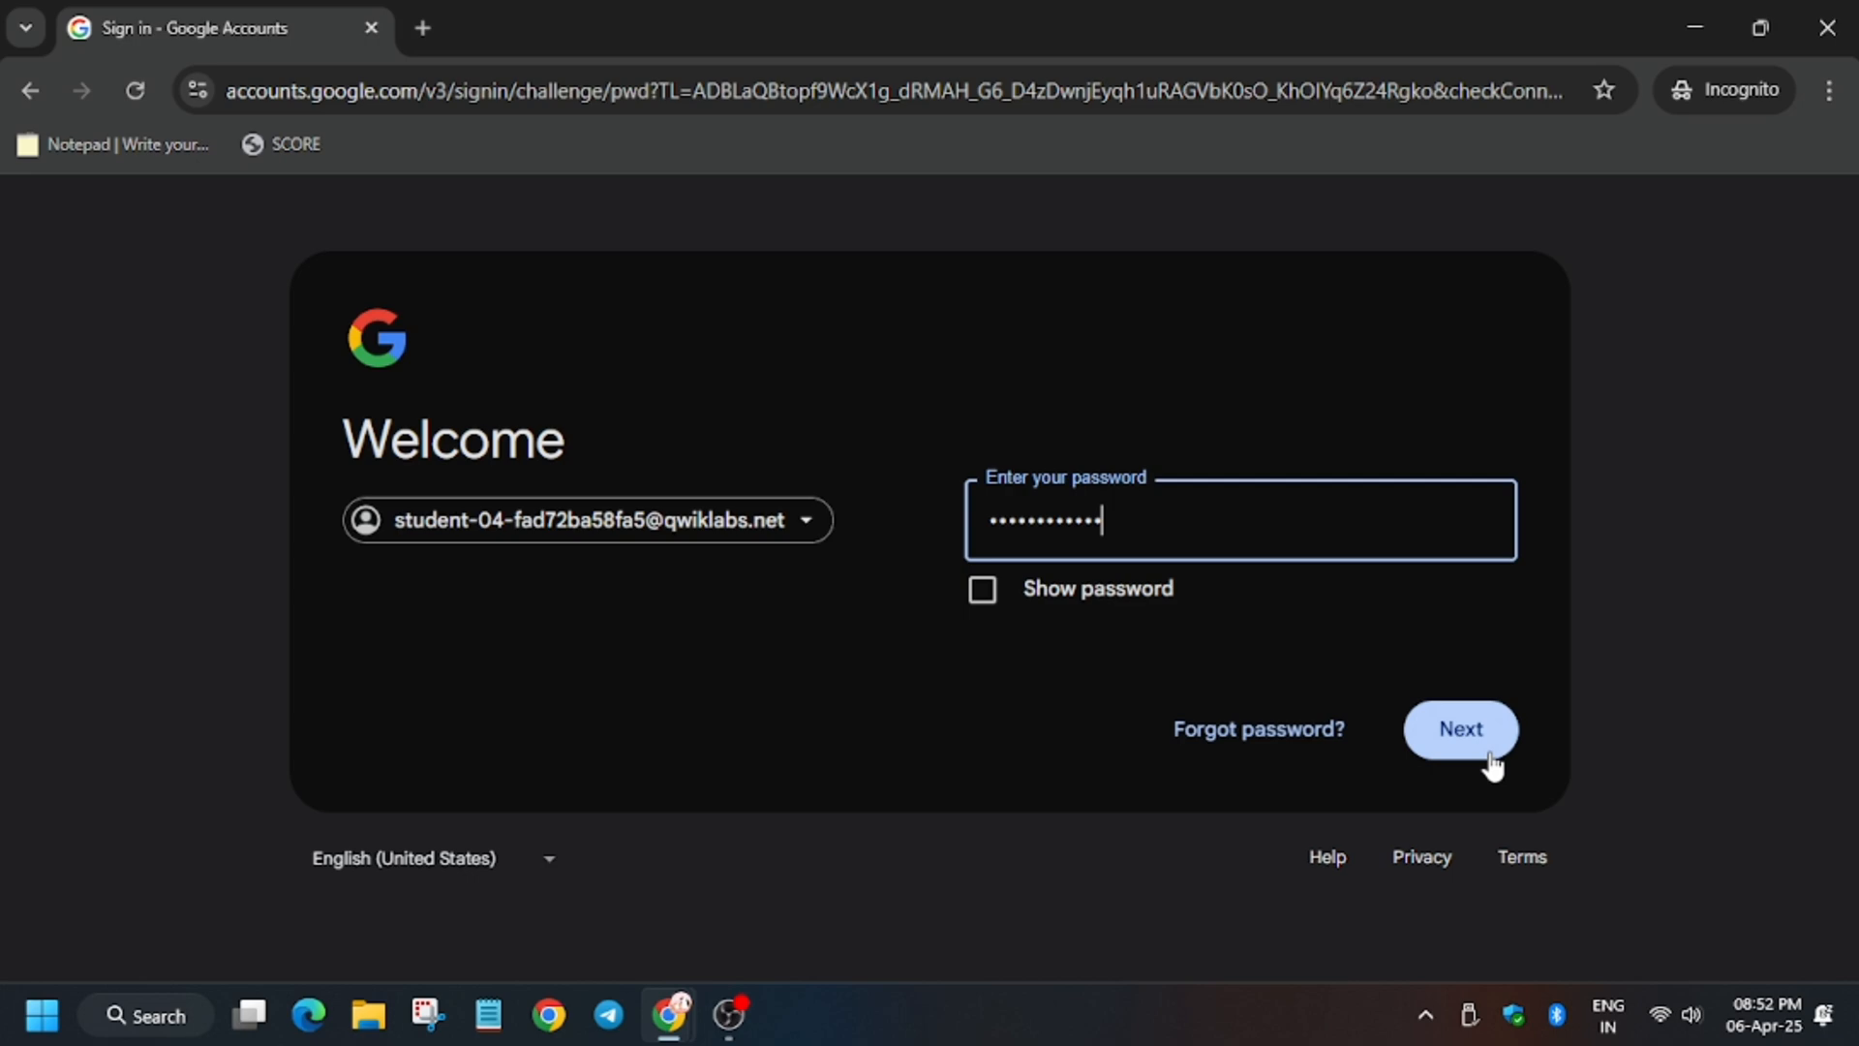
left_click(1461, 728)
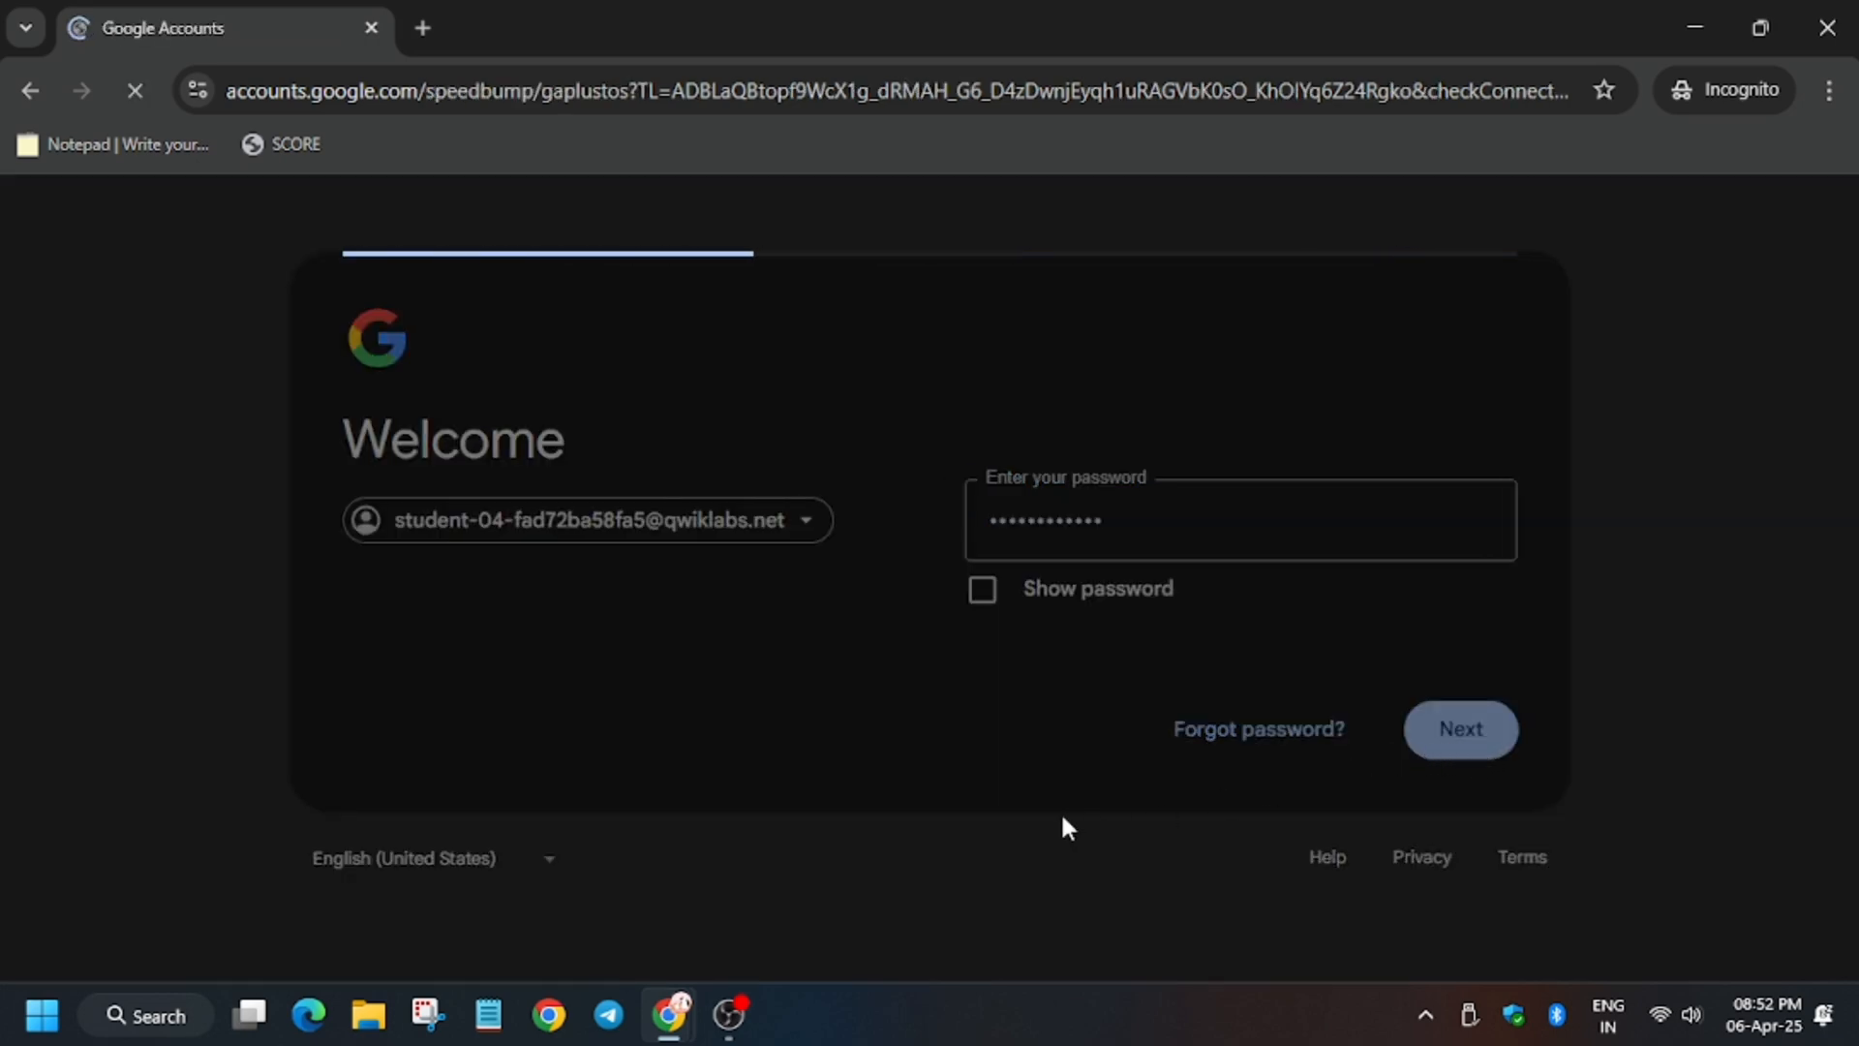
left_click(1459, 728)
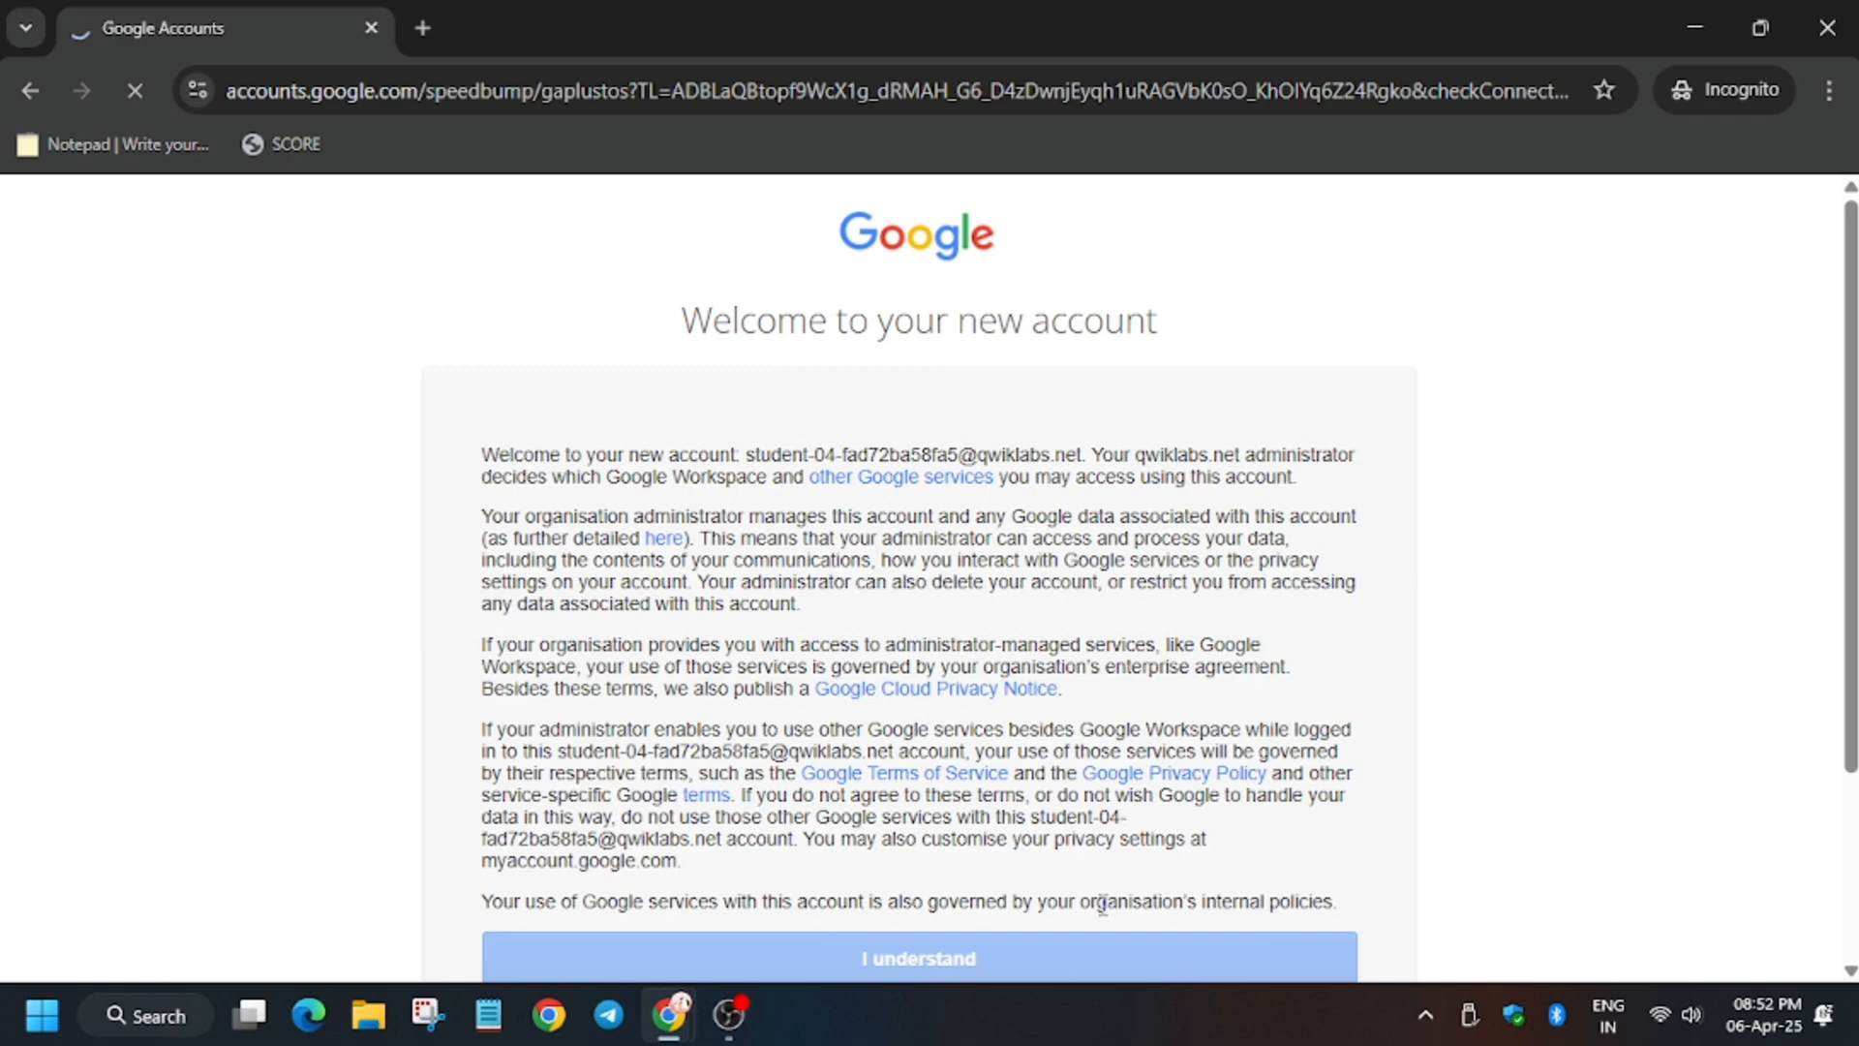
left_click(916, 958)
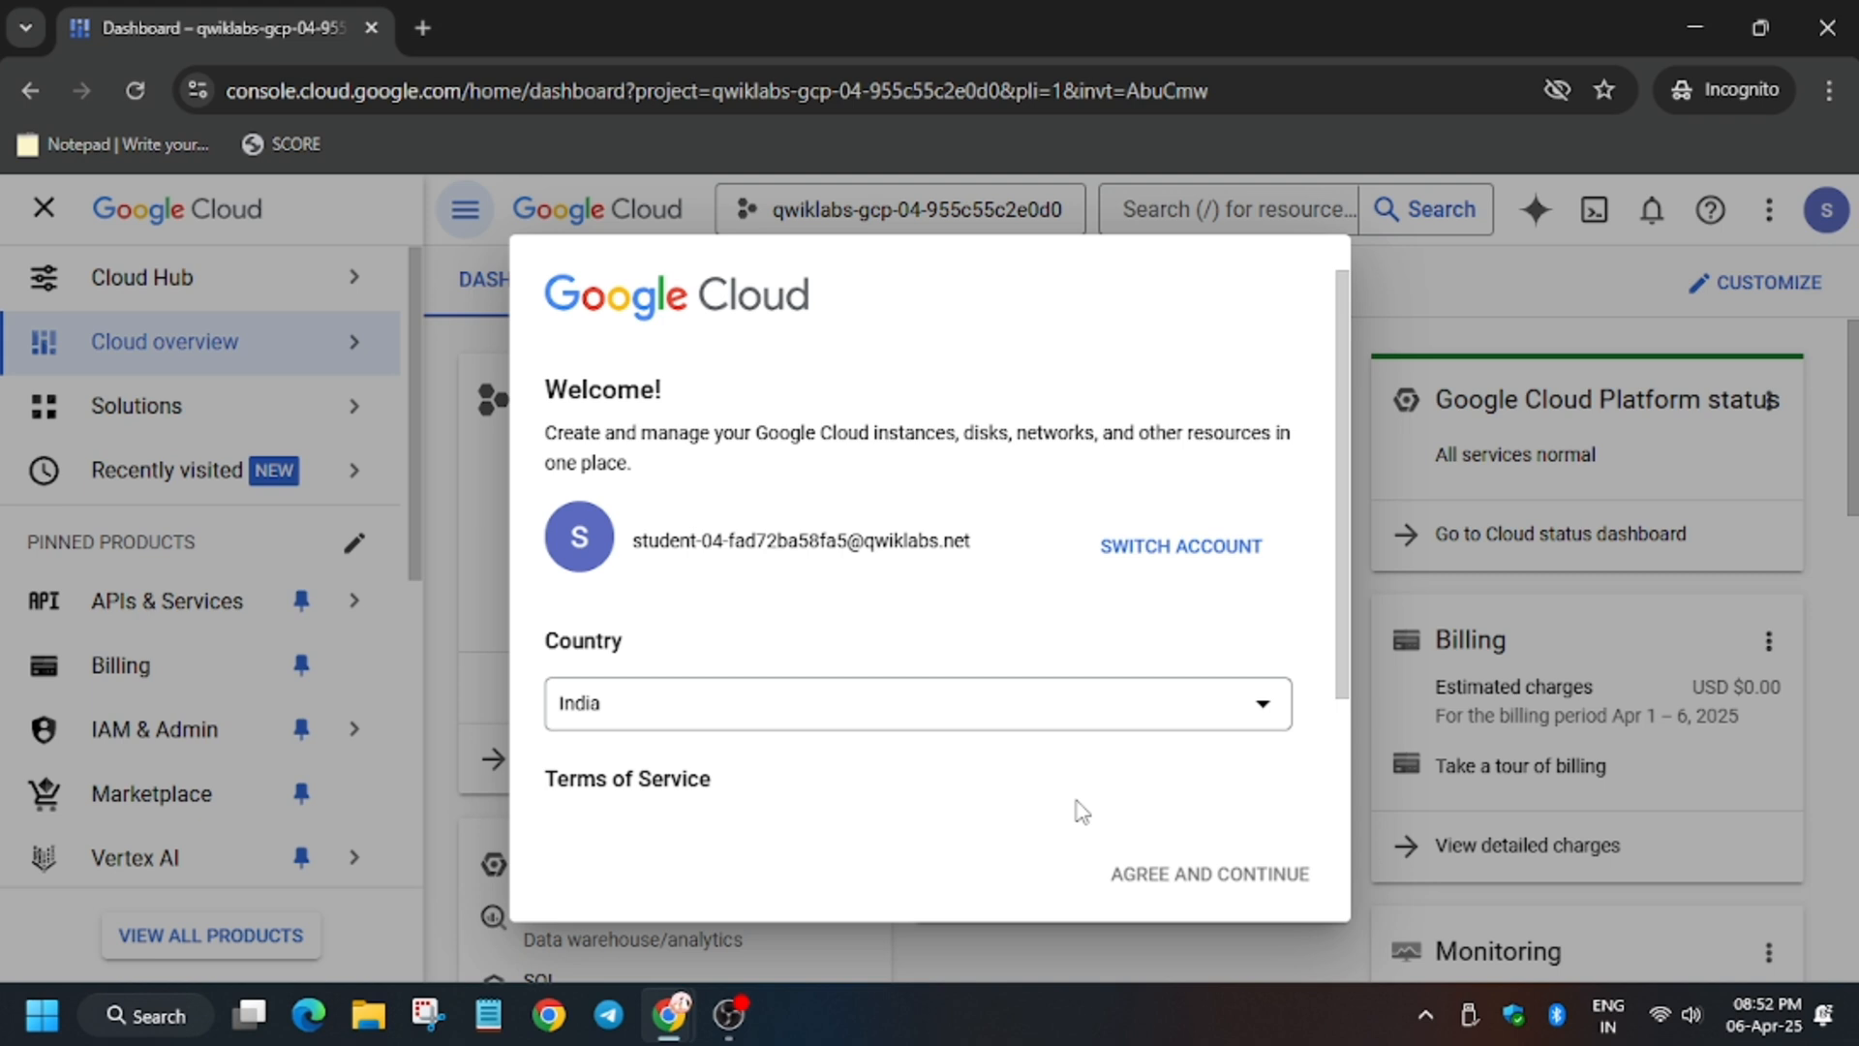
mouse_move(1045, 823)
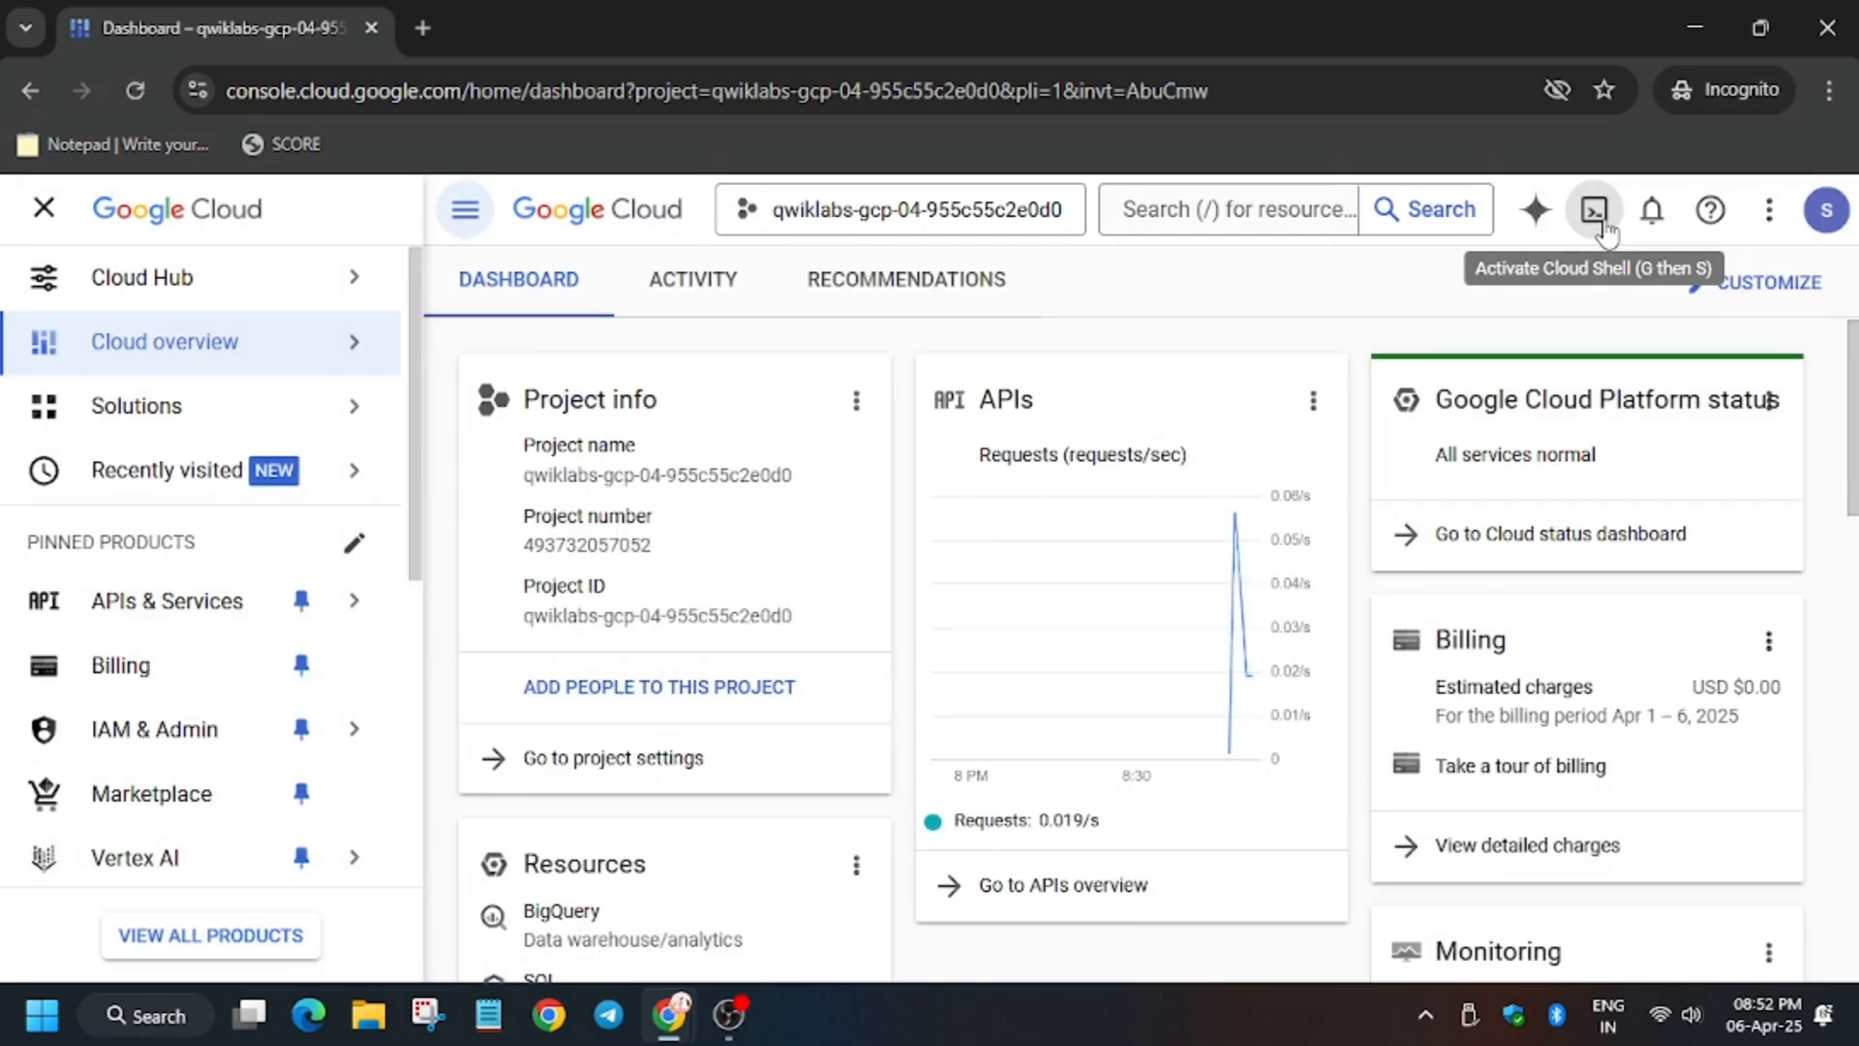
Activate Cloud Shell in the publisher project and authorize it.
left_click(1594, 209)
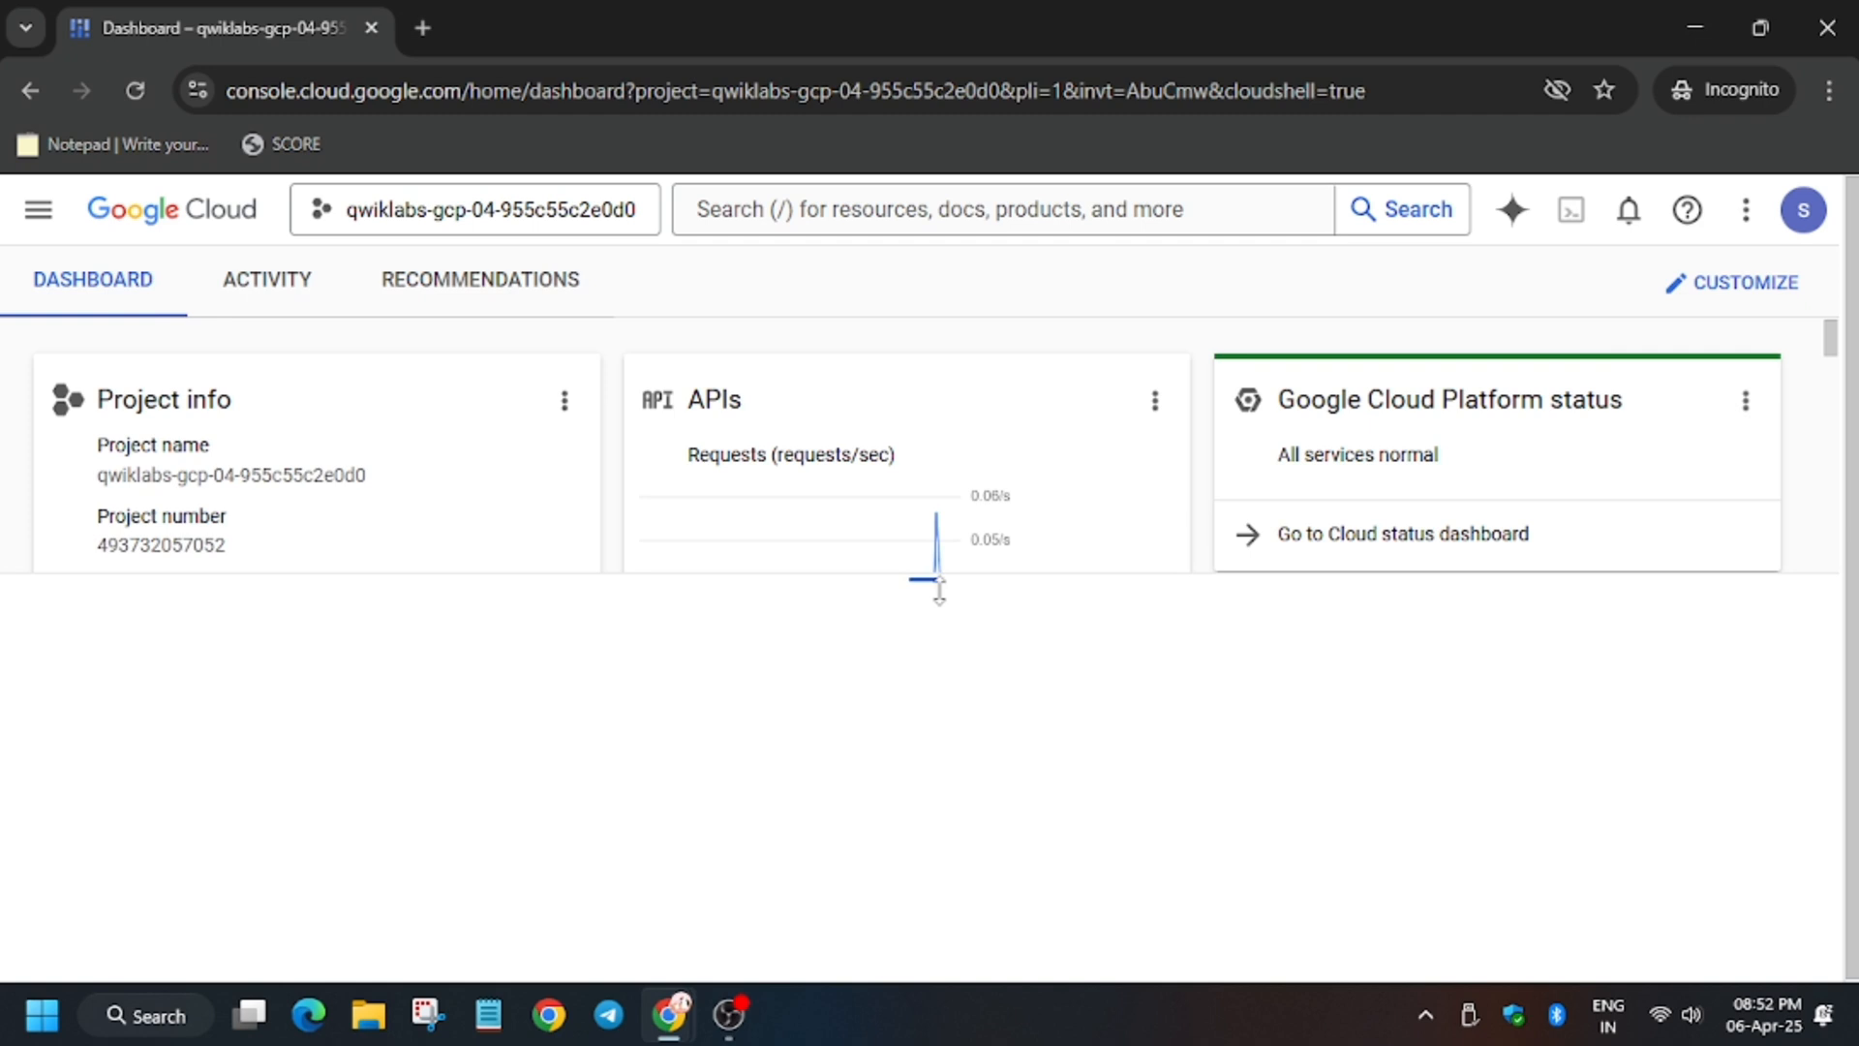
left_click(1569, 210)
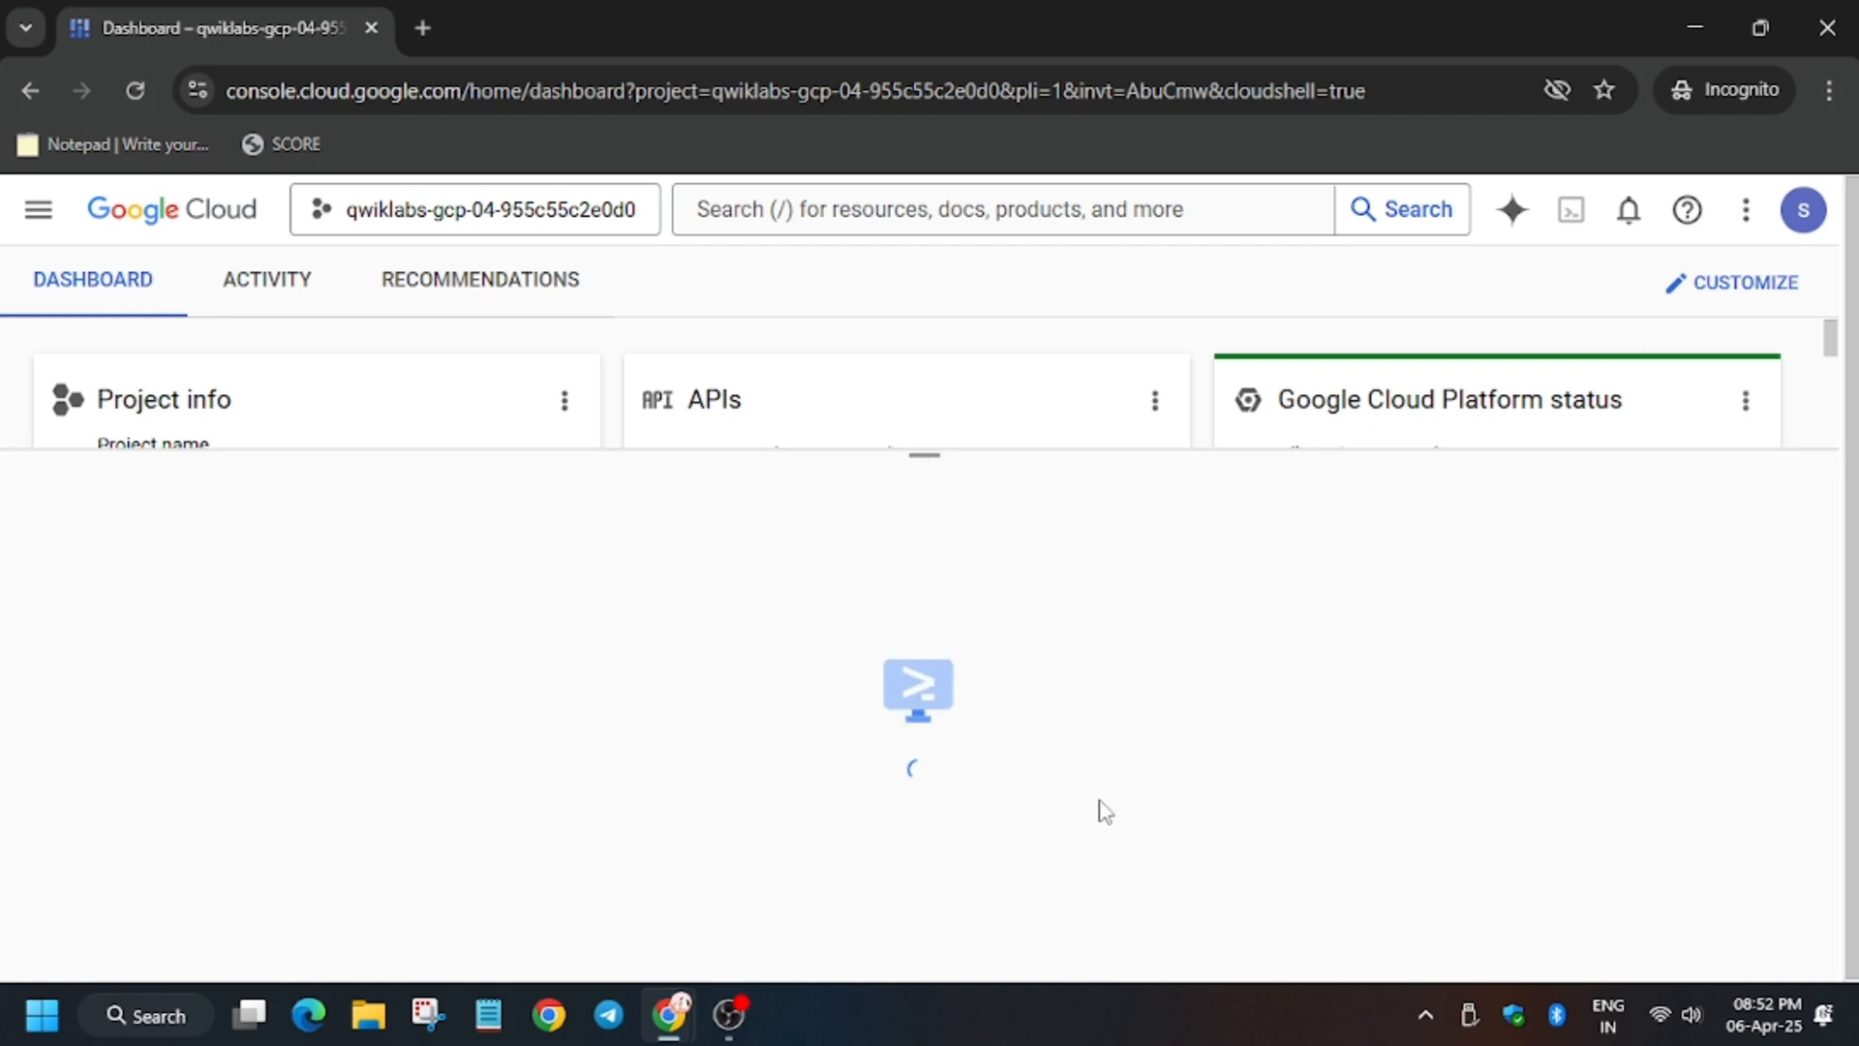
left_click(1573, 210)
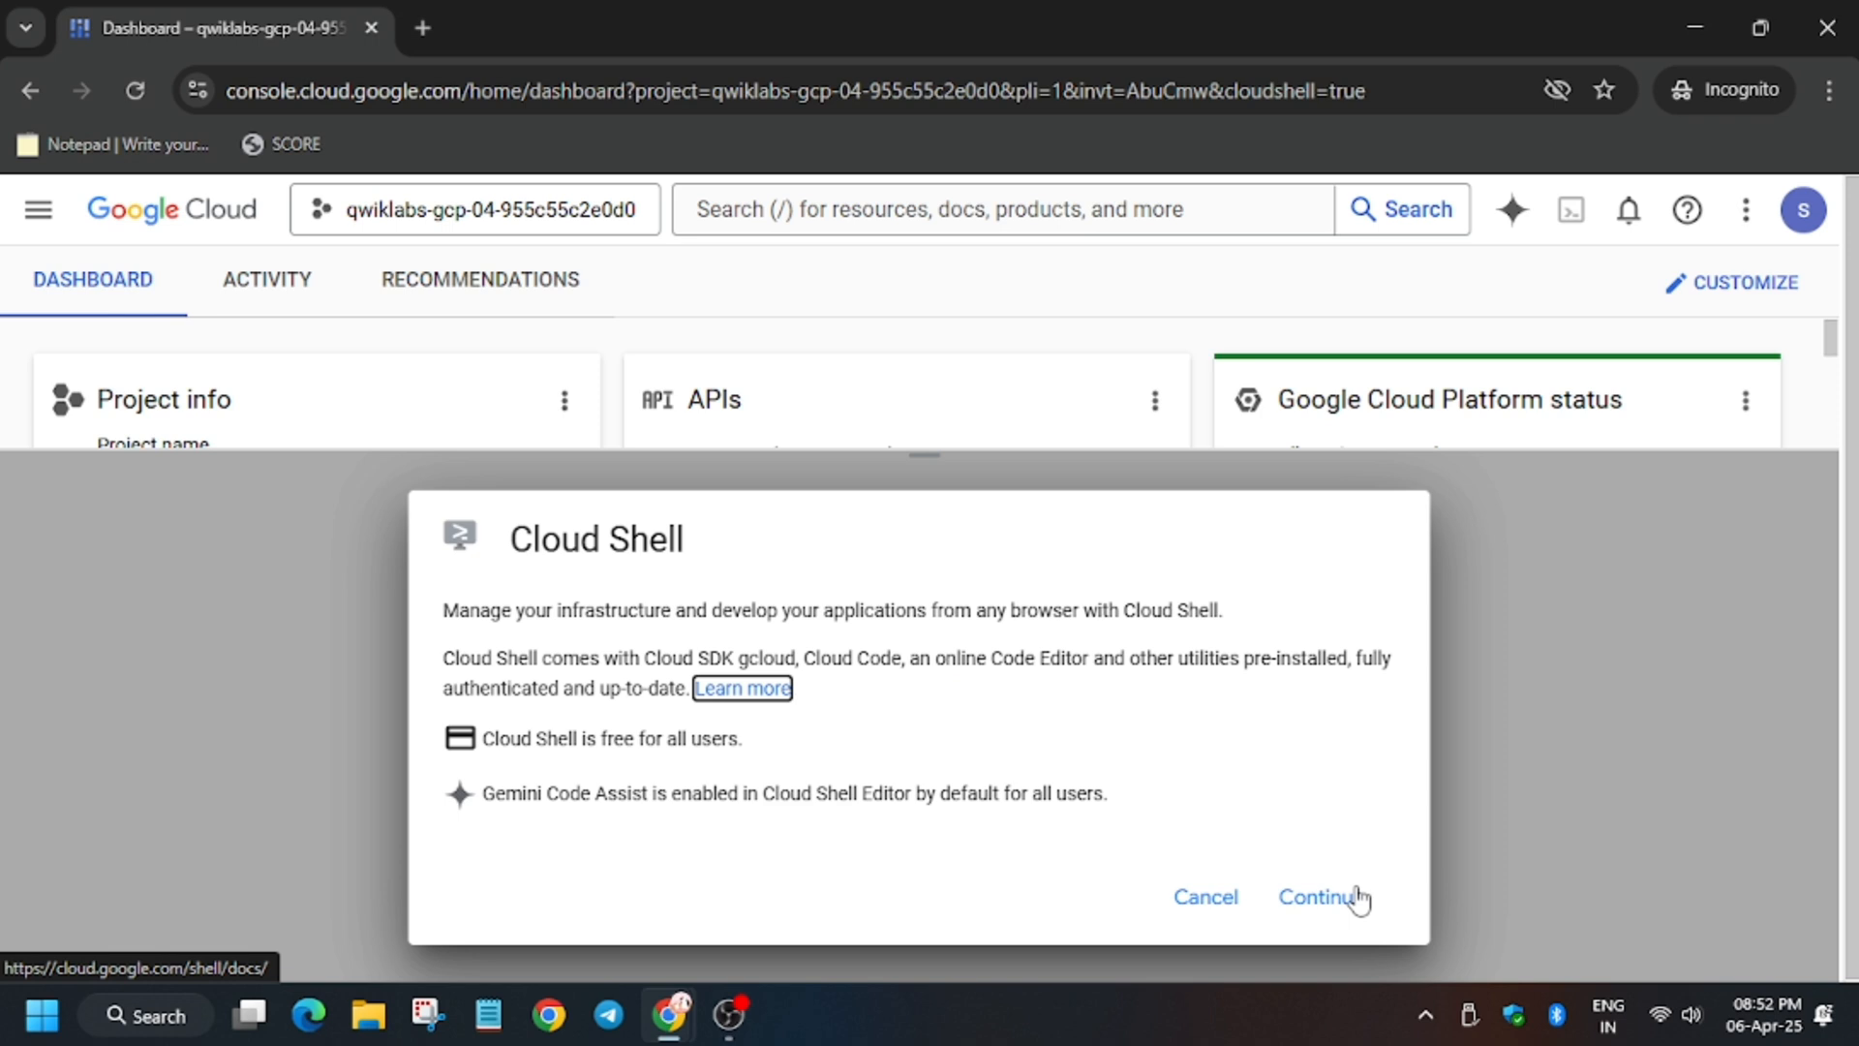
left_click(1319, 897)
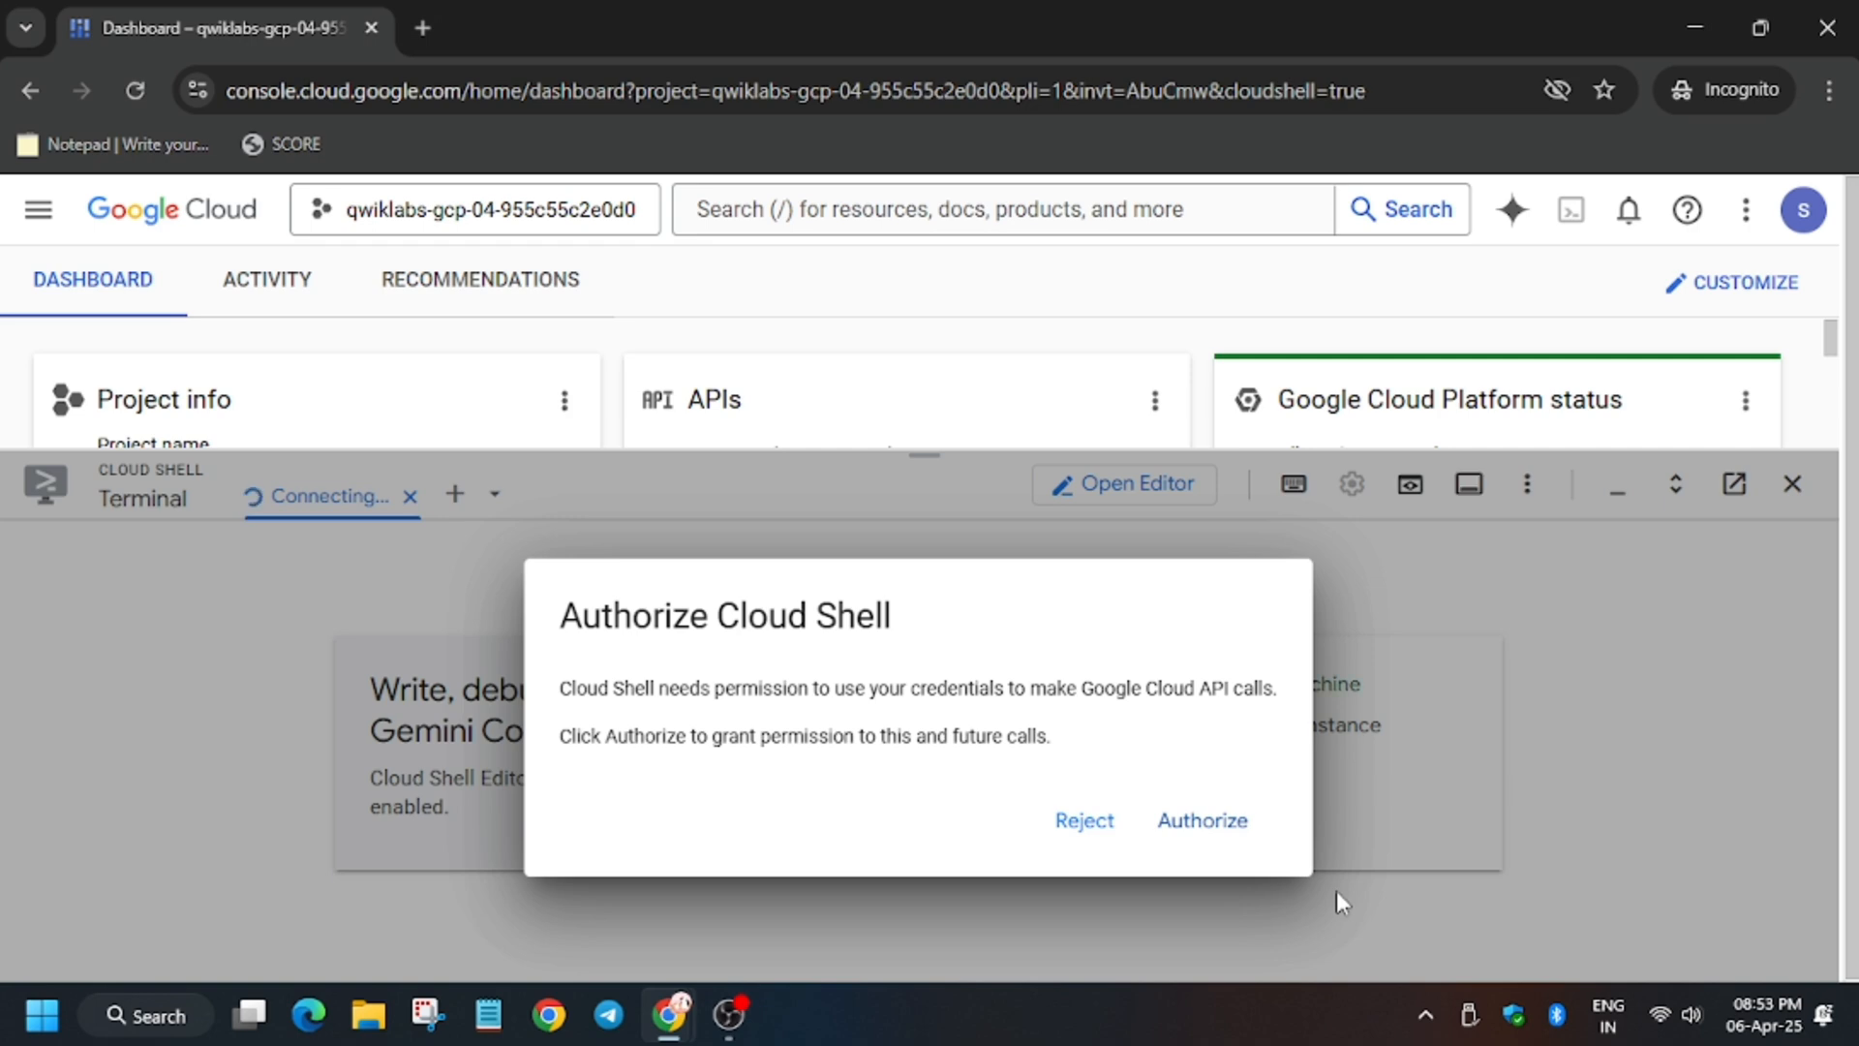
left_click(1200, 820)
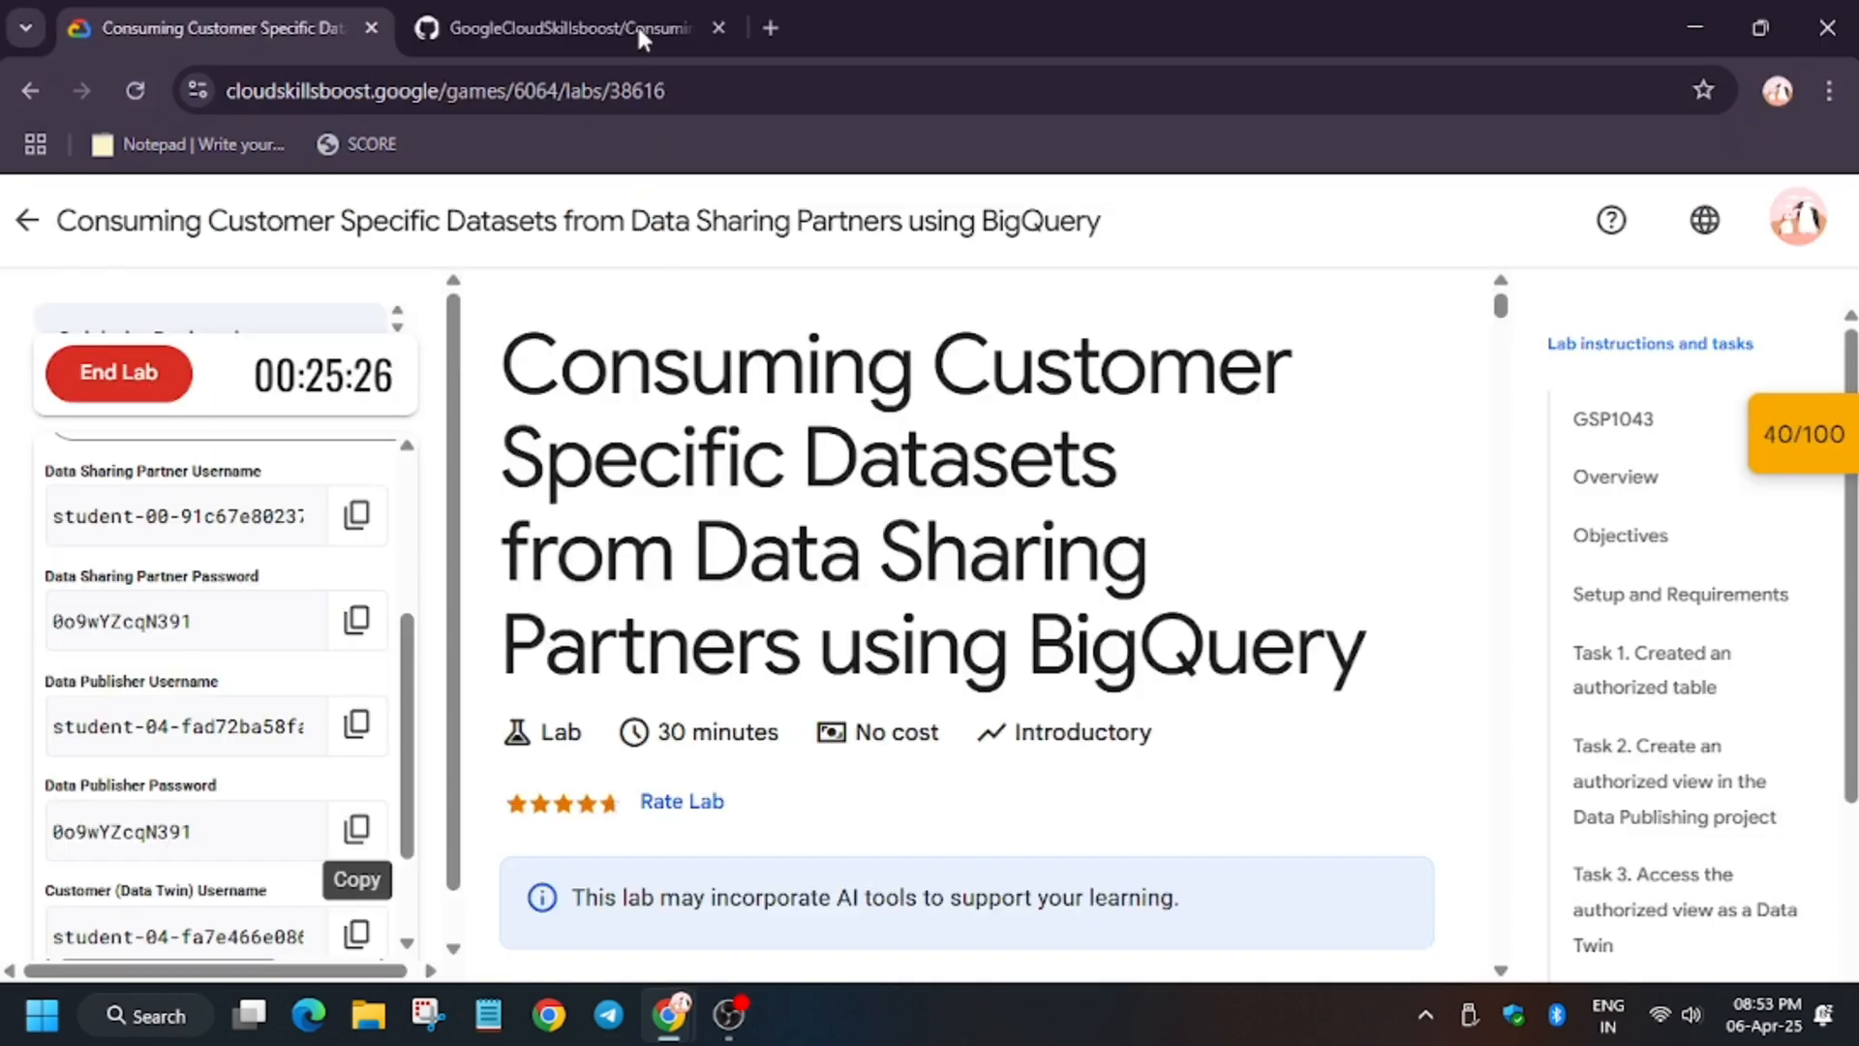
Run the publisher script and enter project ID qwiklabs-gcp-04-93551f029ae2.
left_click(569, 27)
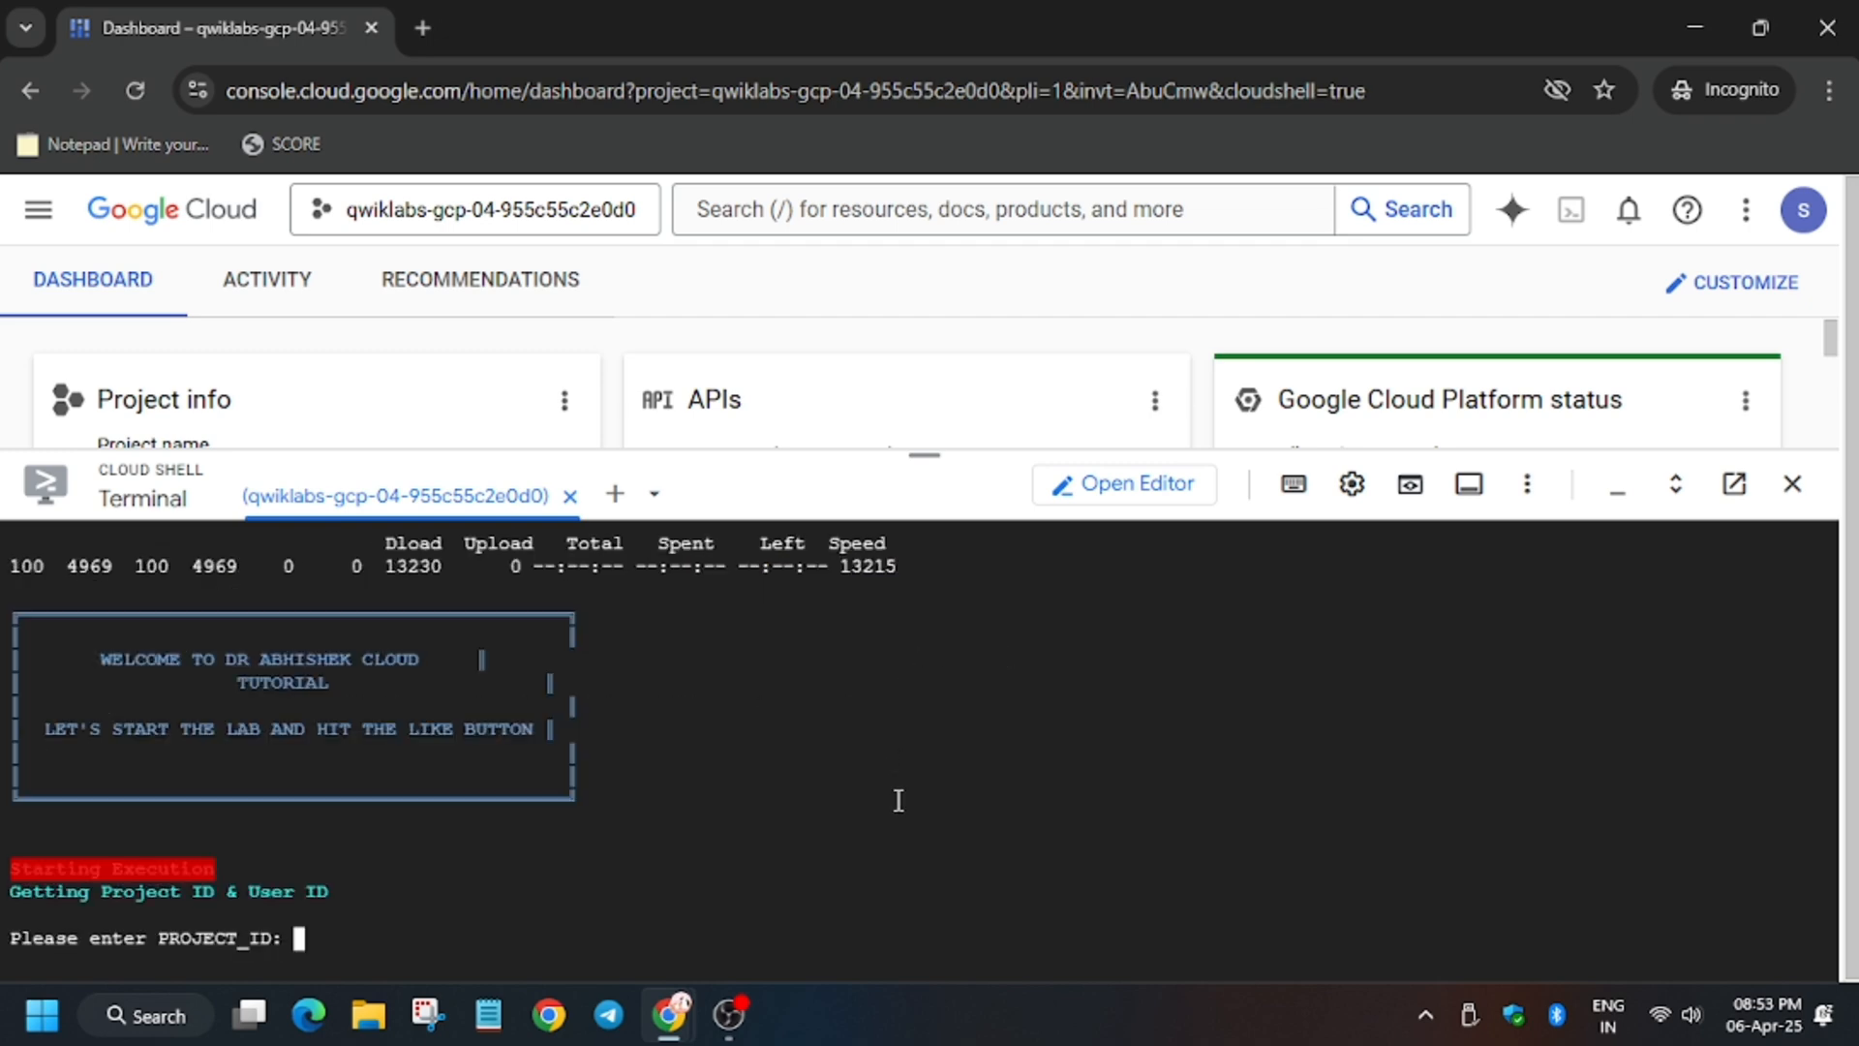
left_click(213, 27)
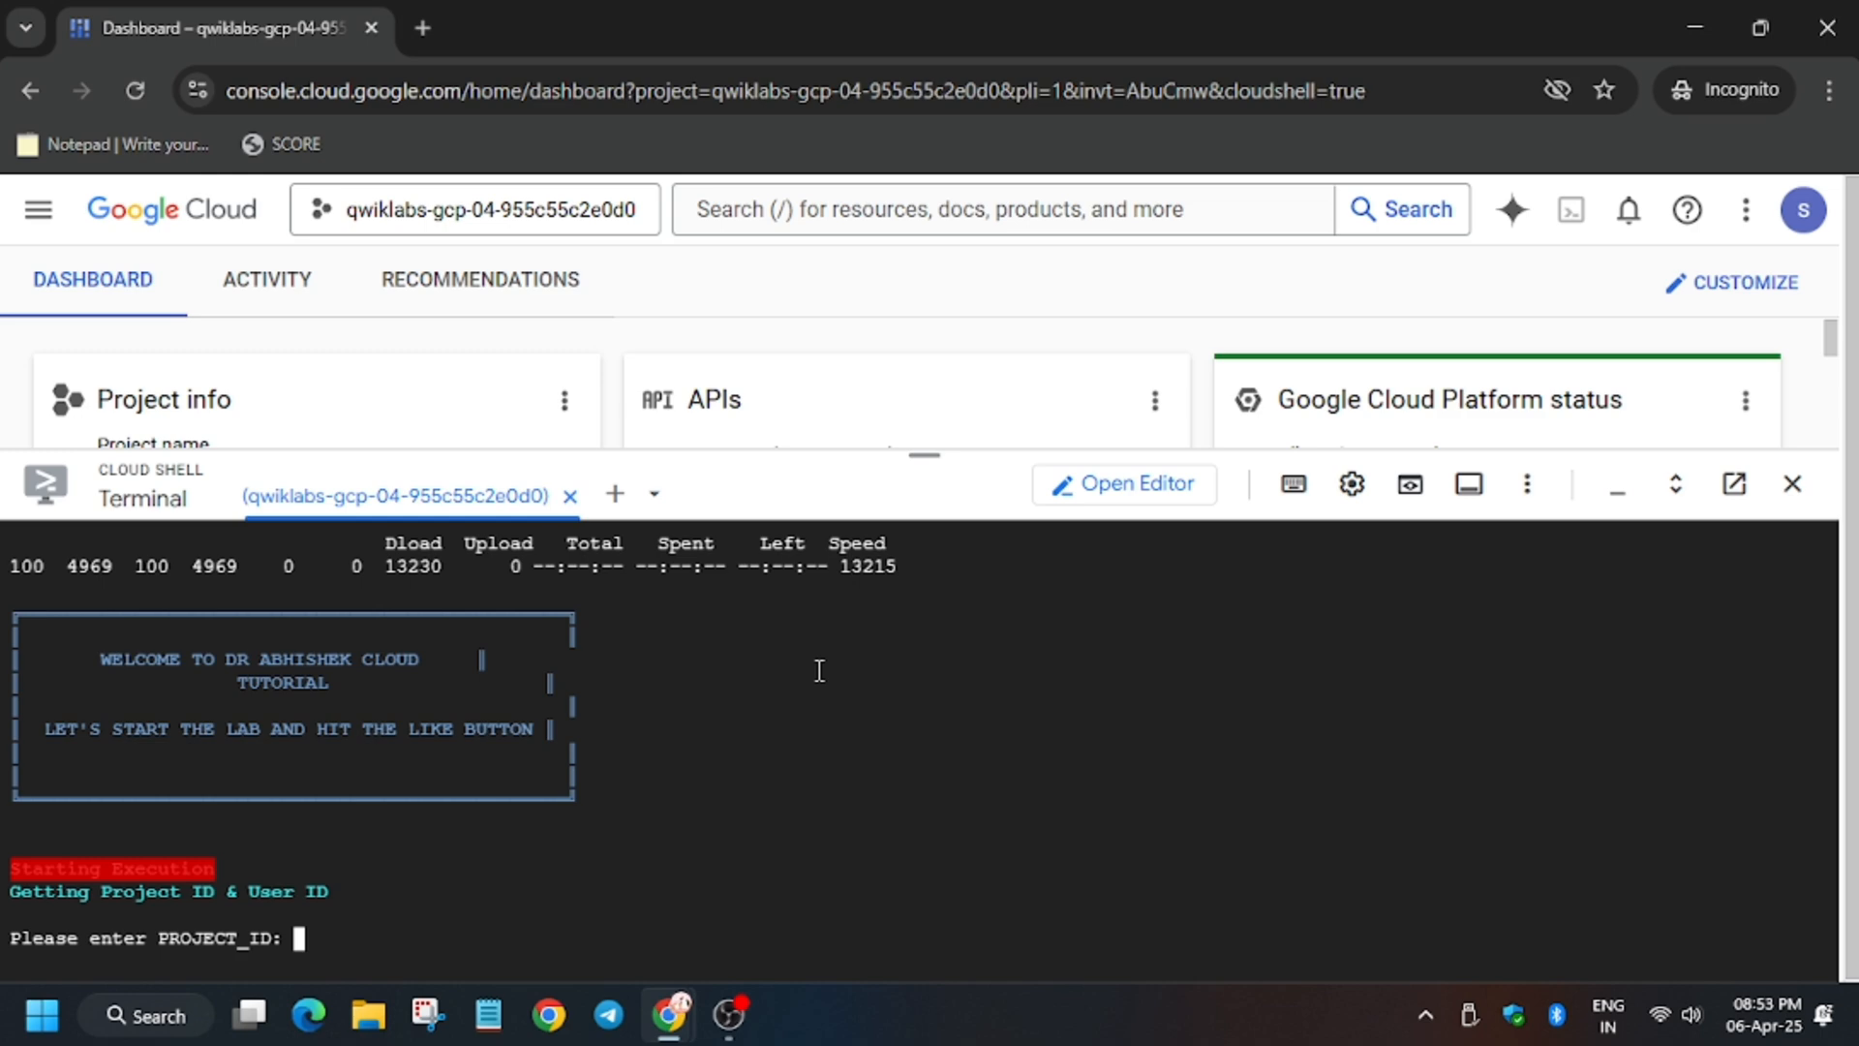
type("qwiklabs-gcp-04-93551f029ae2")
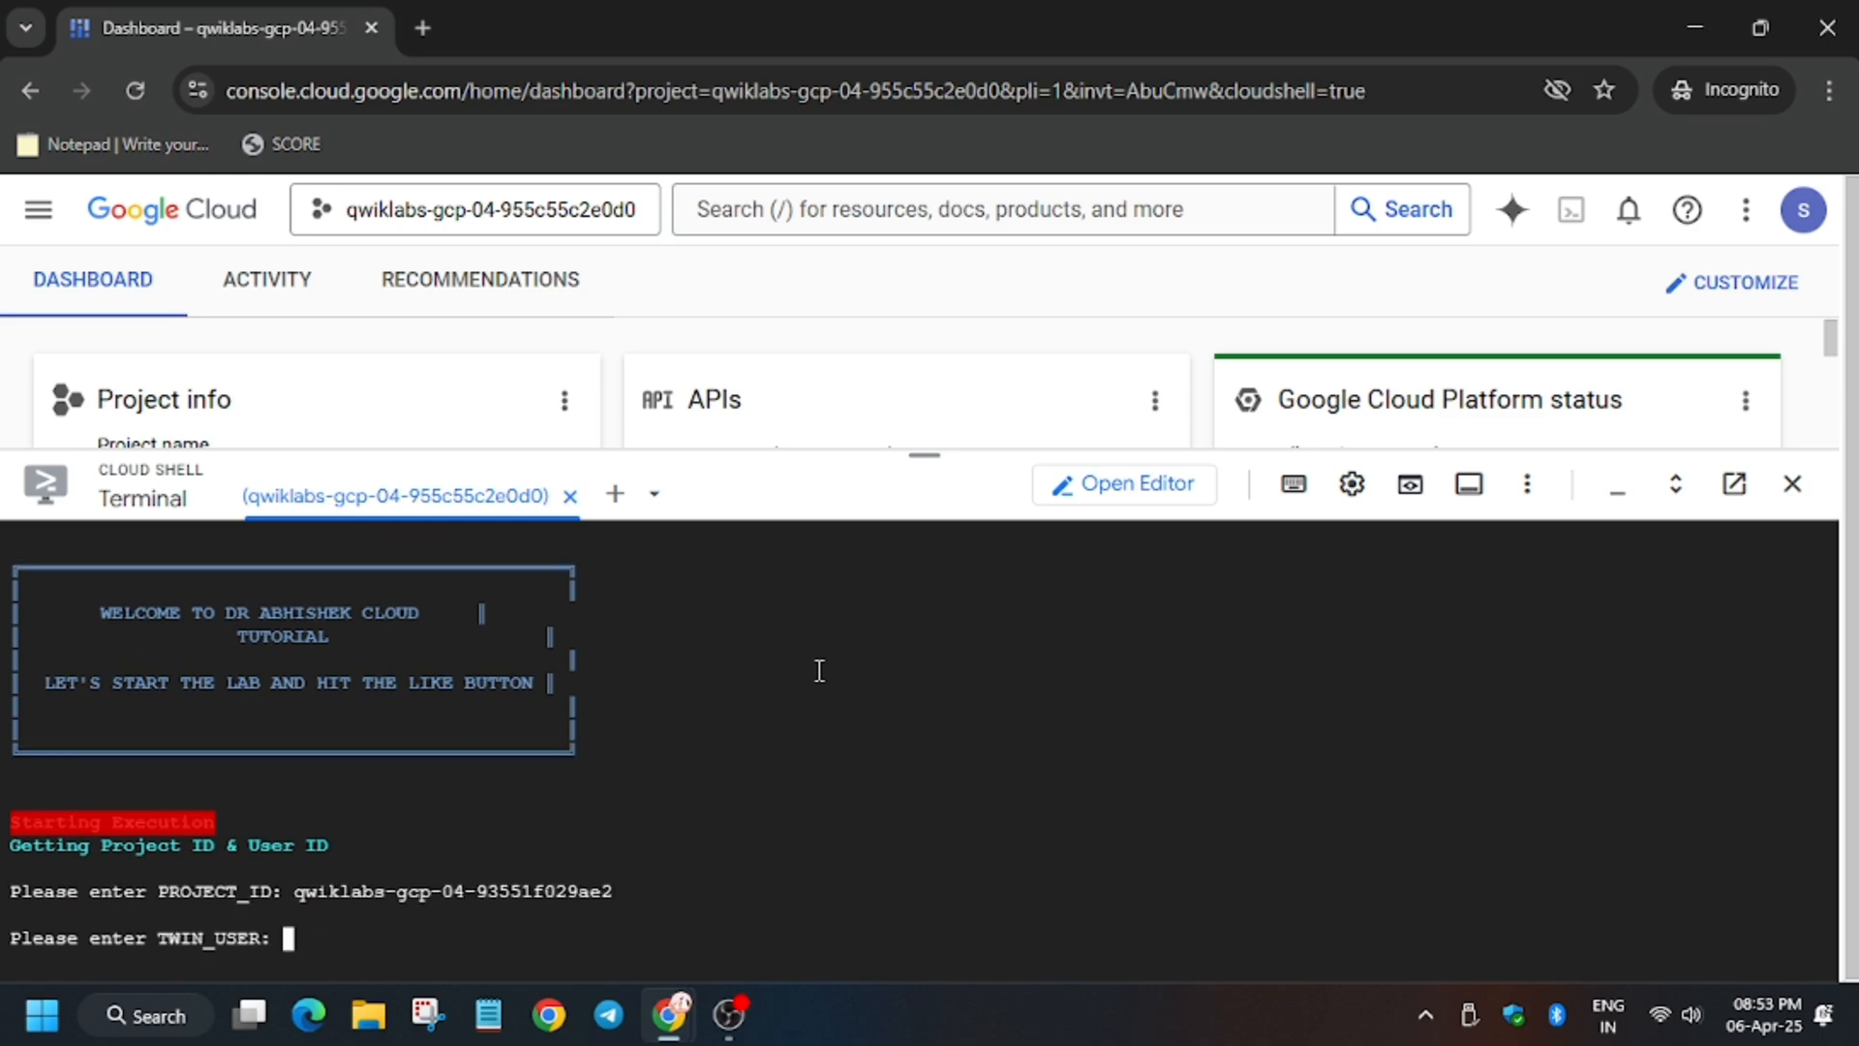
left_click(213, 28)
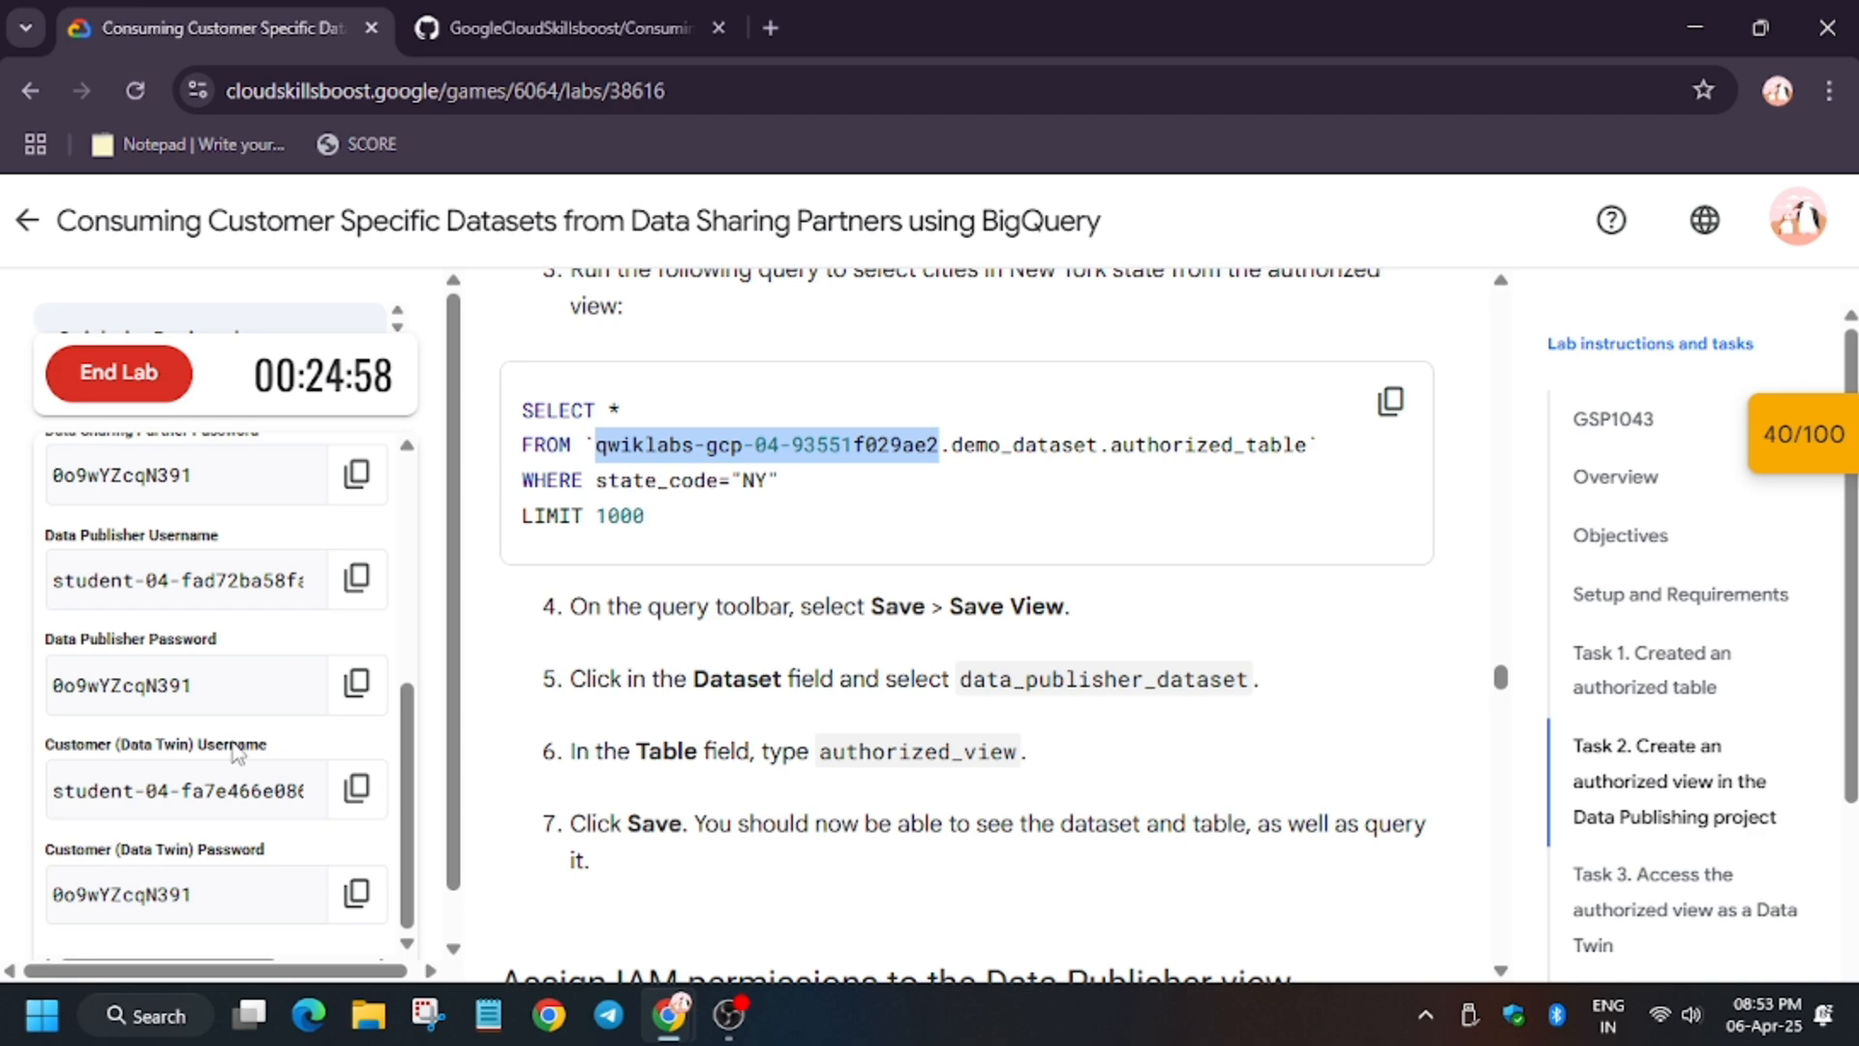
left_click(358, 790)
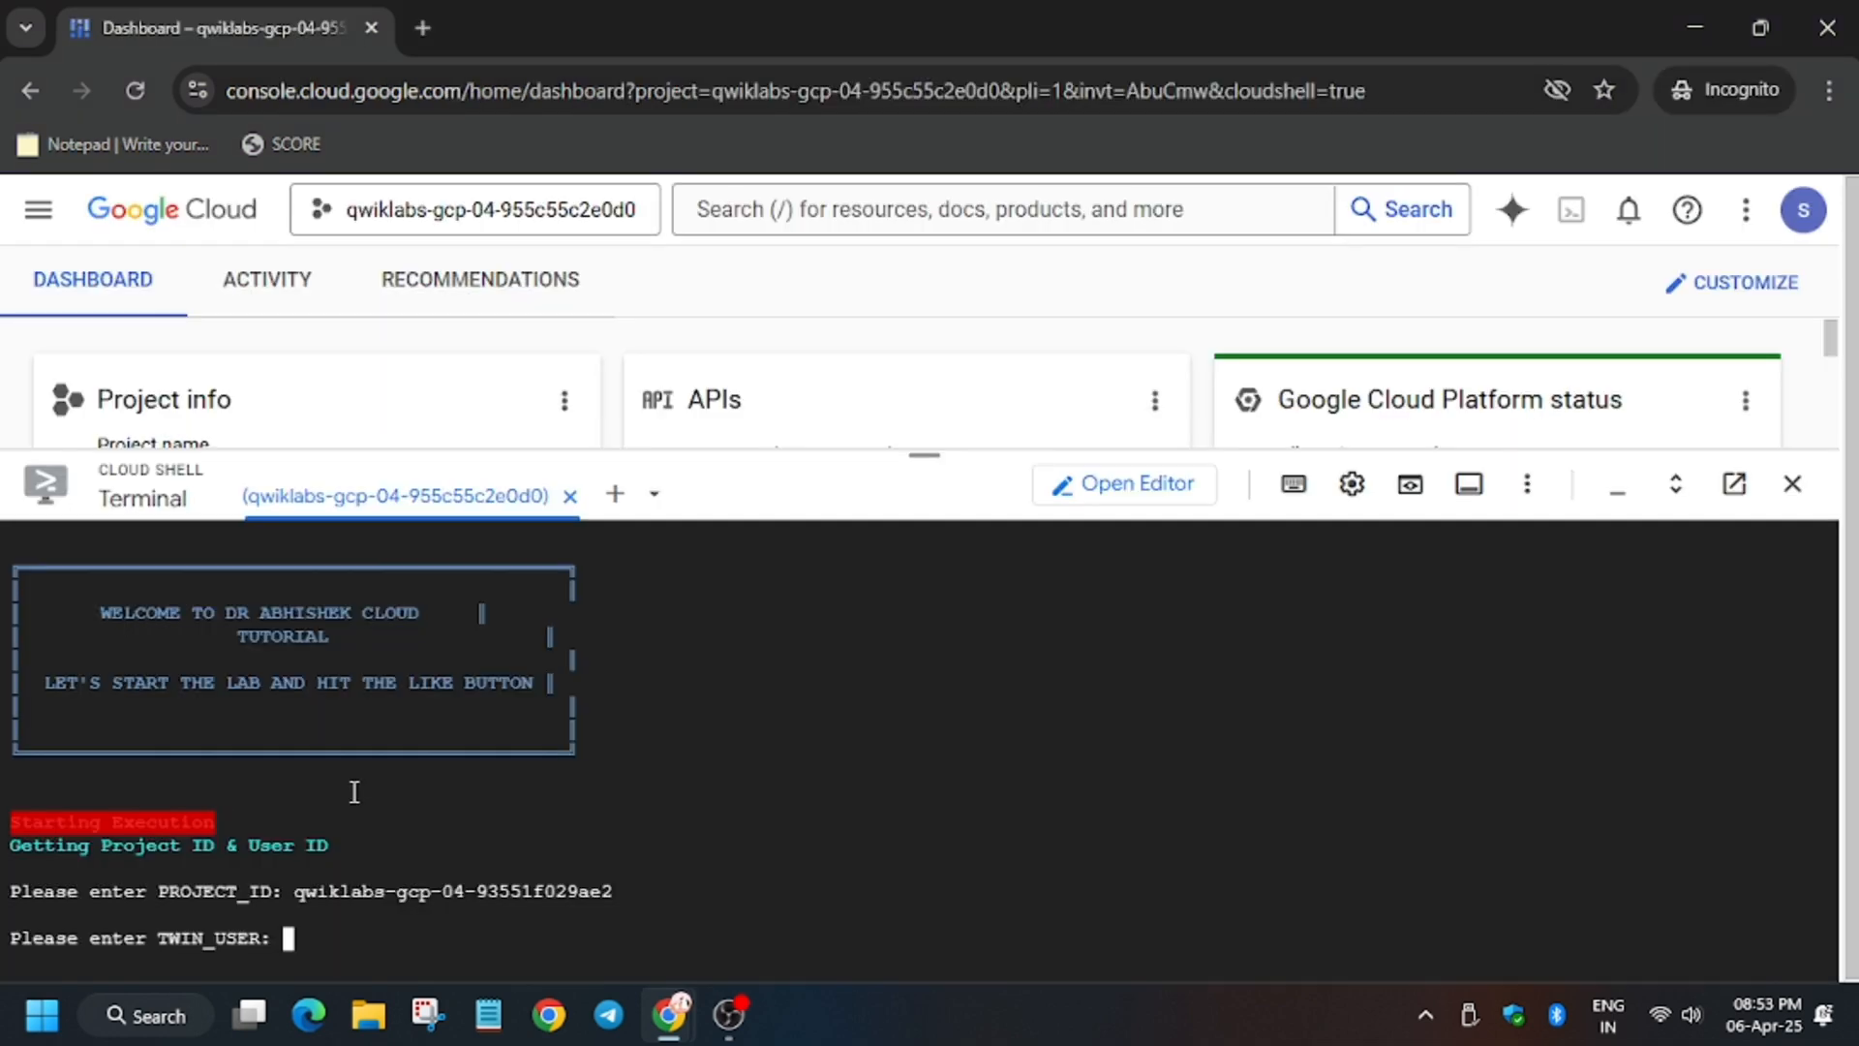
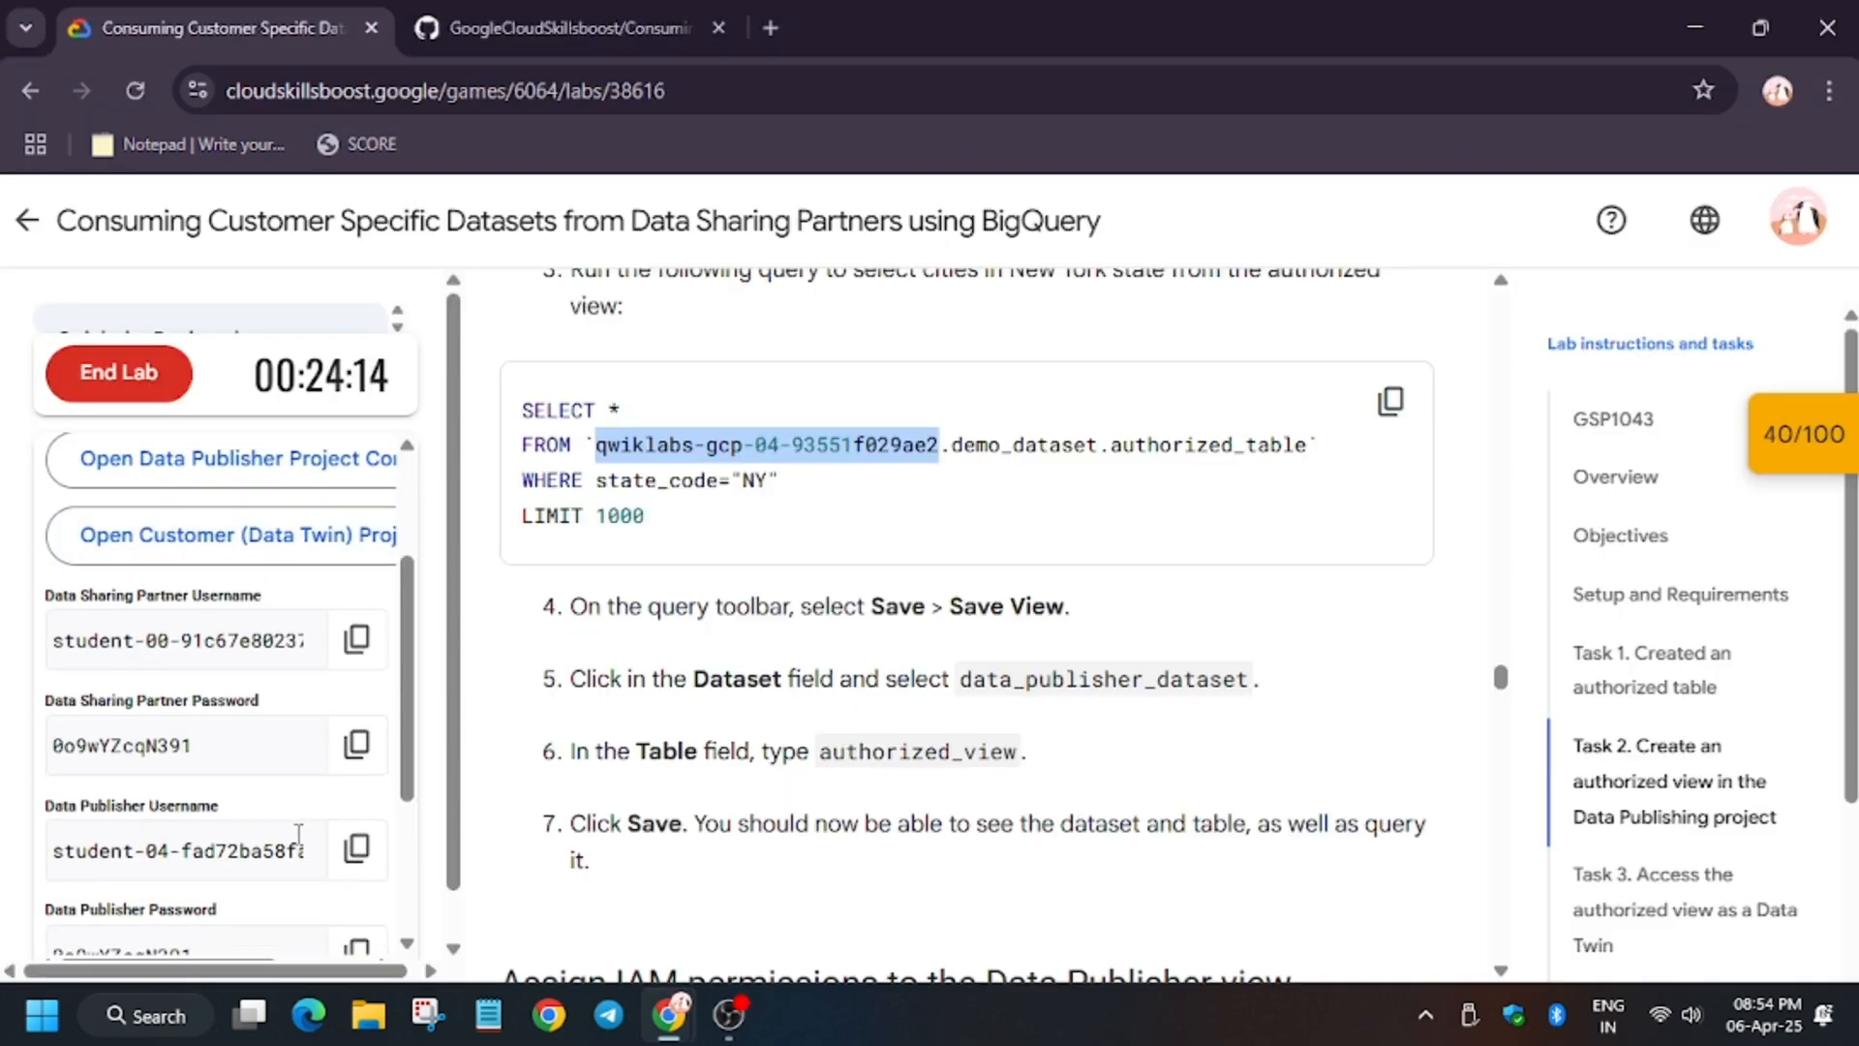
Open the Customer Data Twin console, sign in, and accept the new-account notice.
left_click(356, 790)
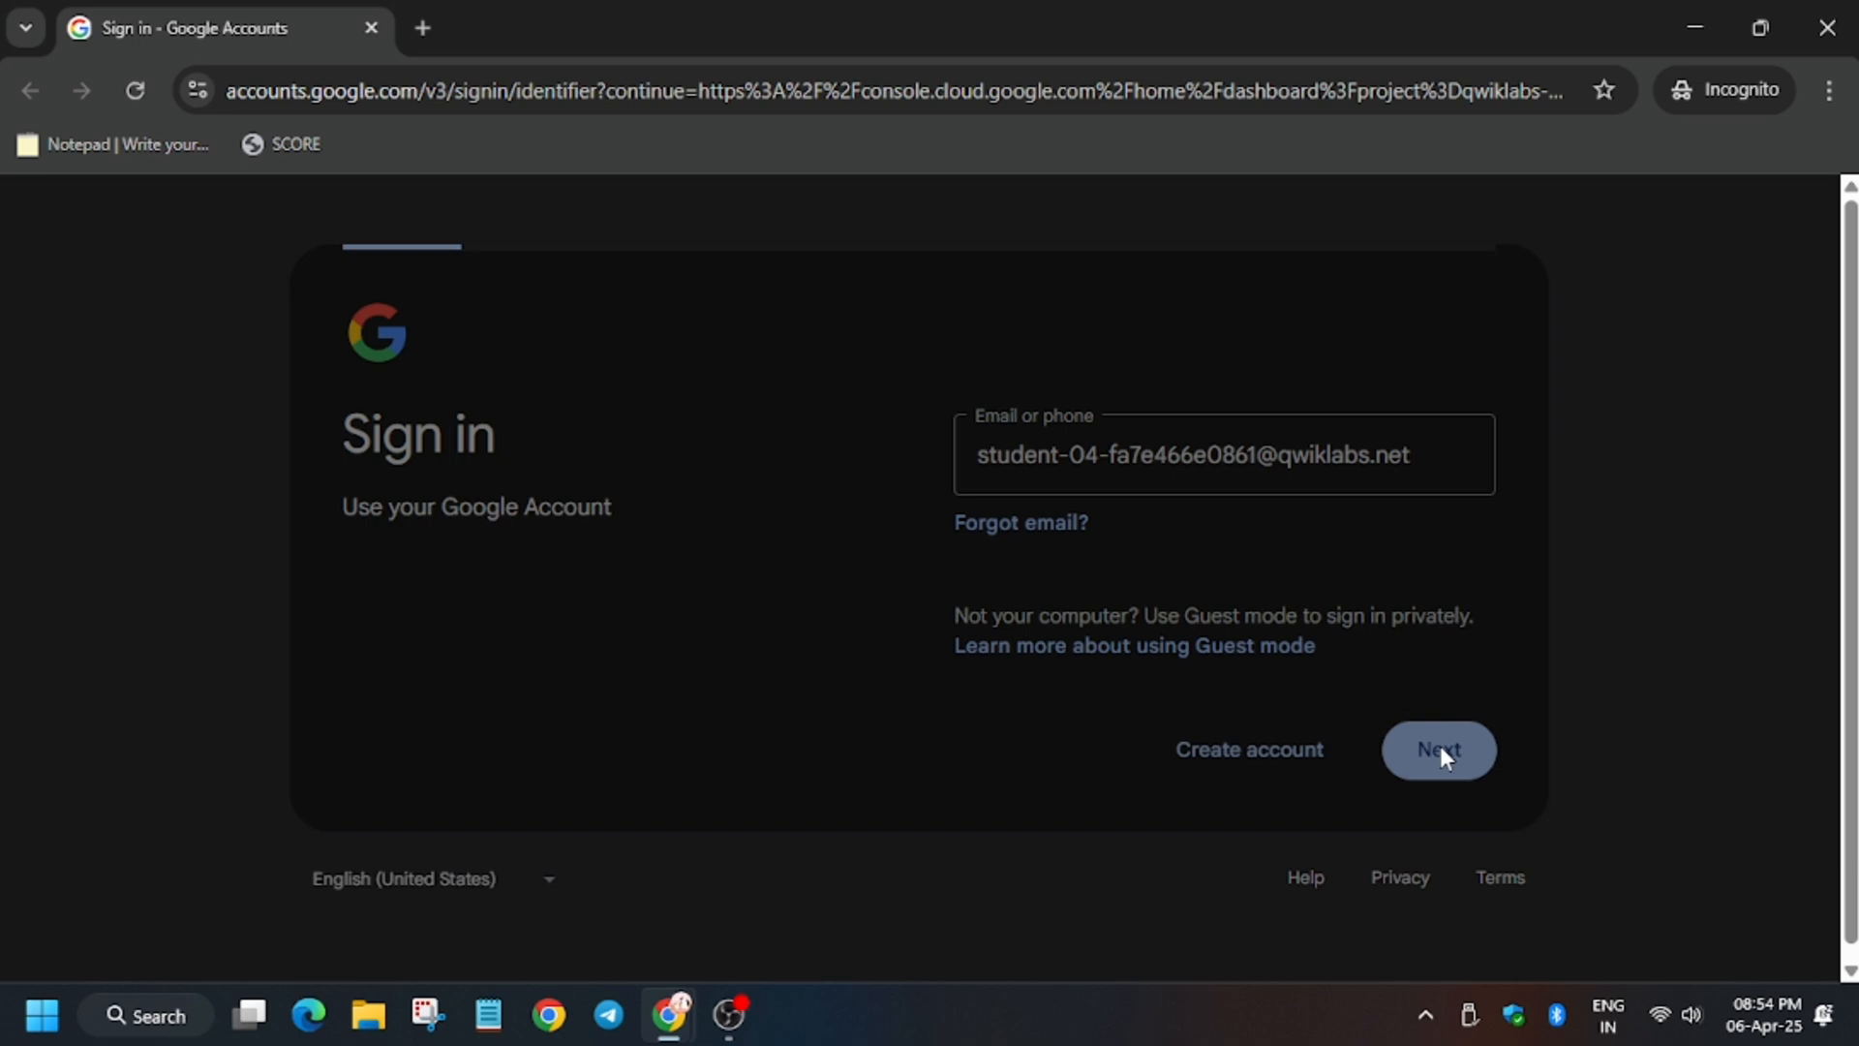
left_click(1436, 750)
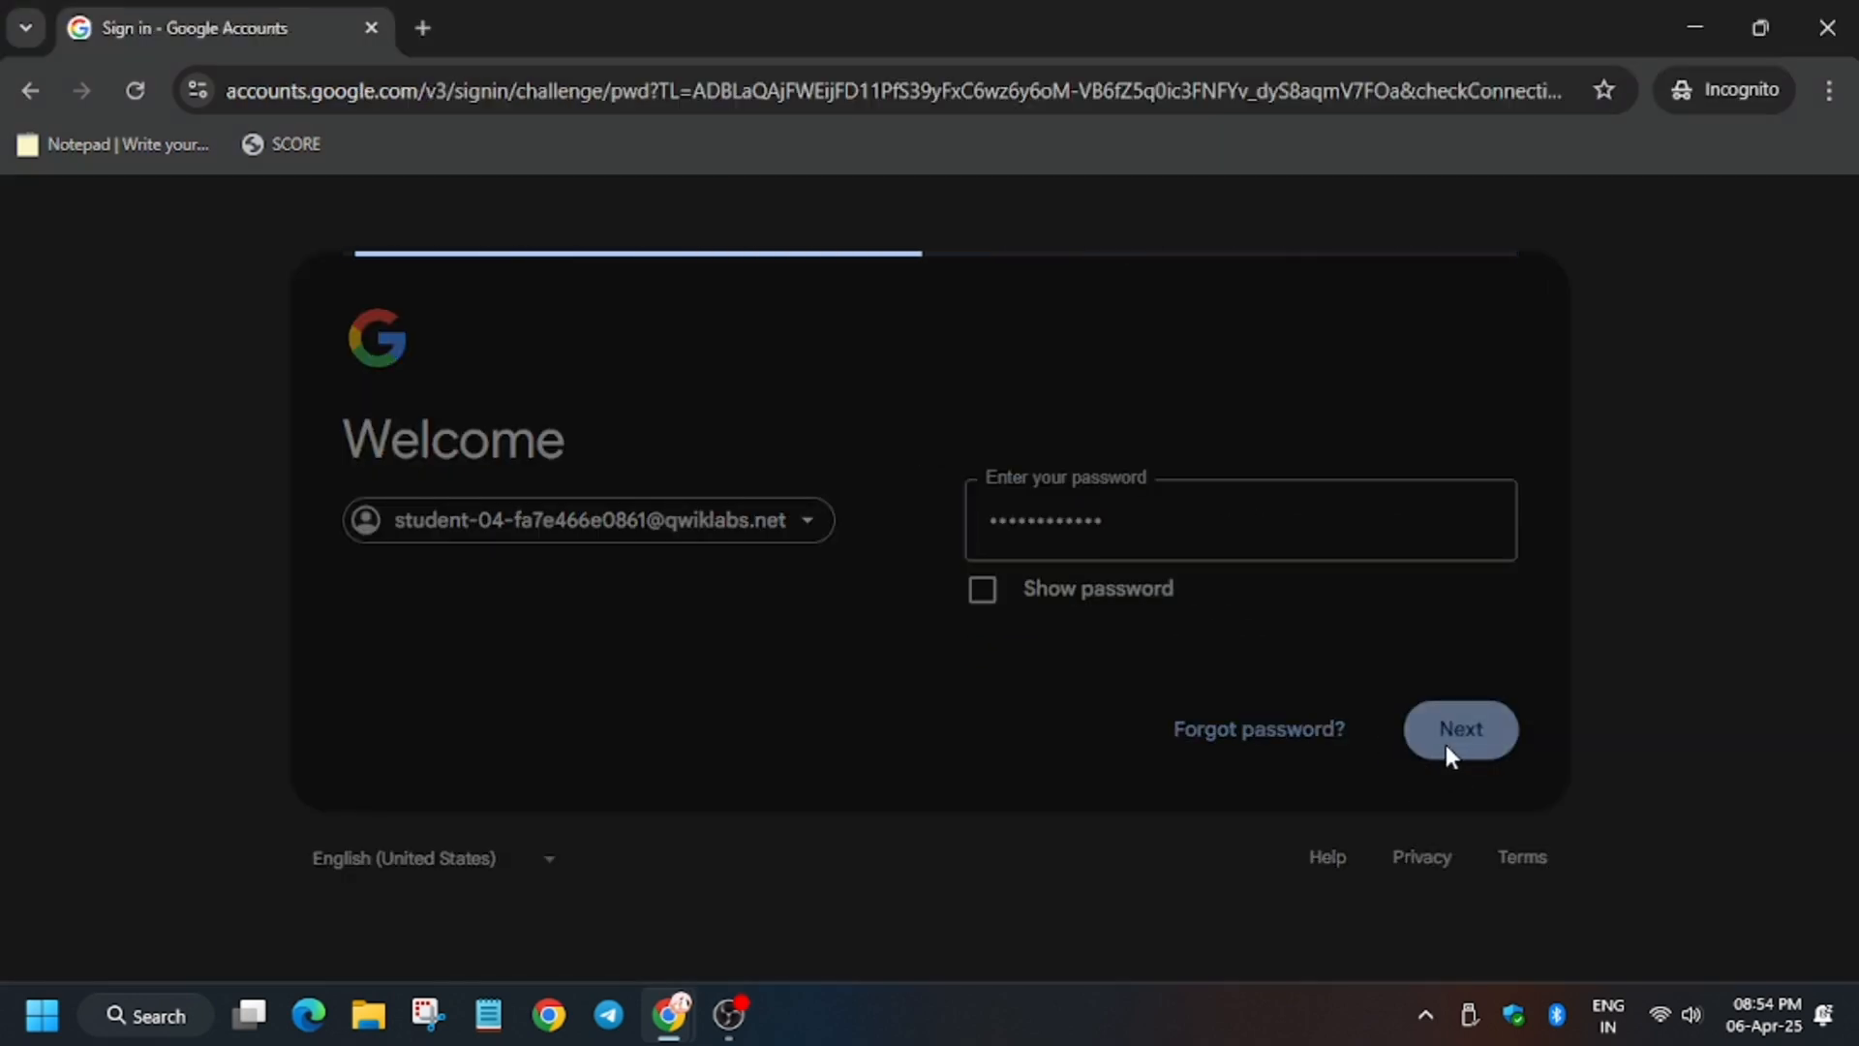
left_click(1459, 728)
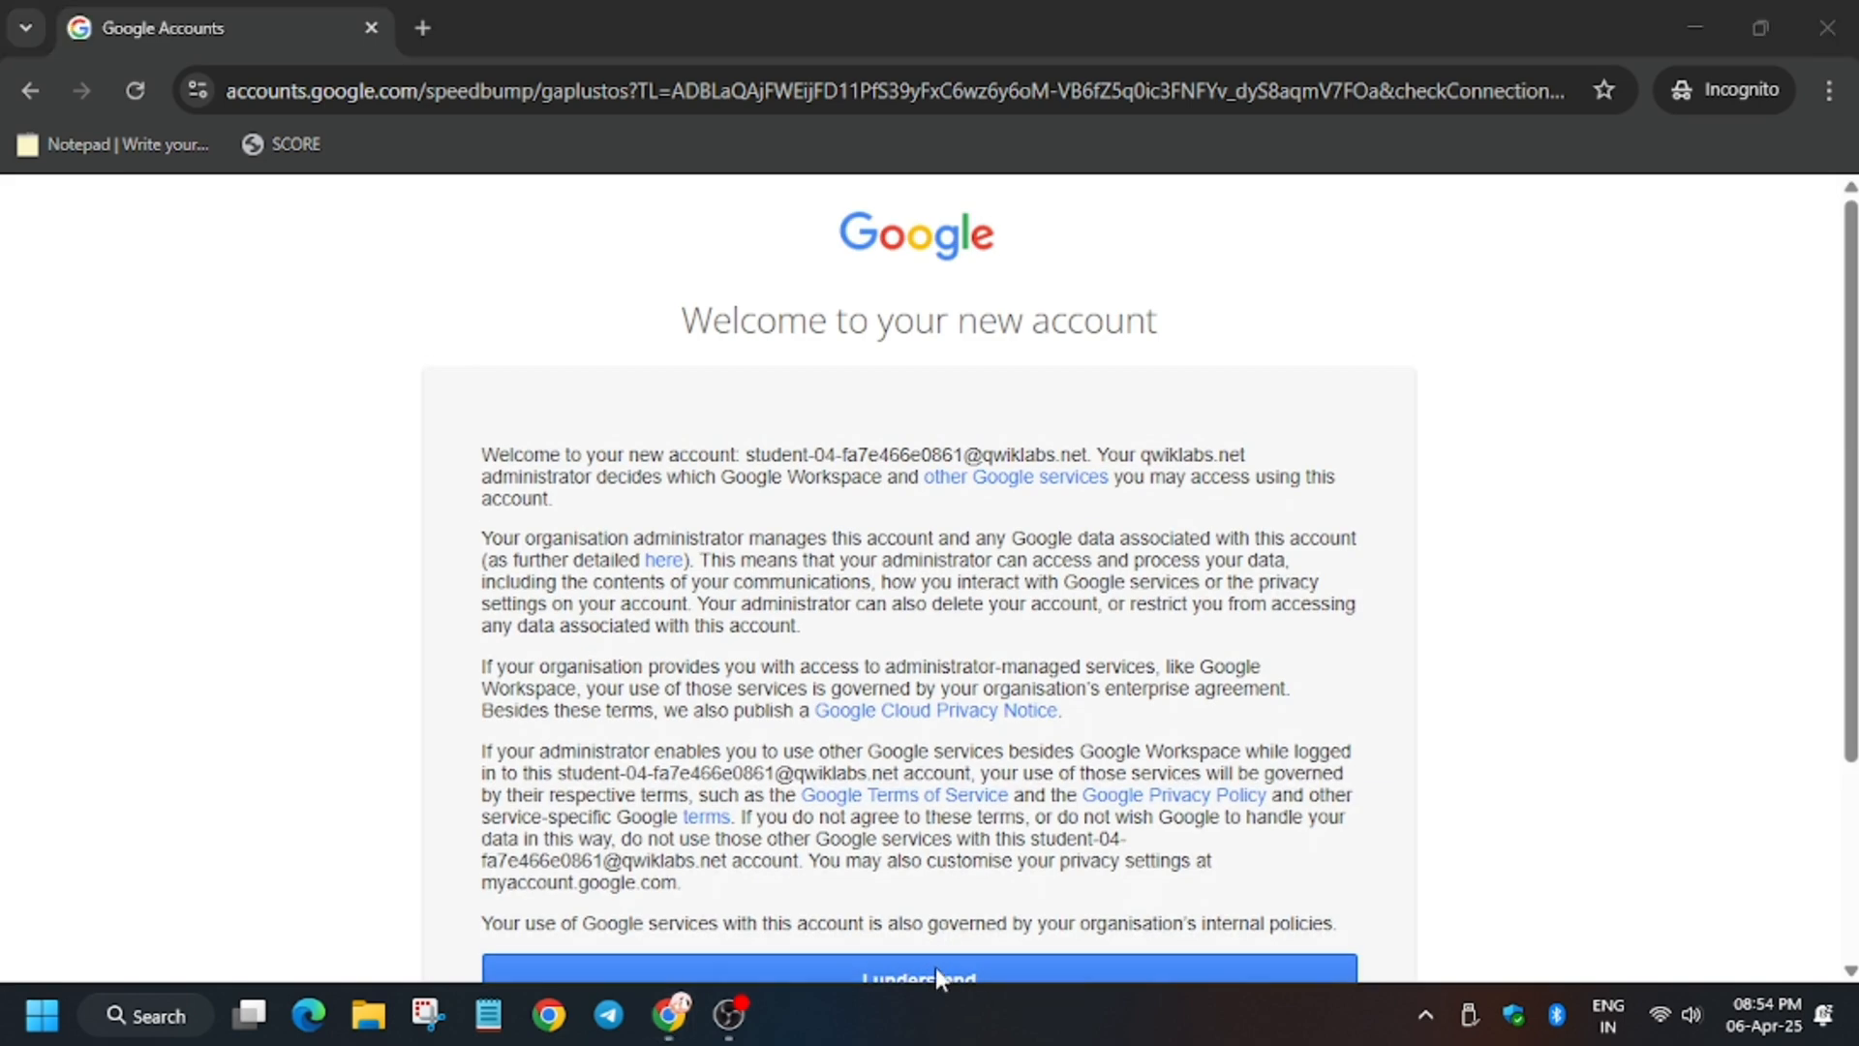
left_click(916, 977)
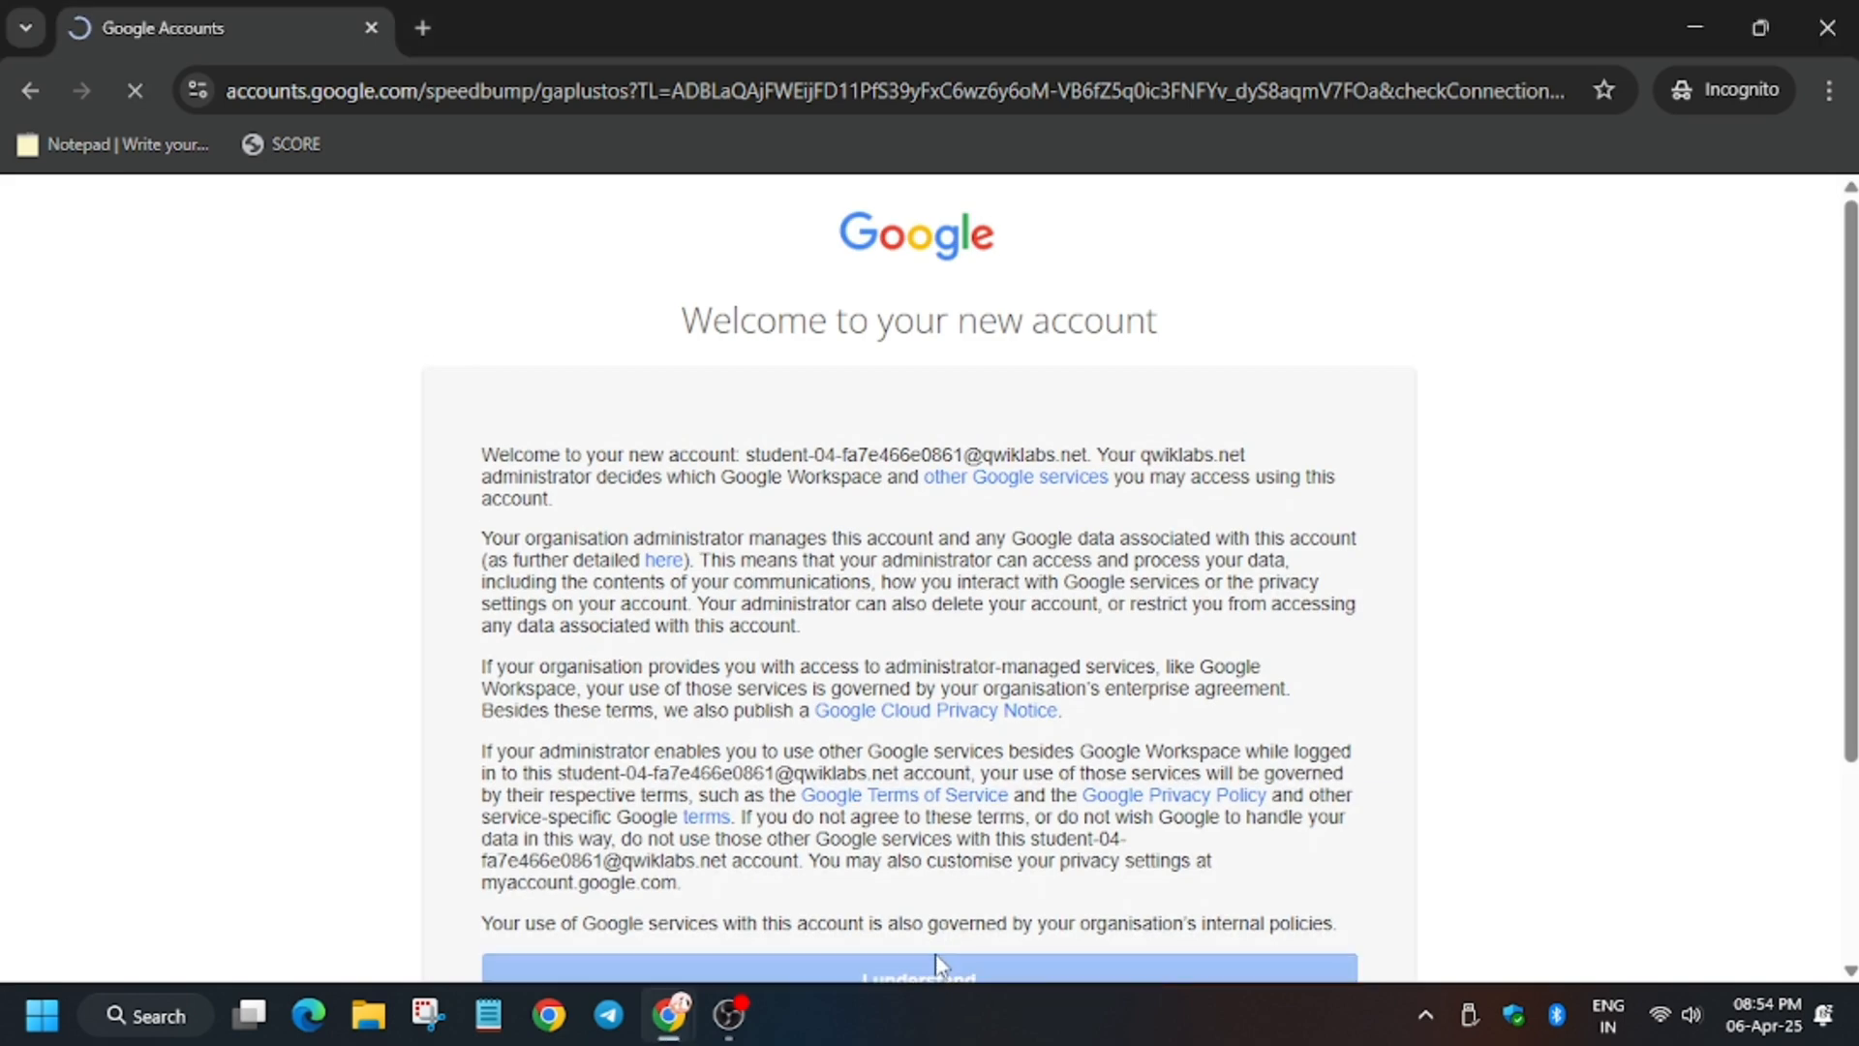
left_click(917, 975)
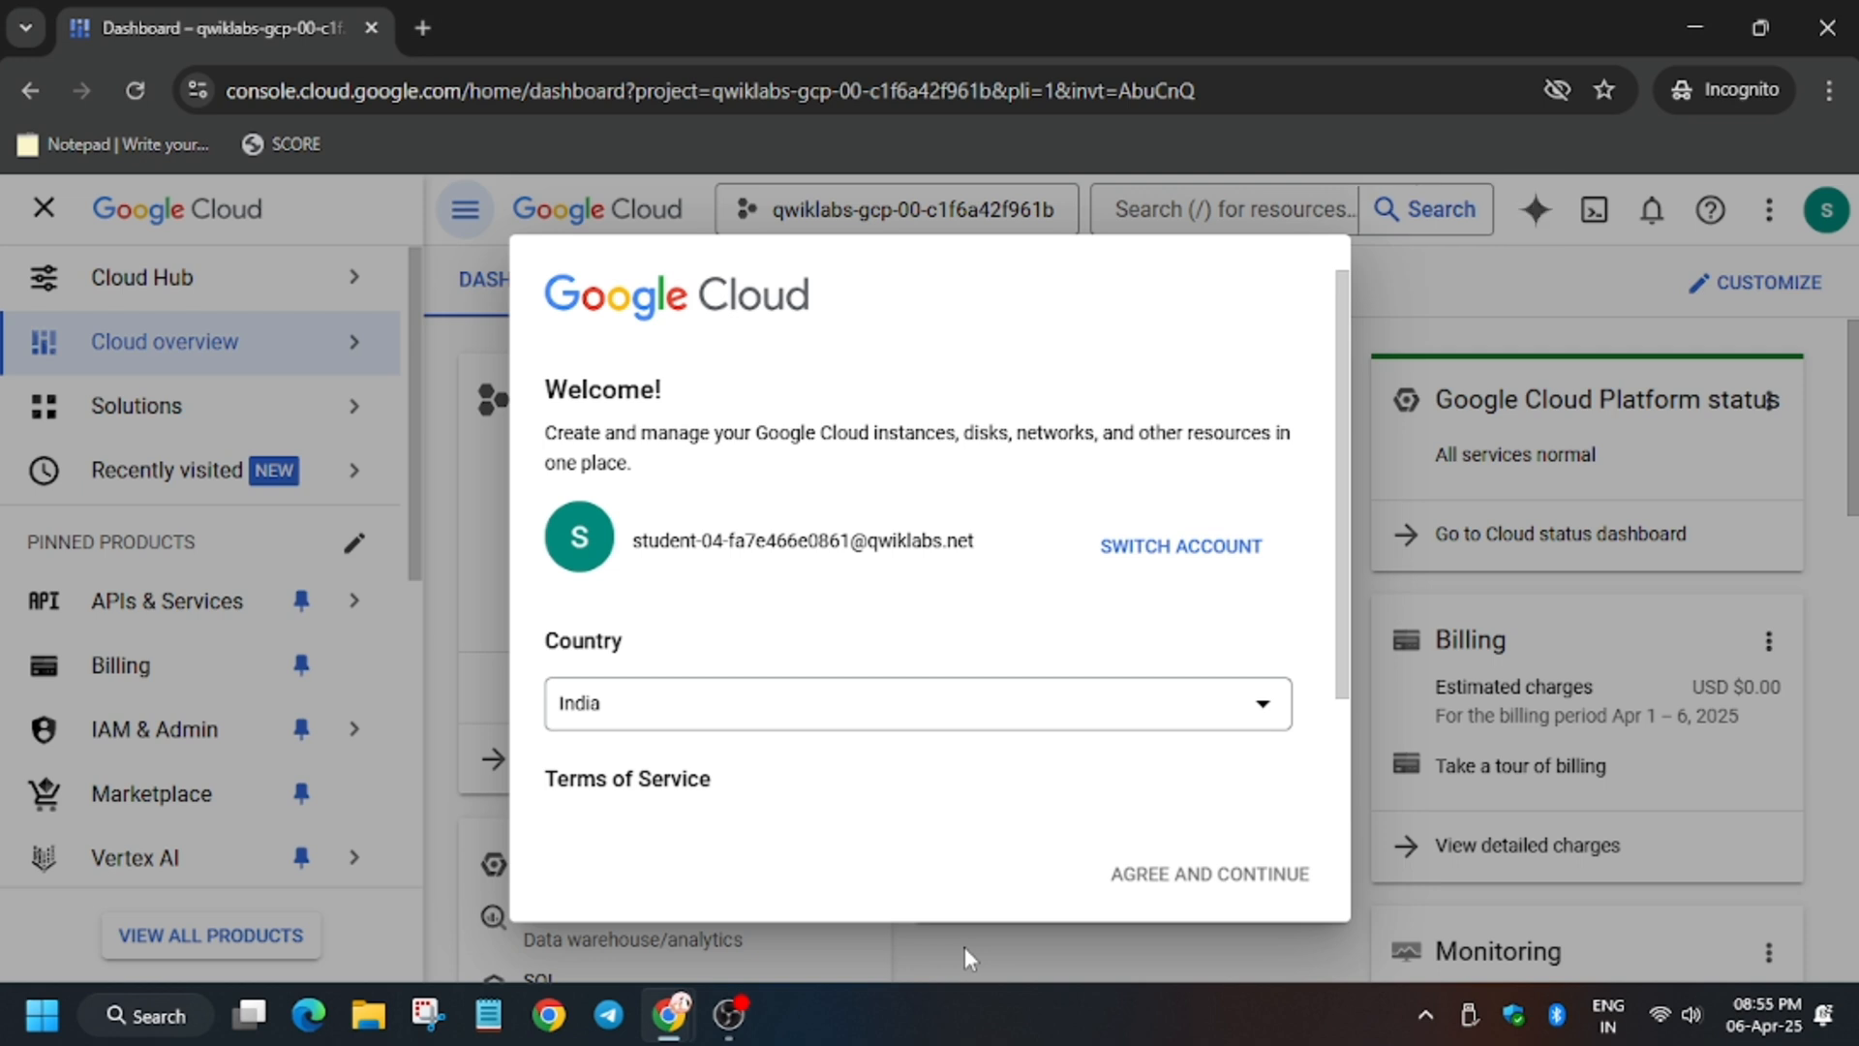
mouse_move(928, 898)
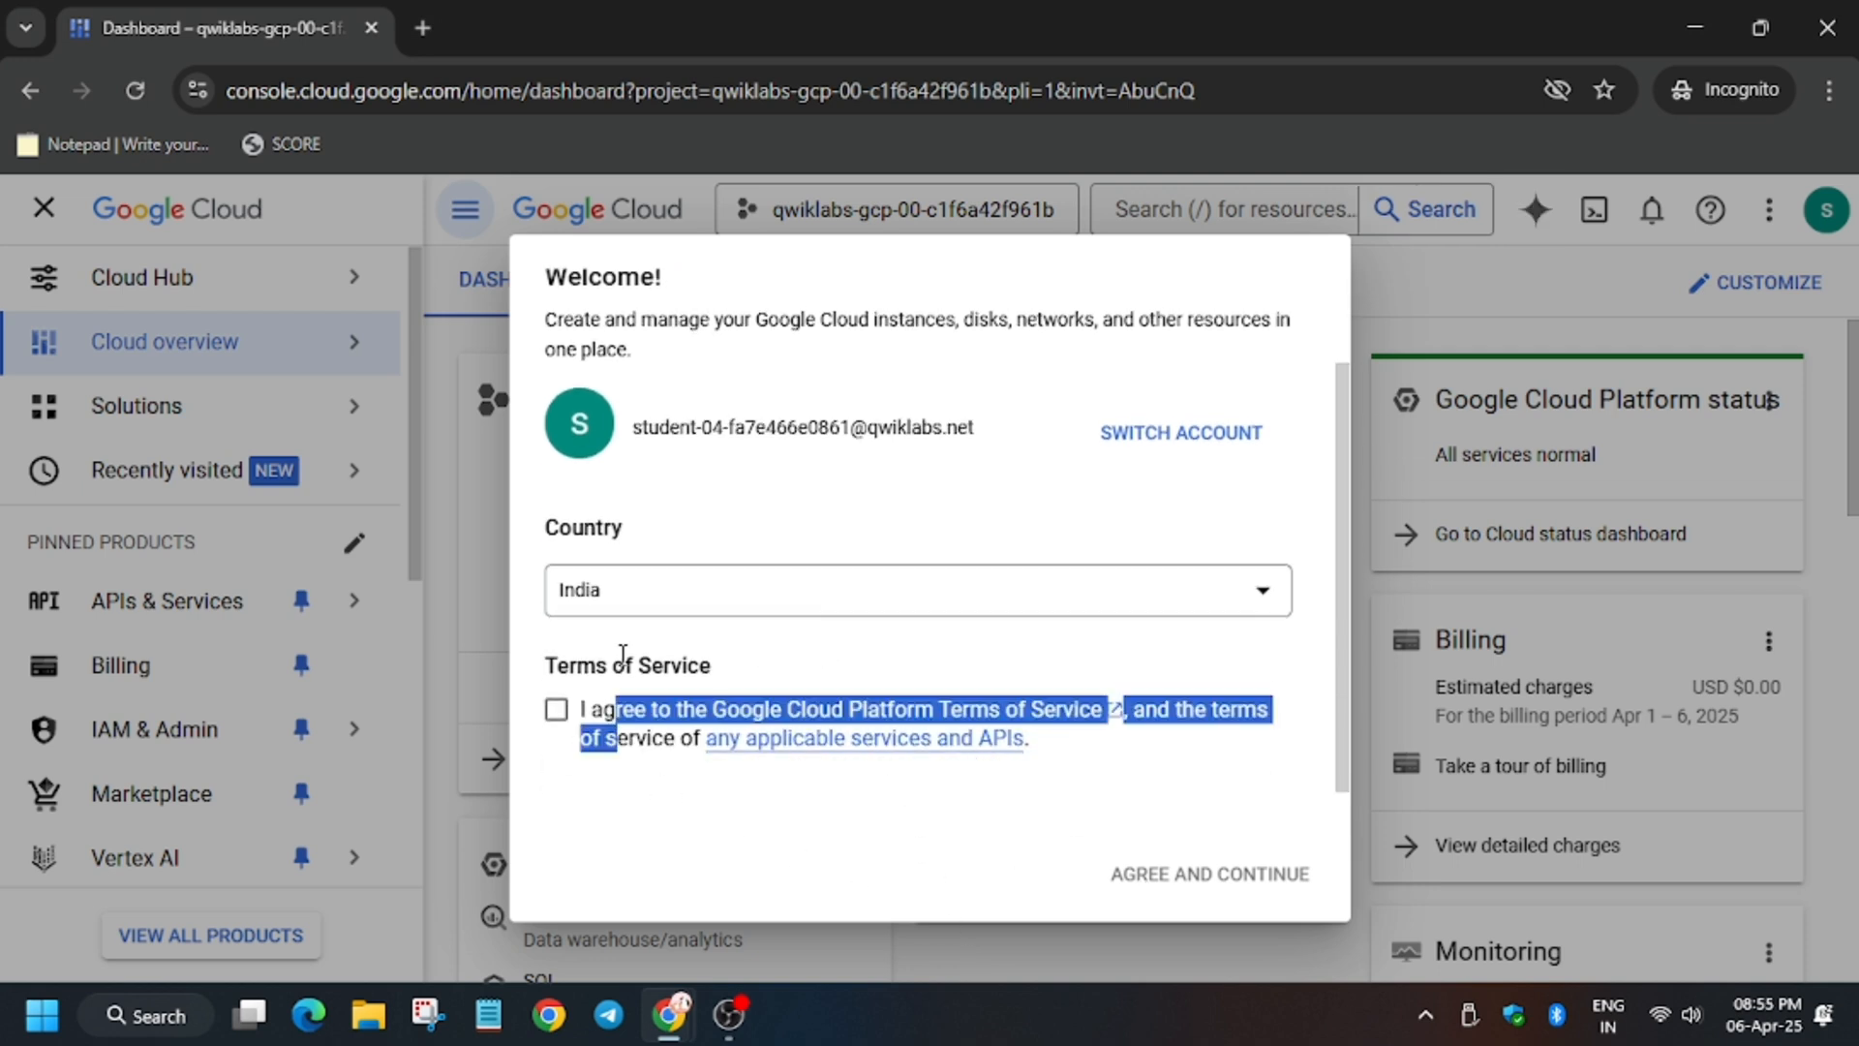
Accept the twin project's terms of service and start an authorized Cloud Shell session.
left_click(556, 709)
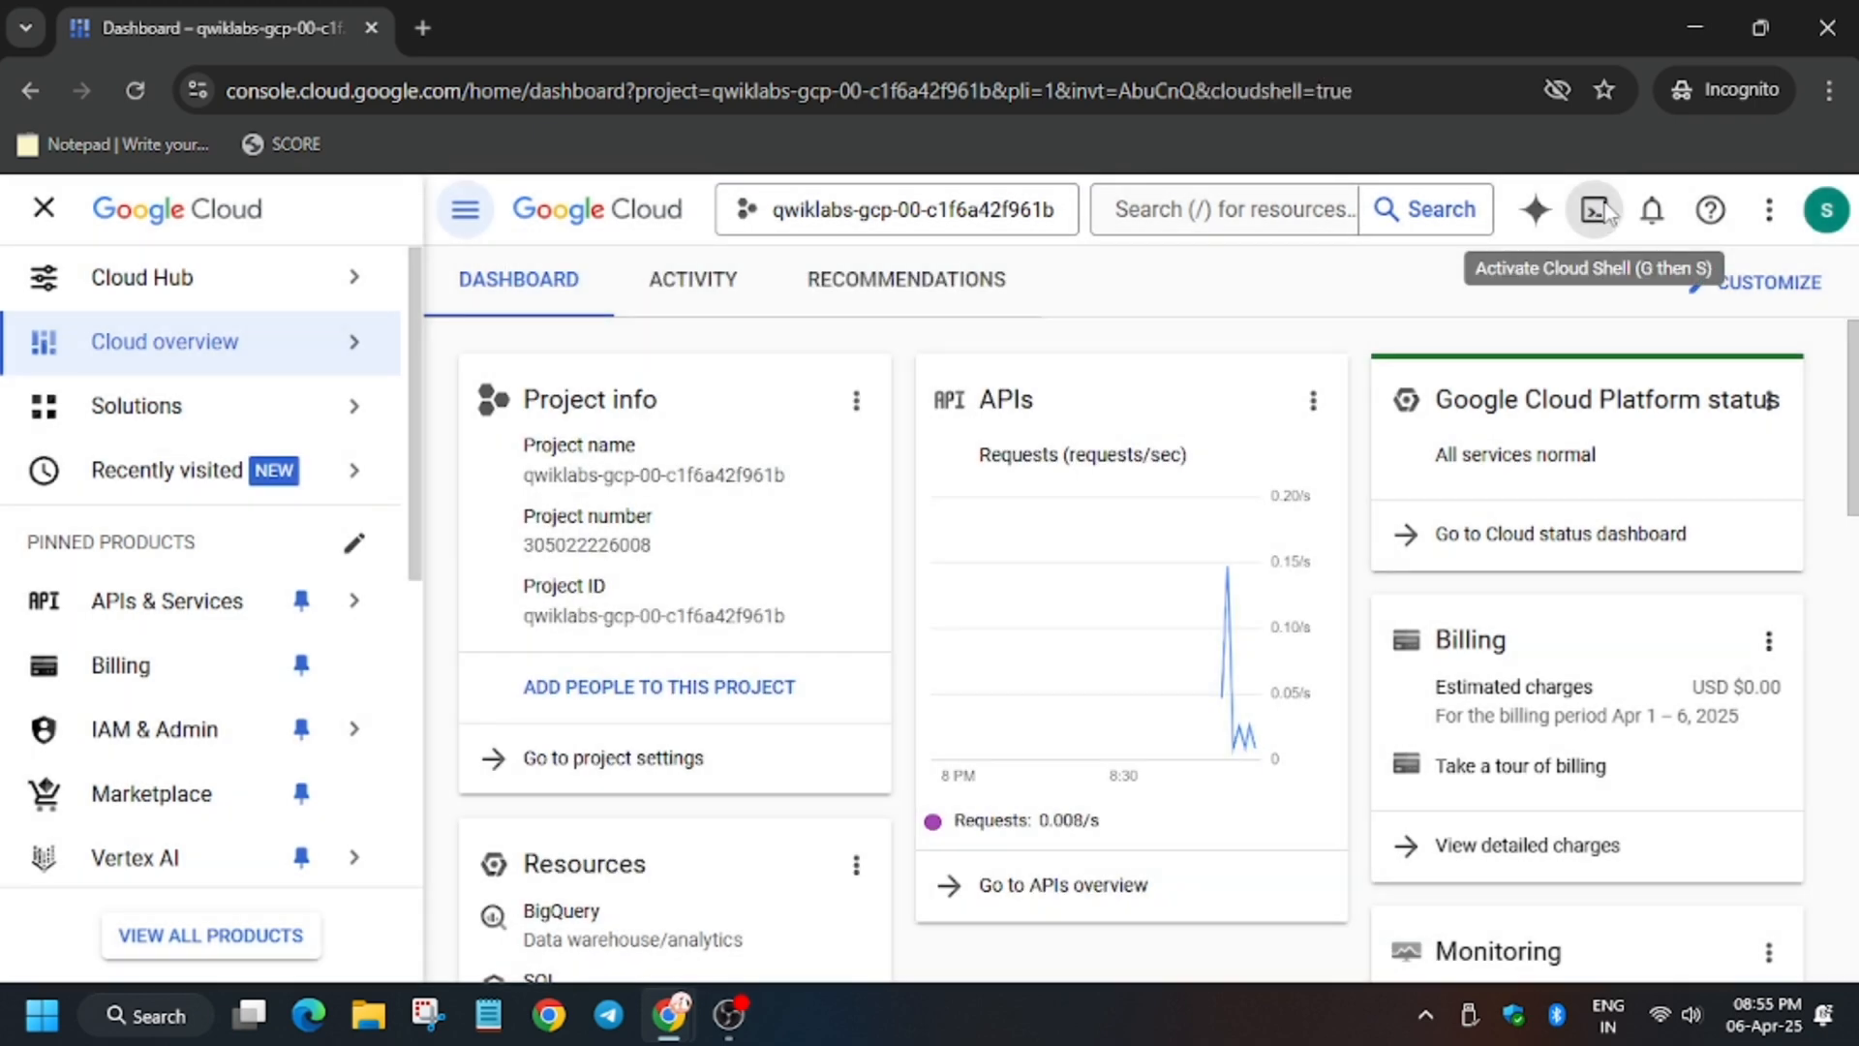
left_click(1649, 210)
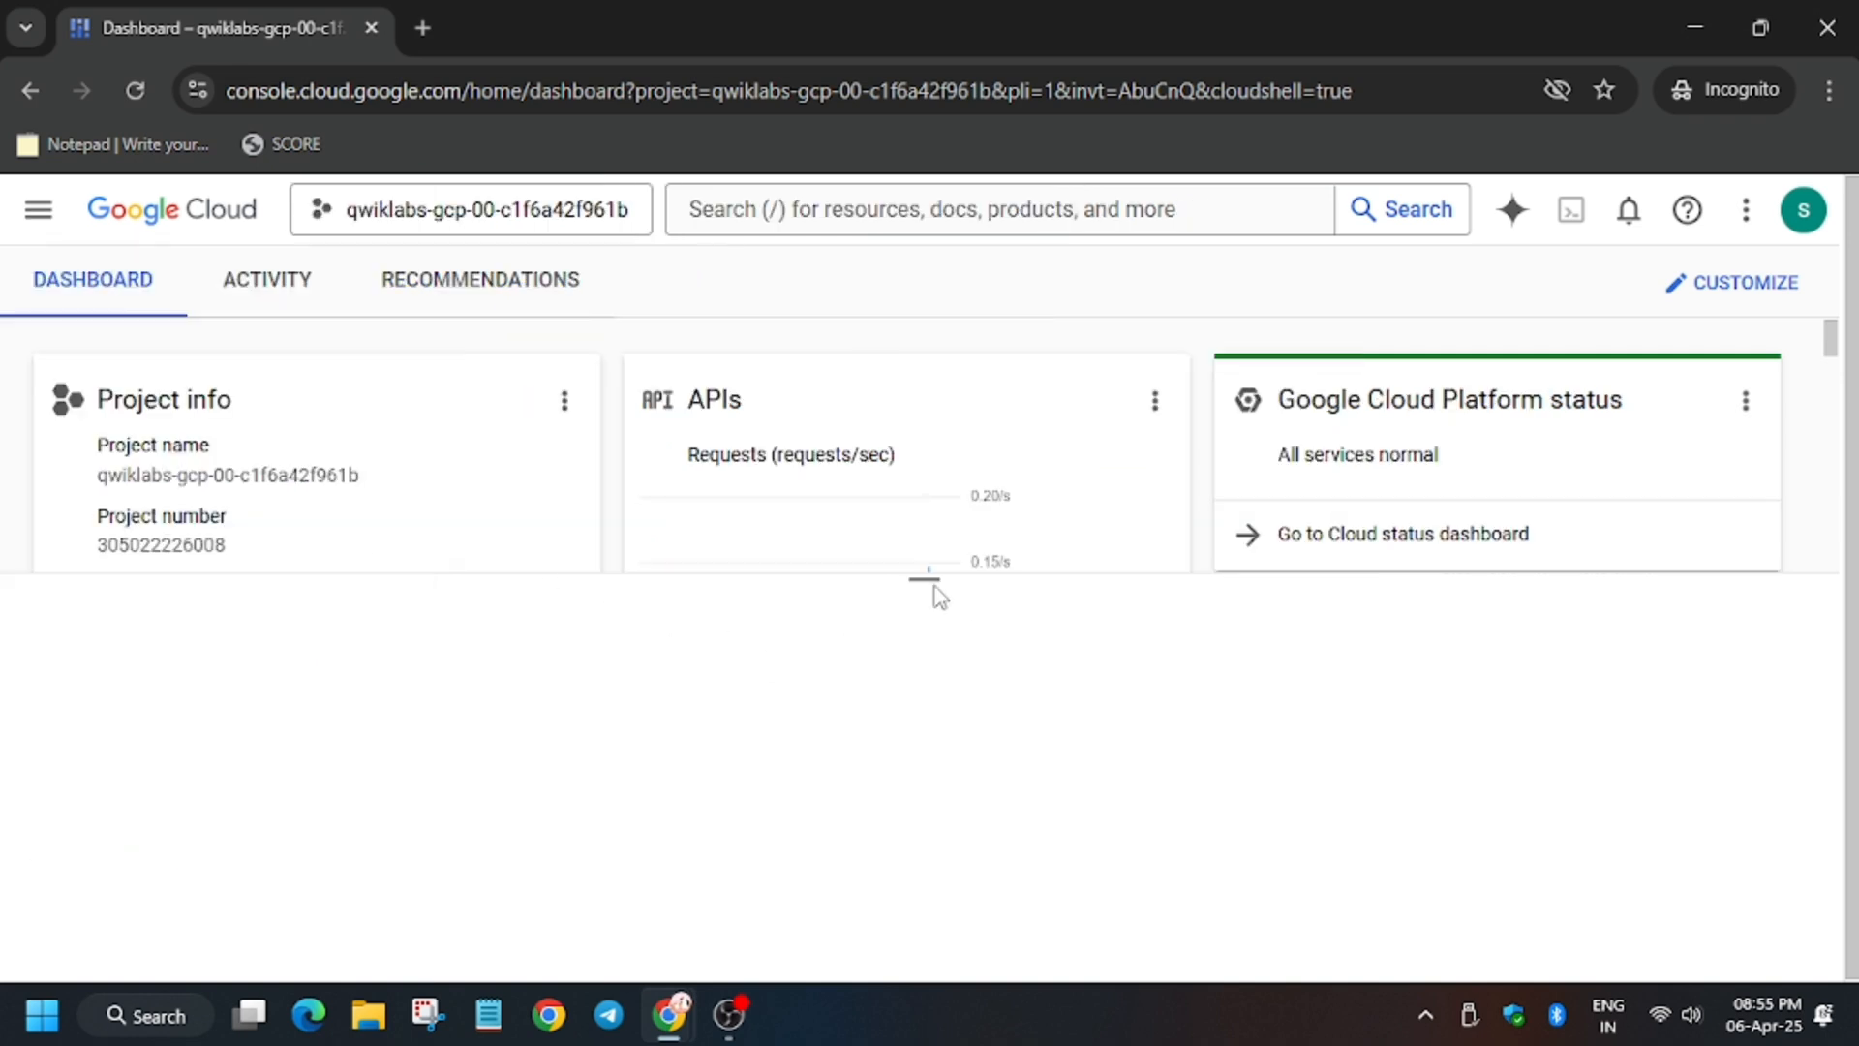
left_click(1569, 210)
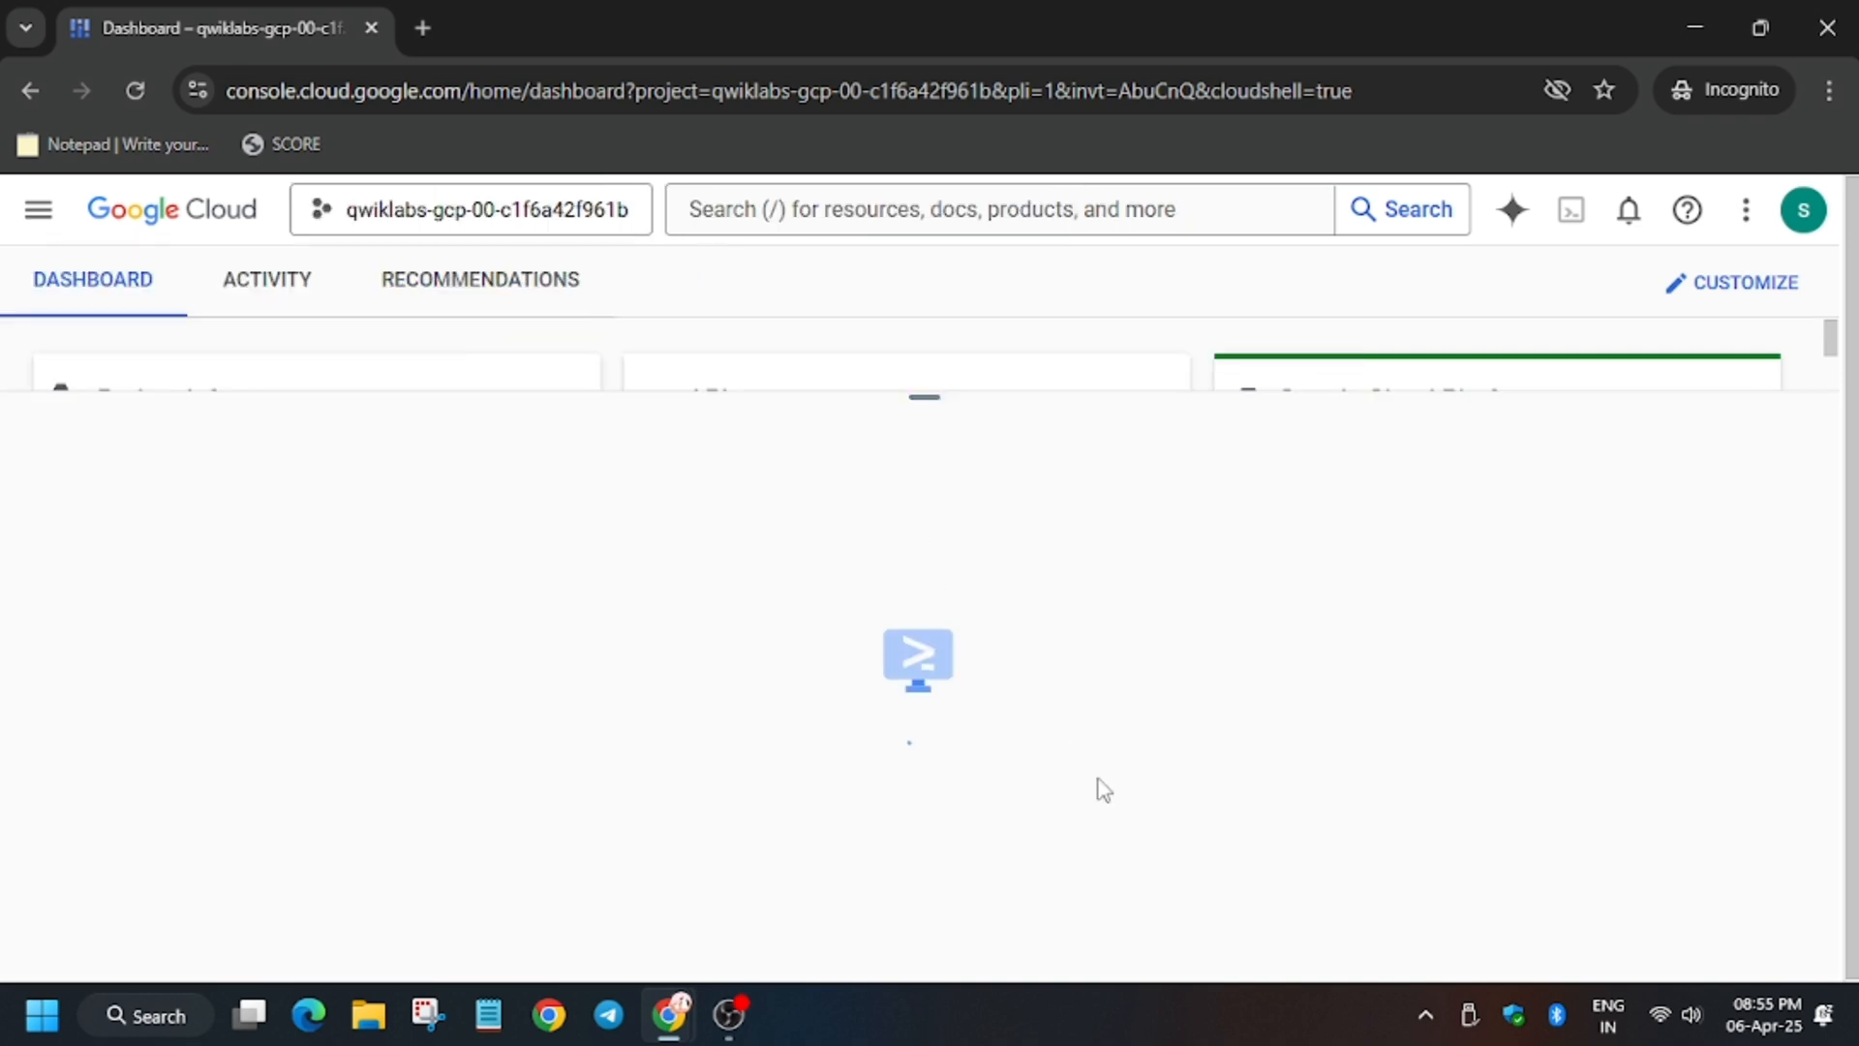
left_click(1570, 210)
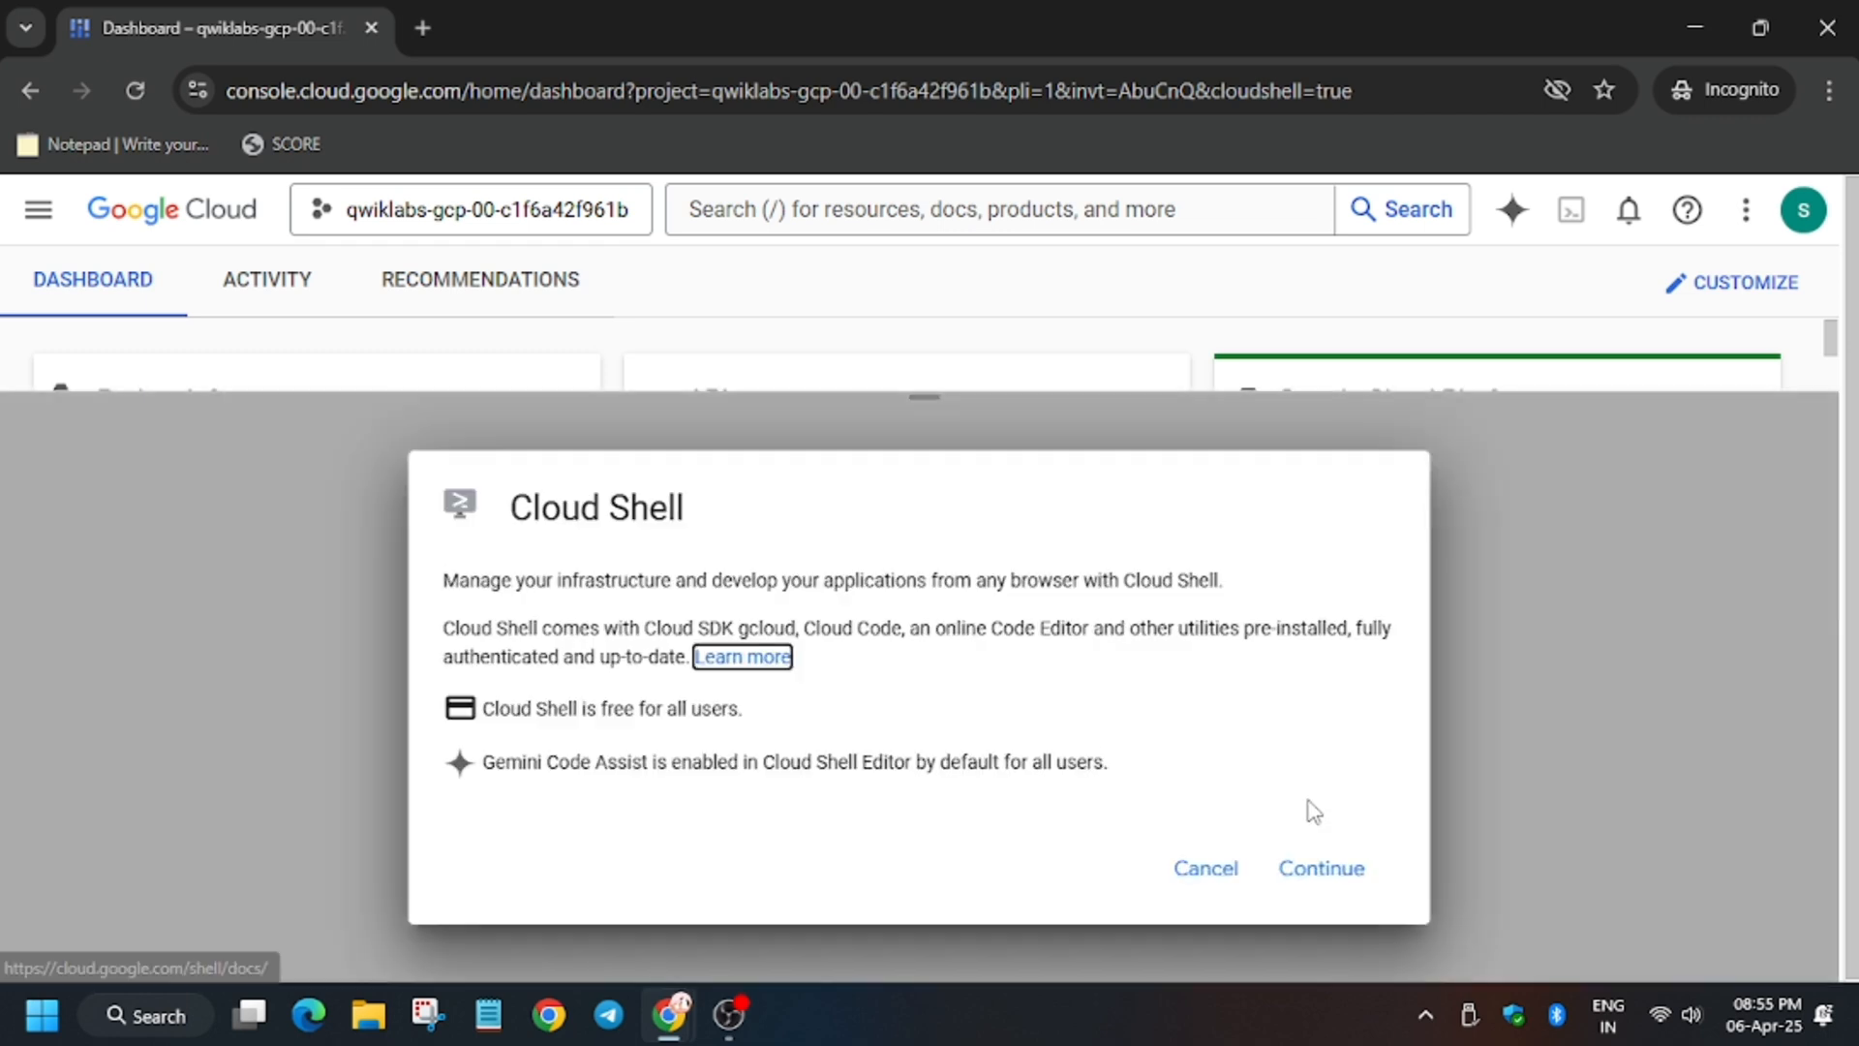
left_click(1321, 867)
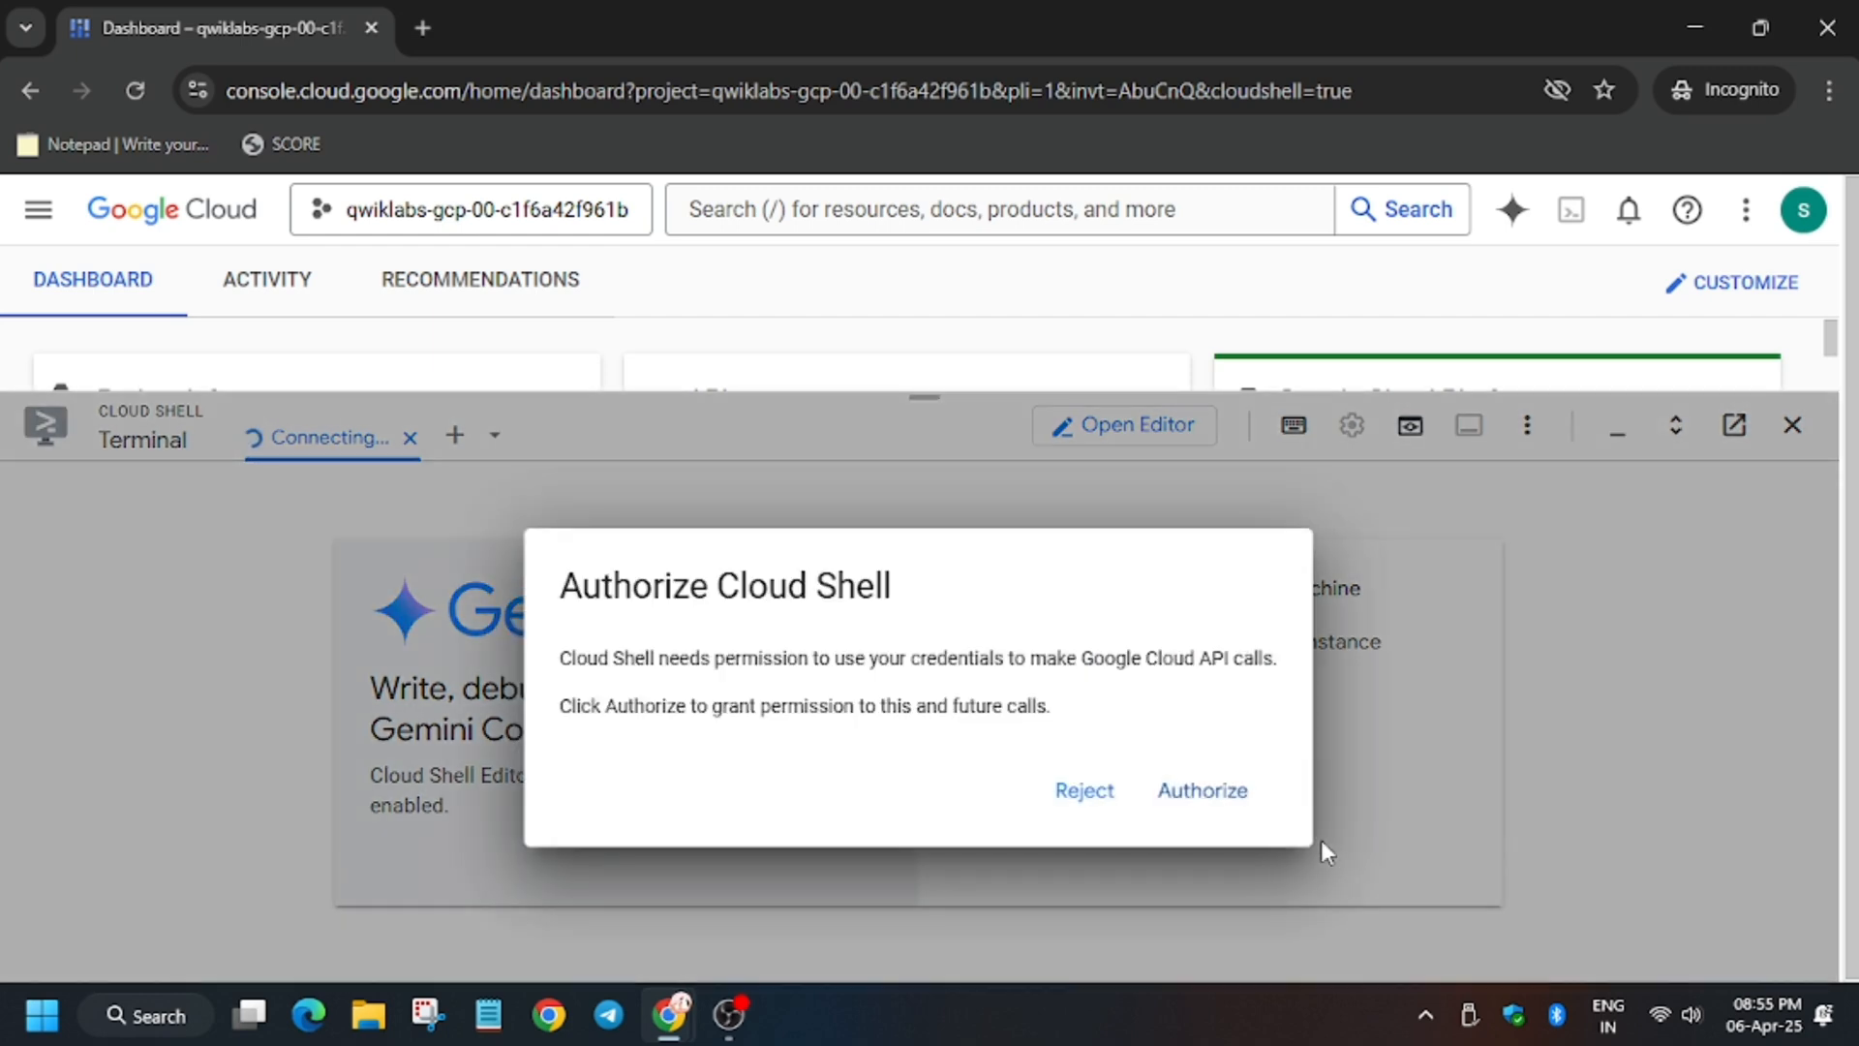
left_click(1201, 790)
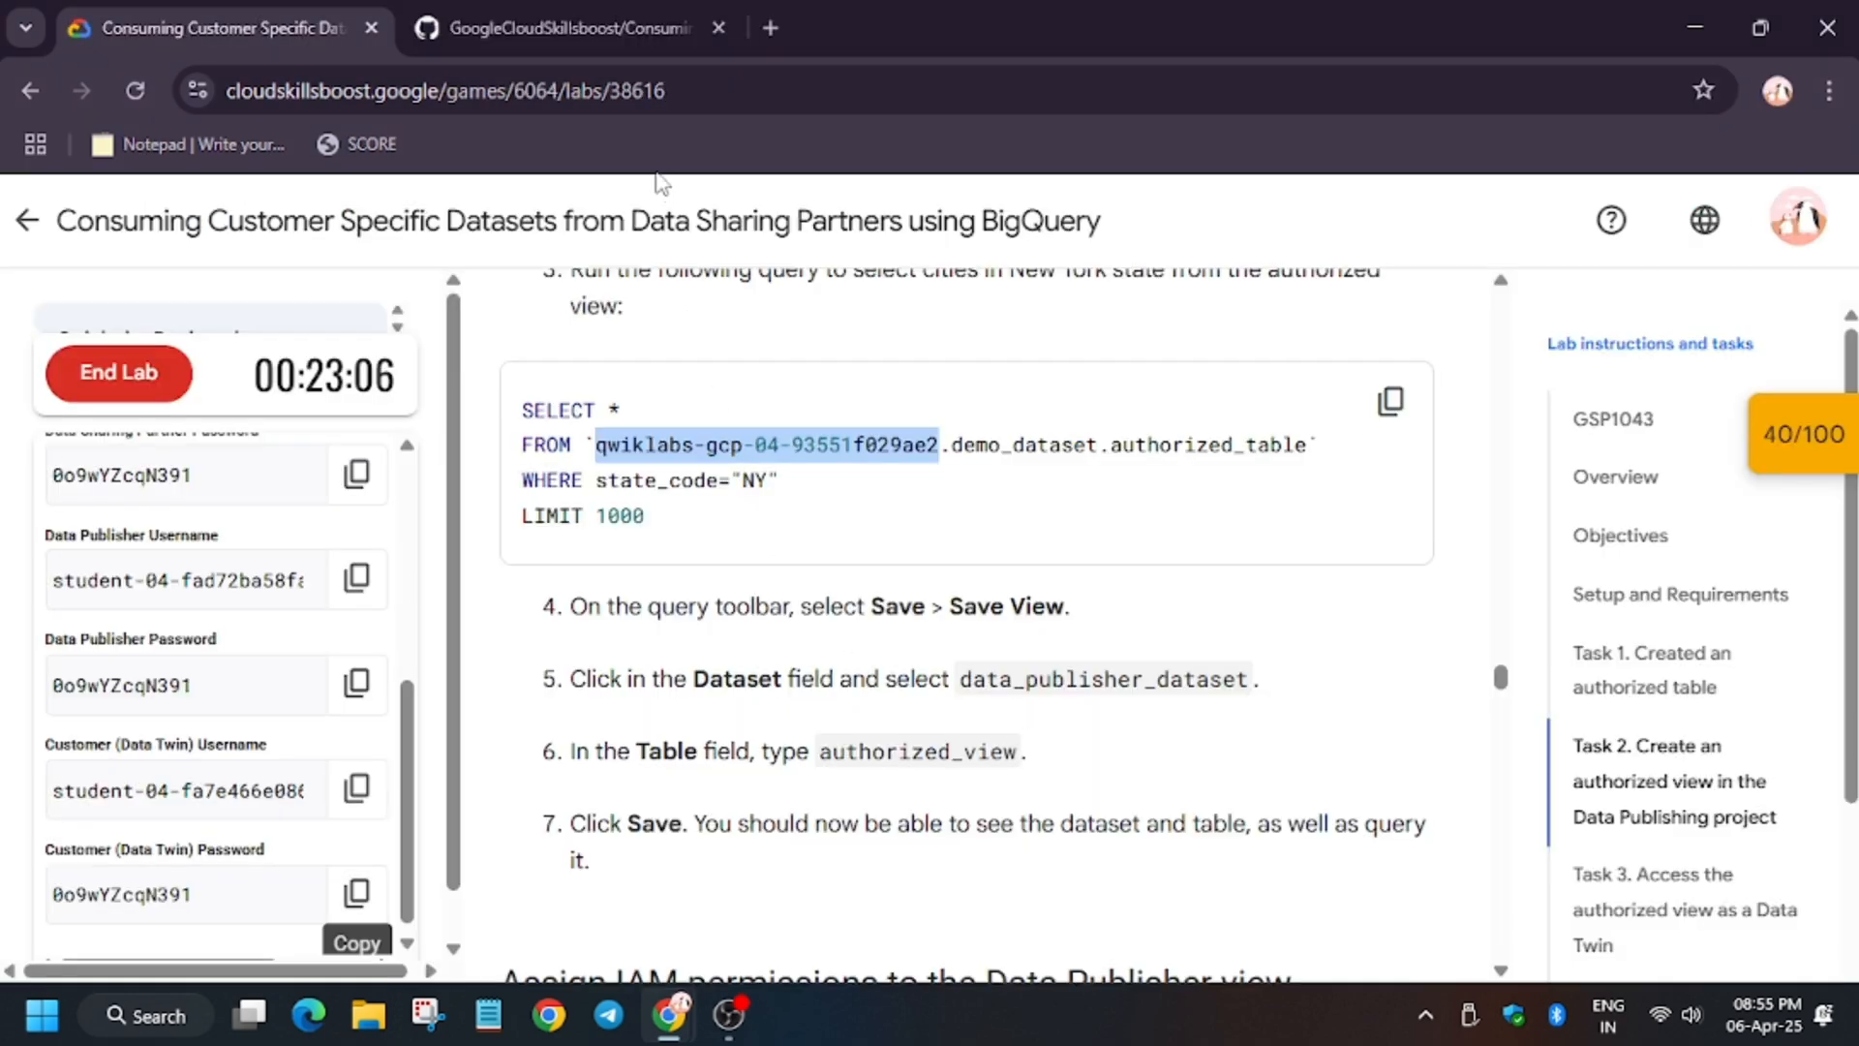
Run abhishek3.sh with publisher project qwiklabs-gcp-04-955c55c2e0d0 and check lab progress.
left_click(572, 27)
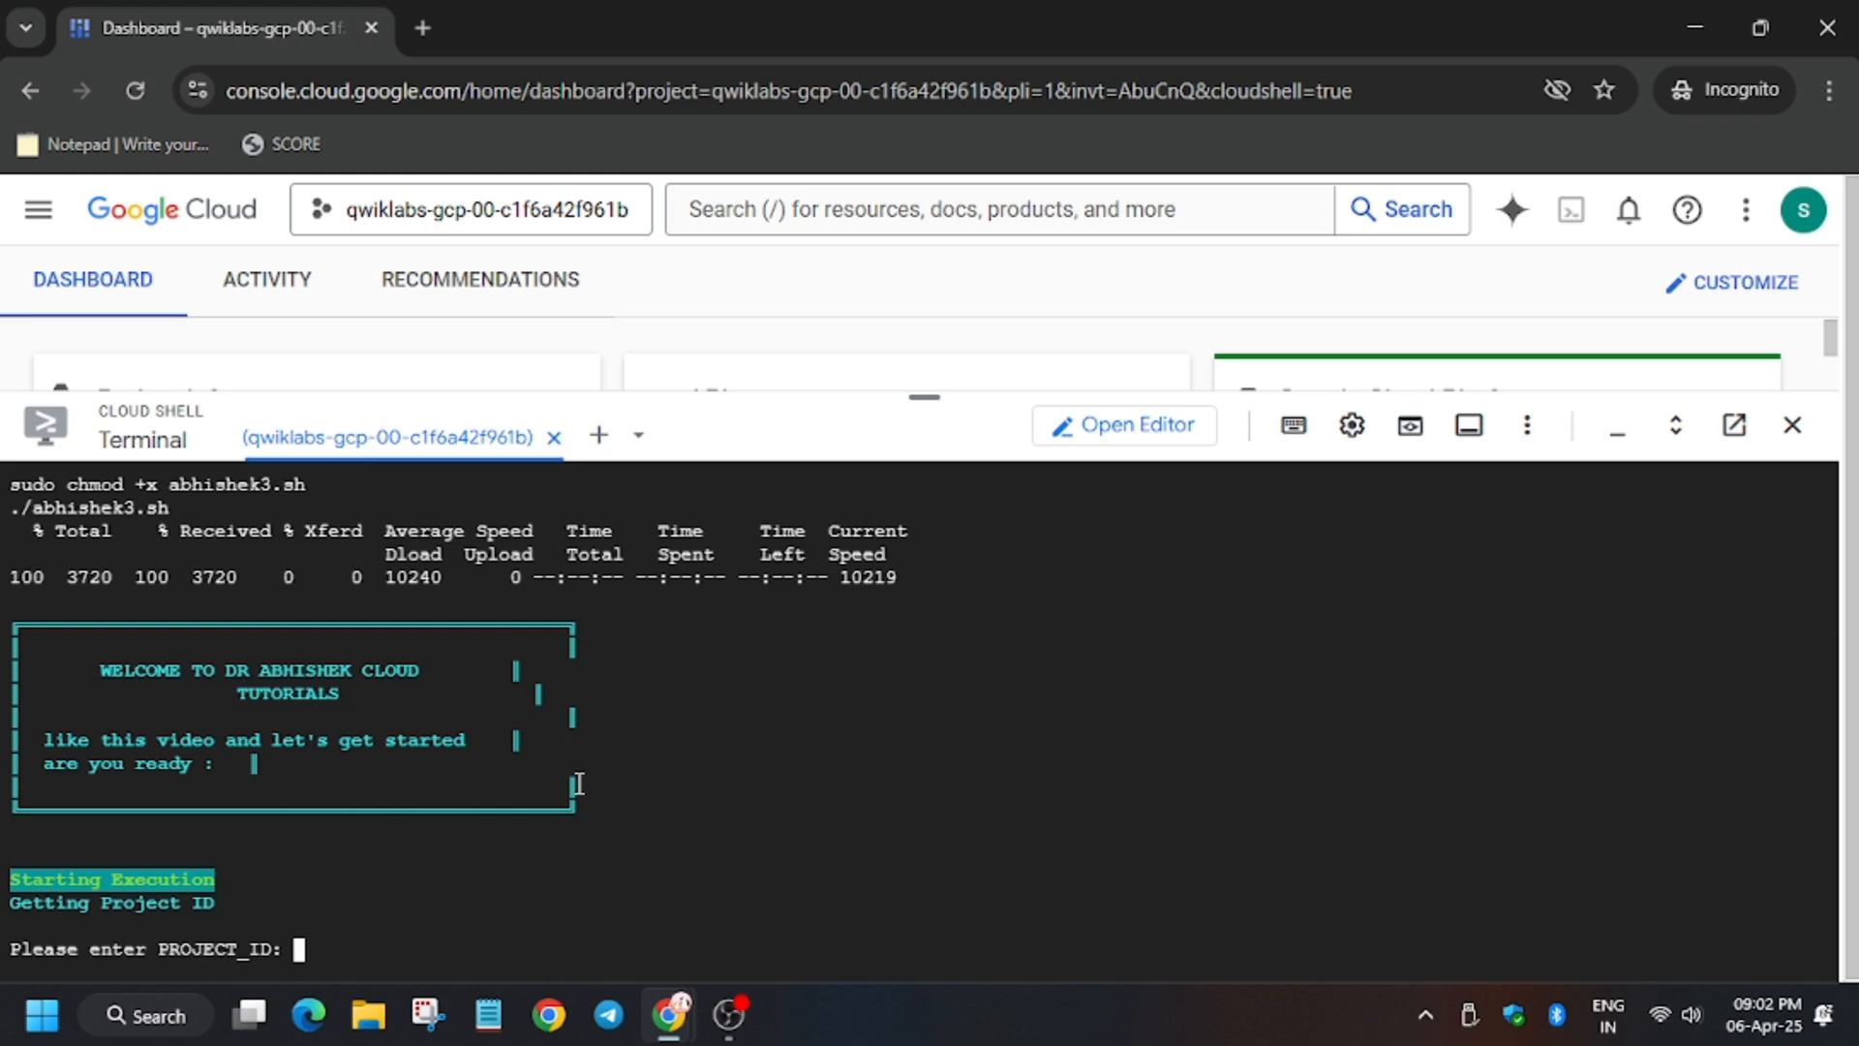
mouse_move(530, 797)
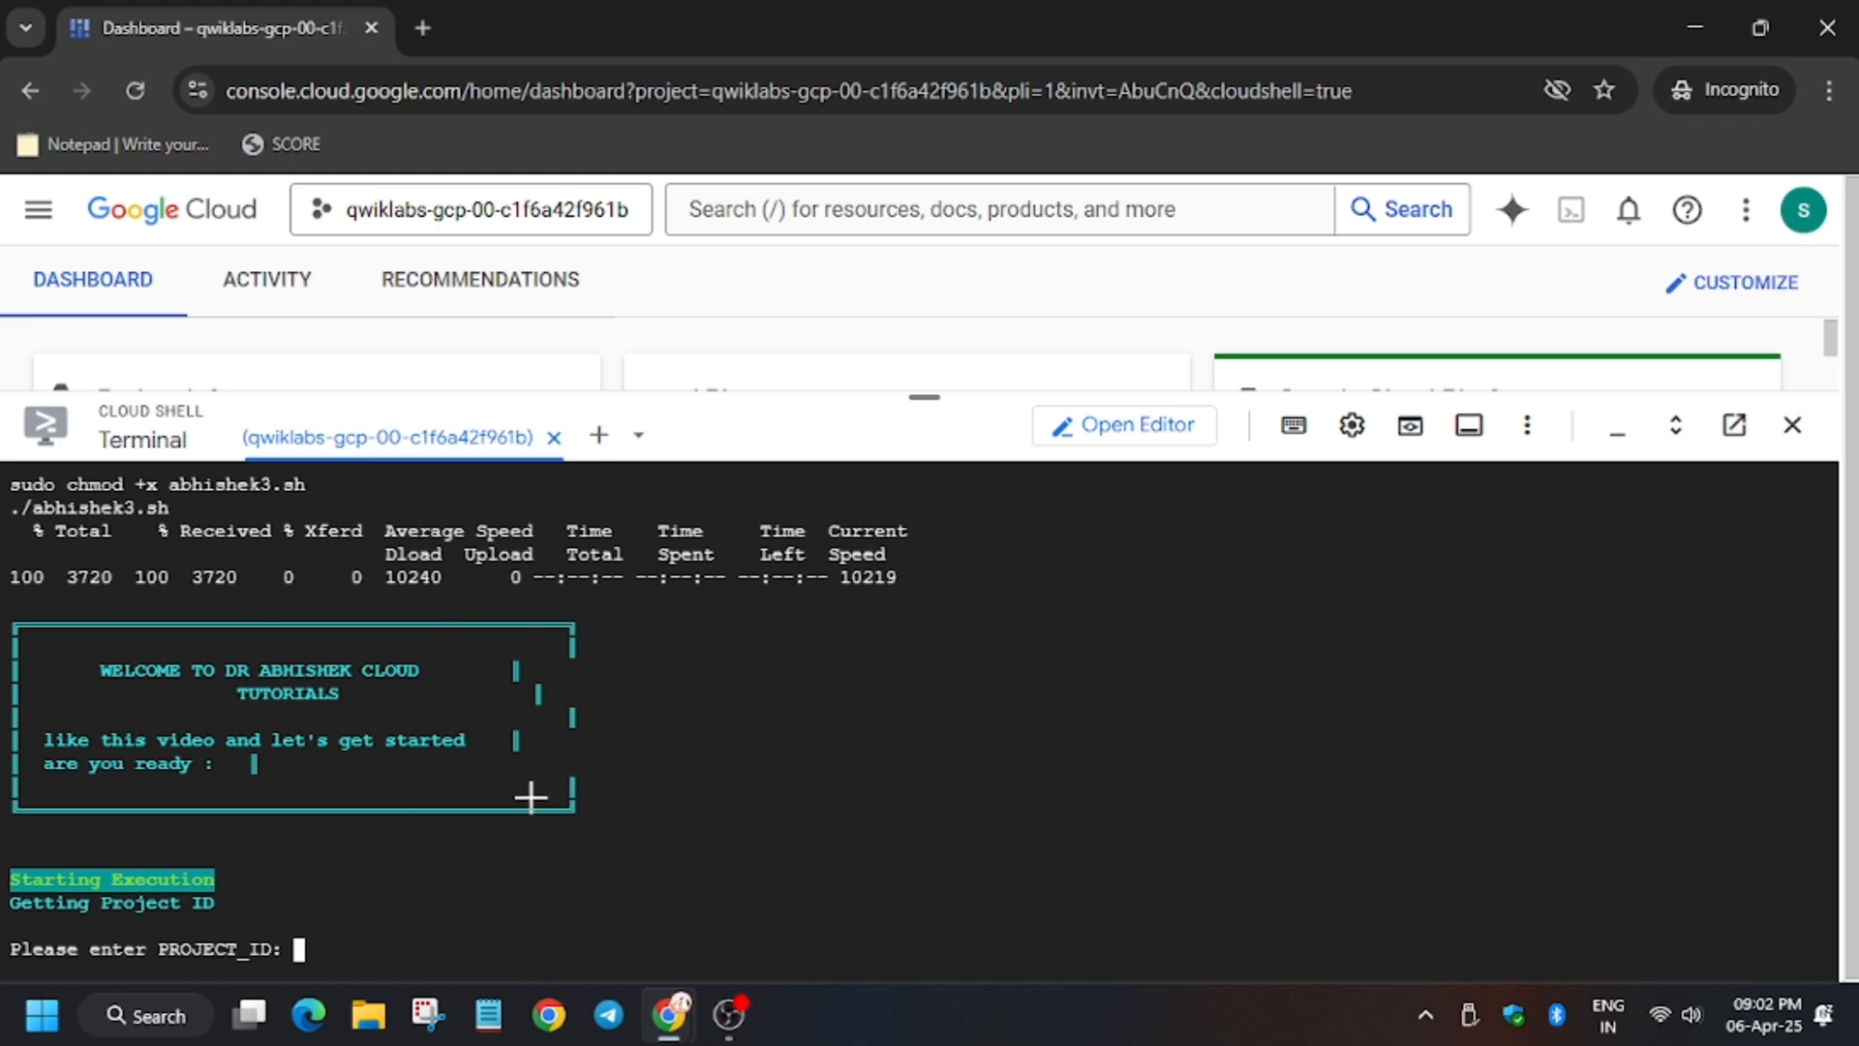
left_click(213, 27)
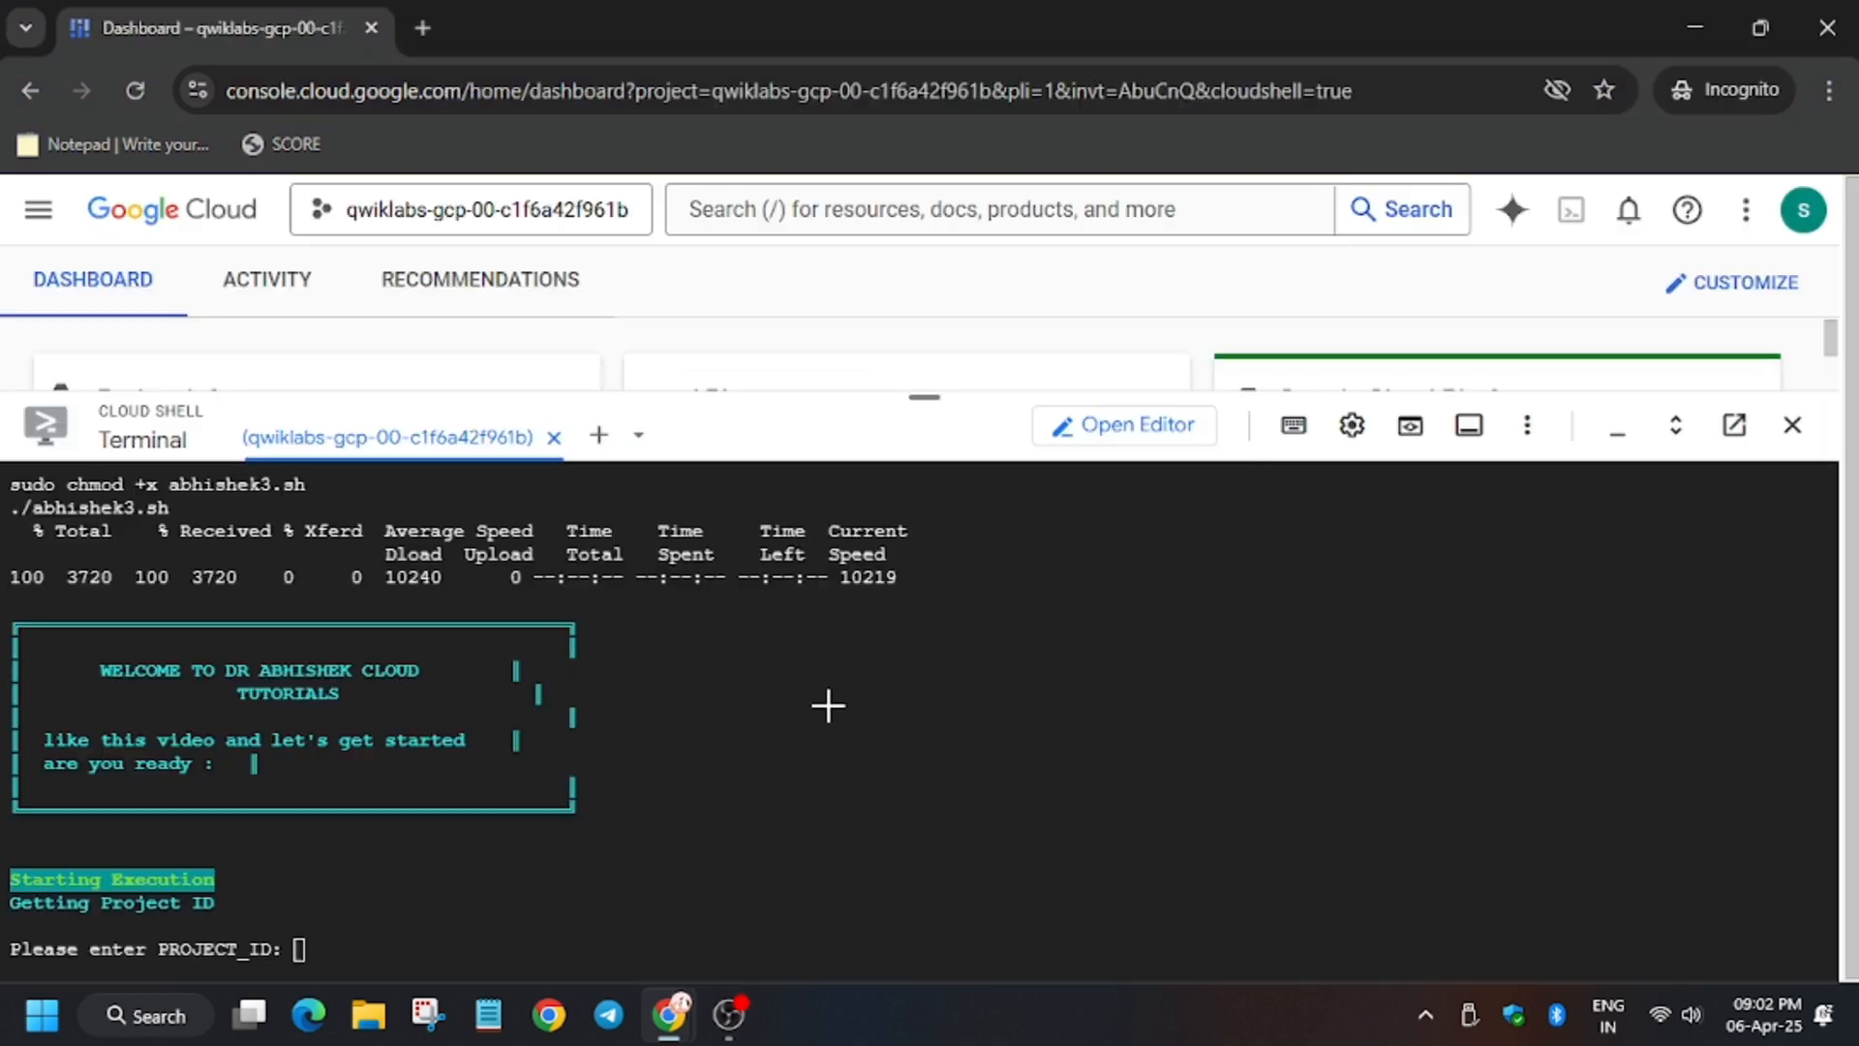
type("qwiklabs-gcp-04-955c55c2e0d0")
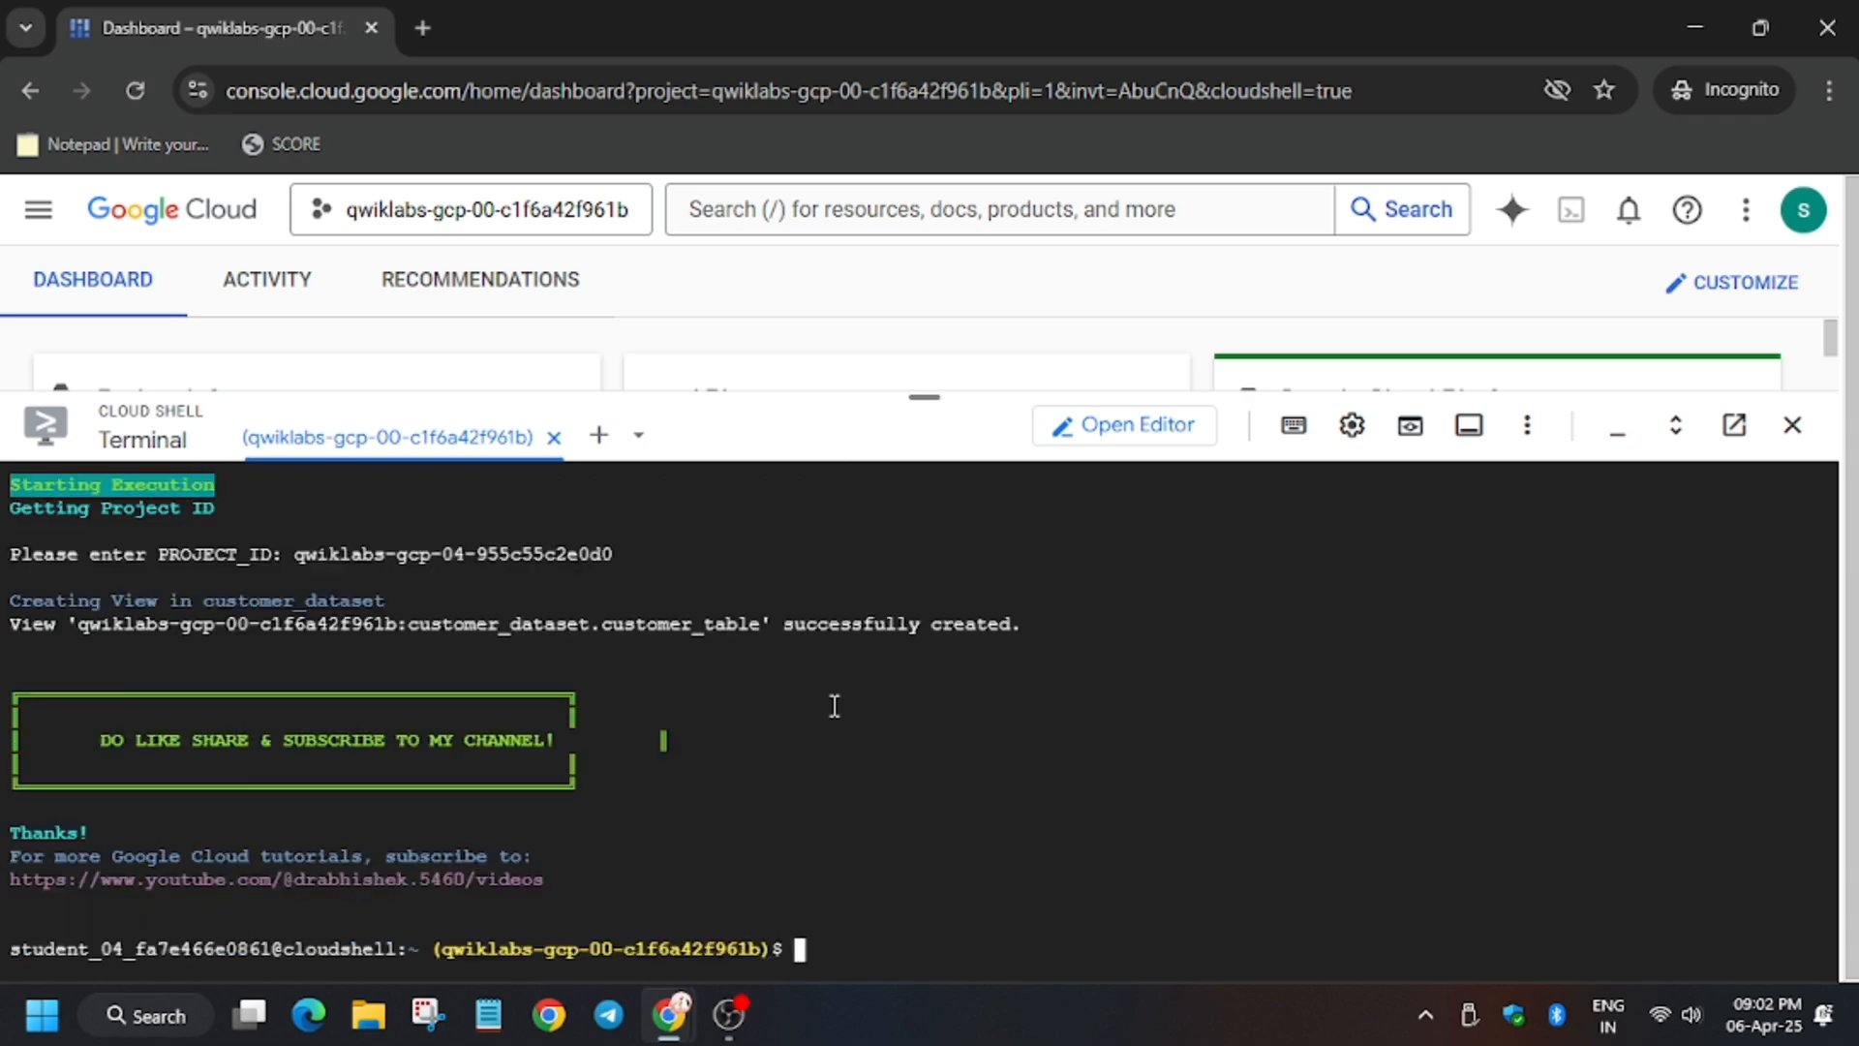
left_click(213, 27)
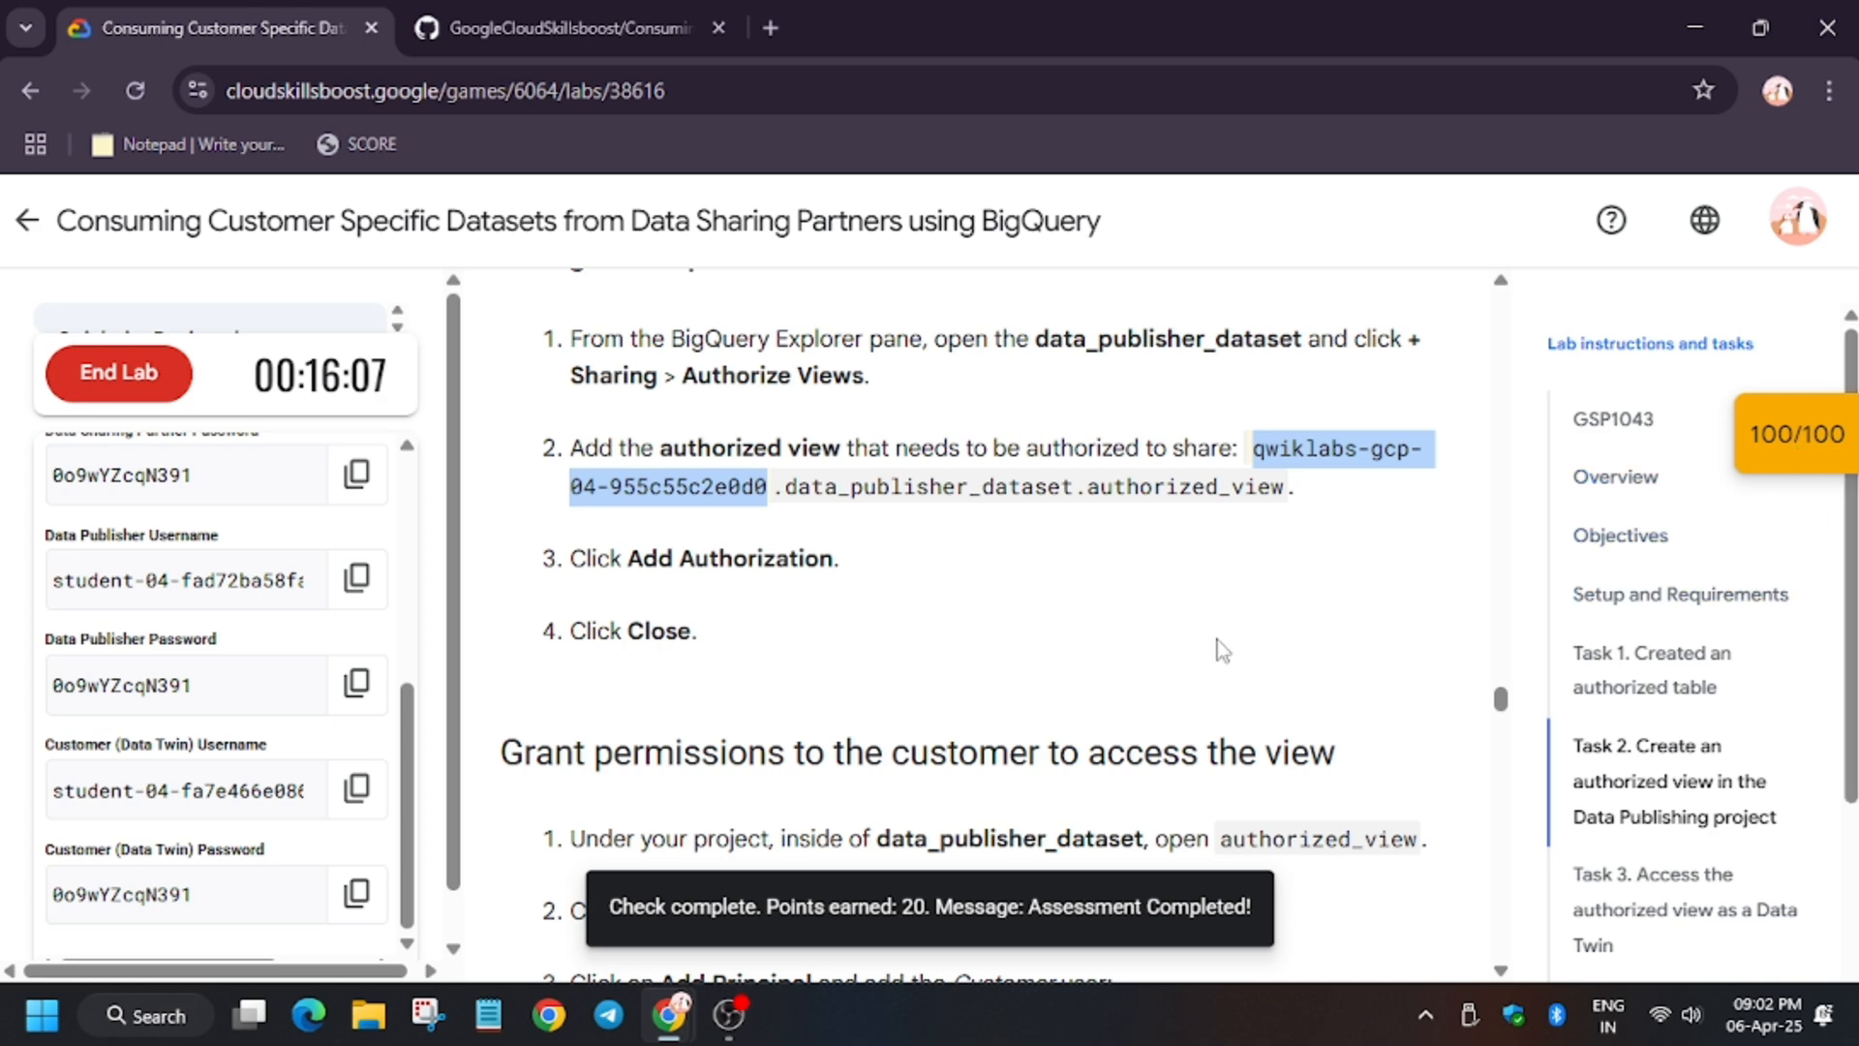
mouse_move(356, 143)
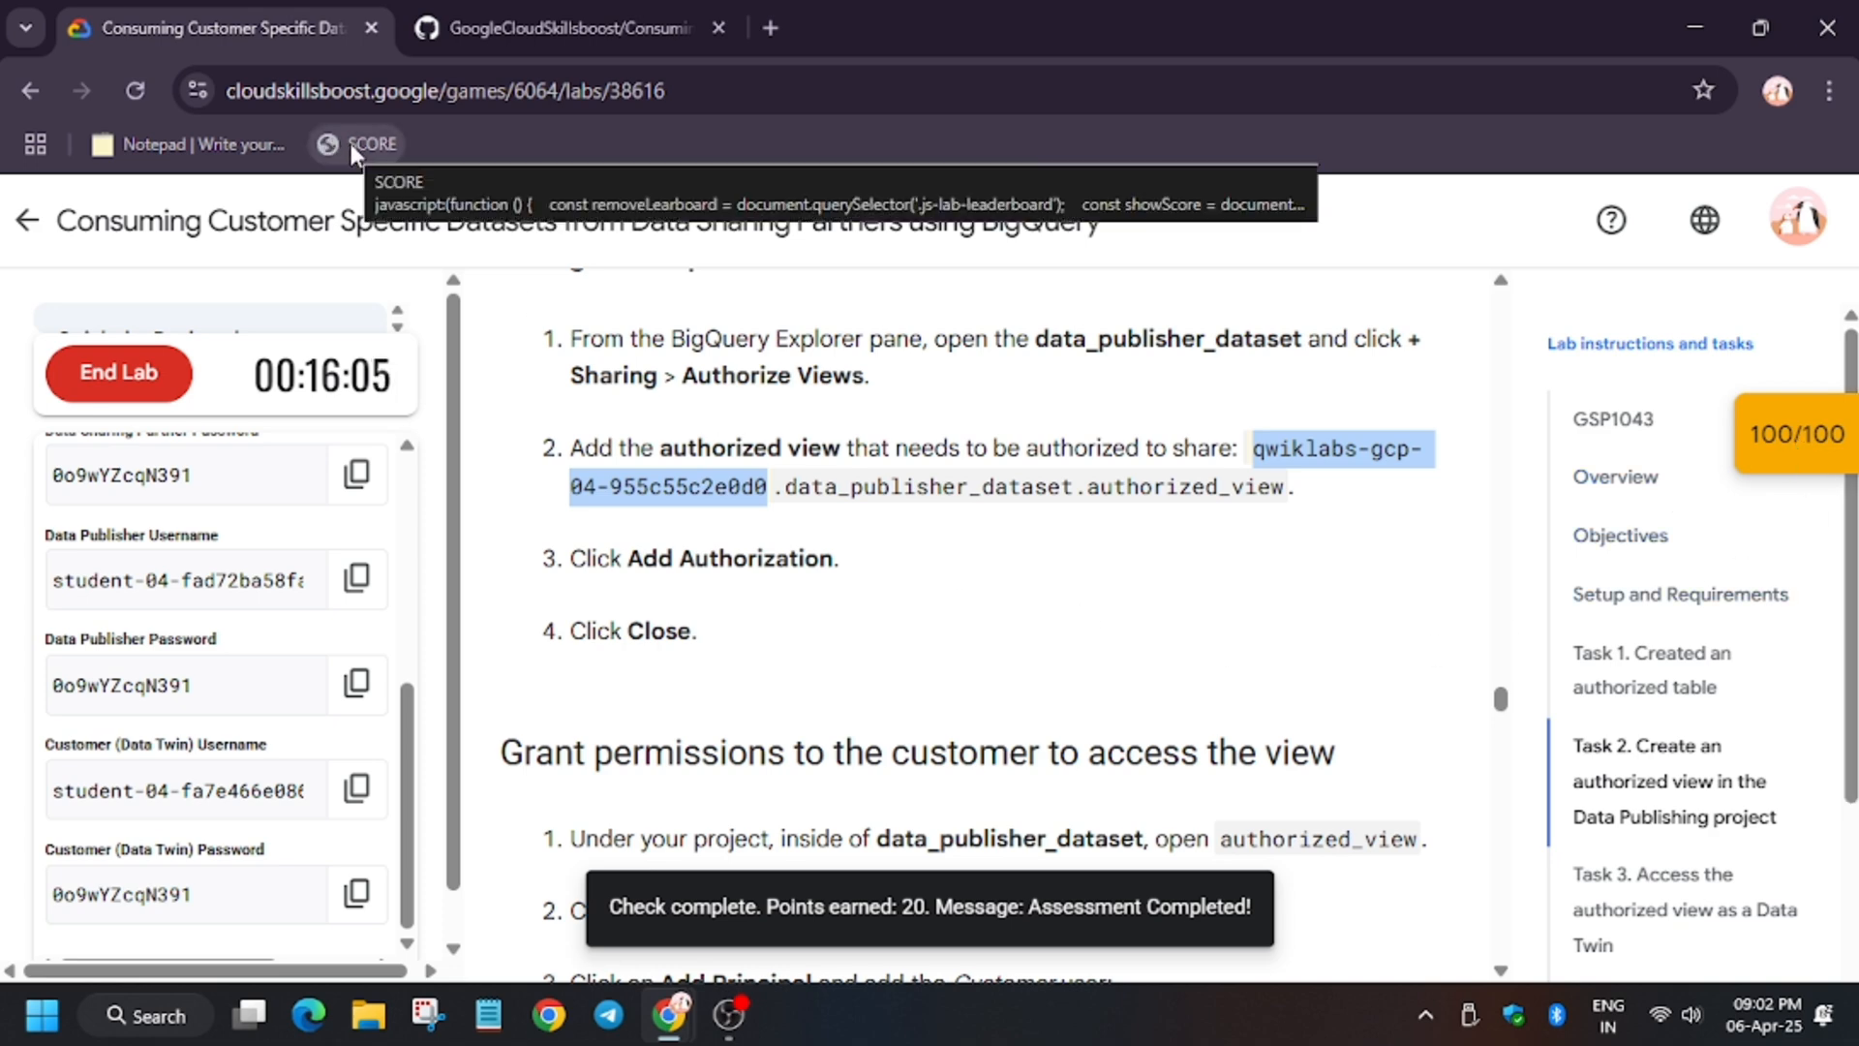